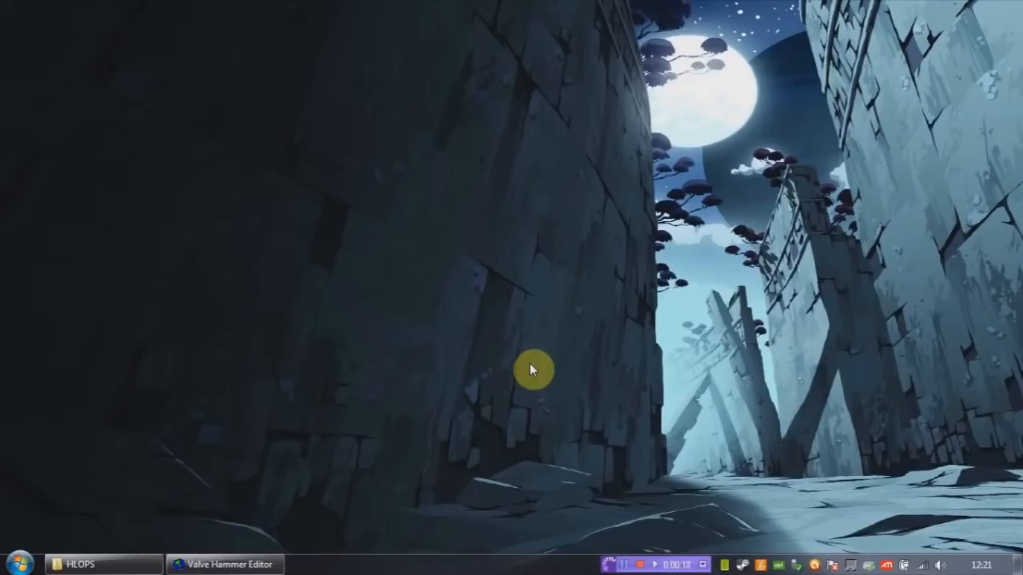
# Restore the Valve Hammer Editor window from the taskbar, showing its empty workspace.
pyautogui.click(224, 564)
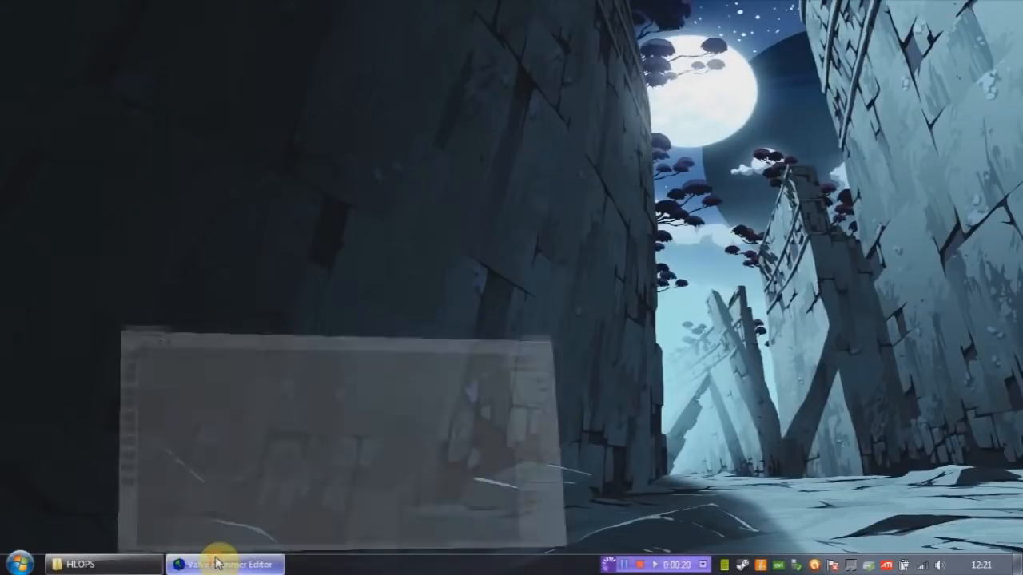
pyautogui.click(227, 563)
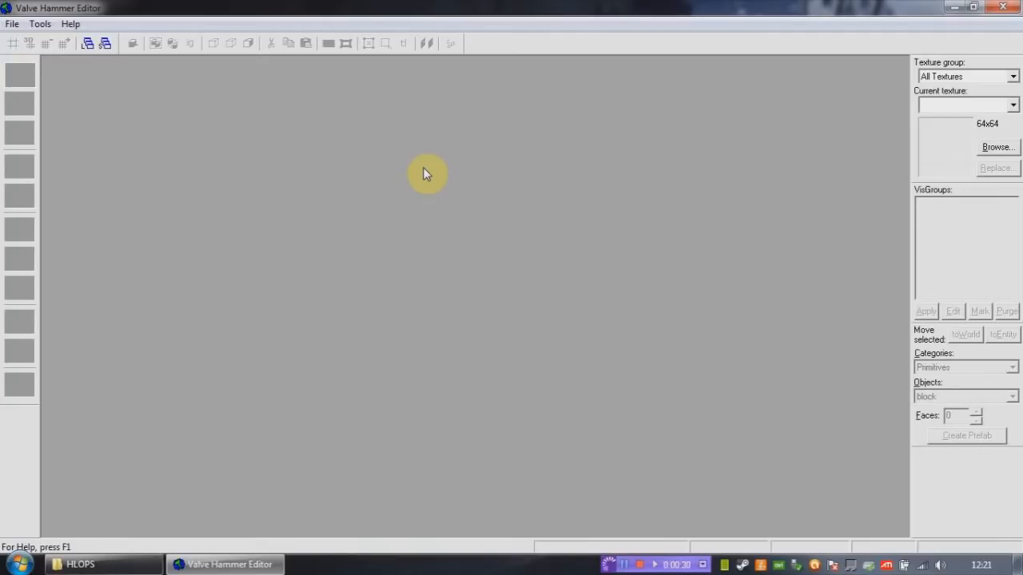
# Bring up Tools > Options on the Game Configurations page showing the HLOPS setup.
pyautogui.click(39, 24)
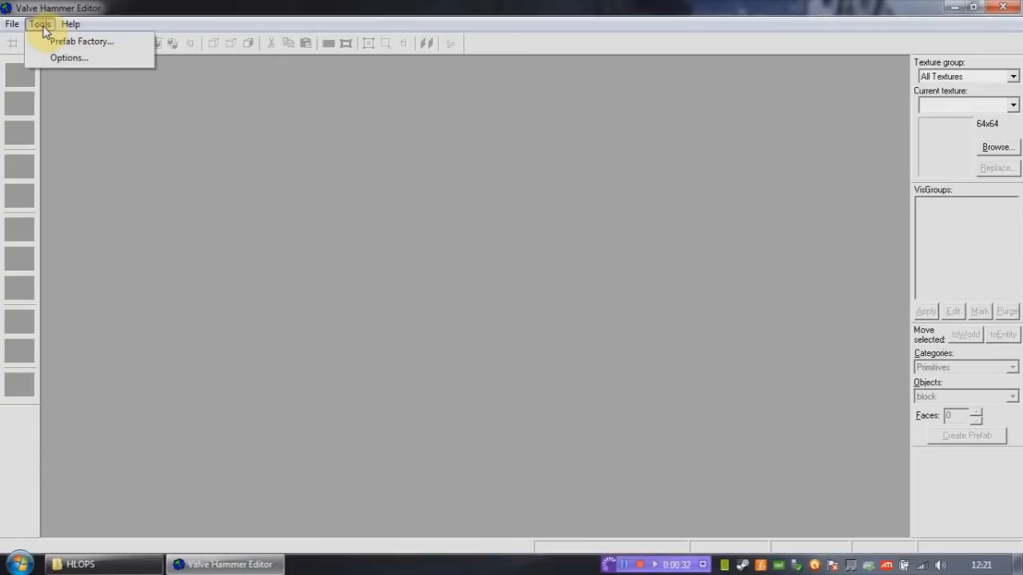
pyautogui.click(69, 58)
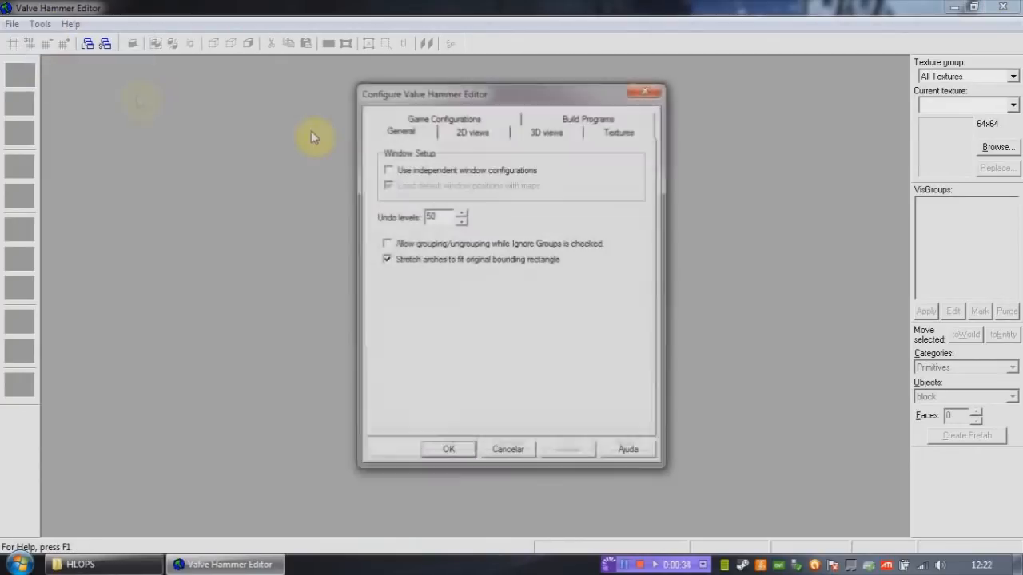
pyautogui.moveTo(425, 94); pyautogui.dragTo(395, 103)
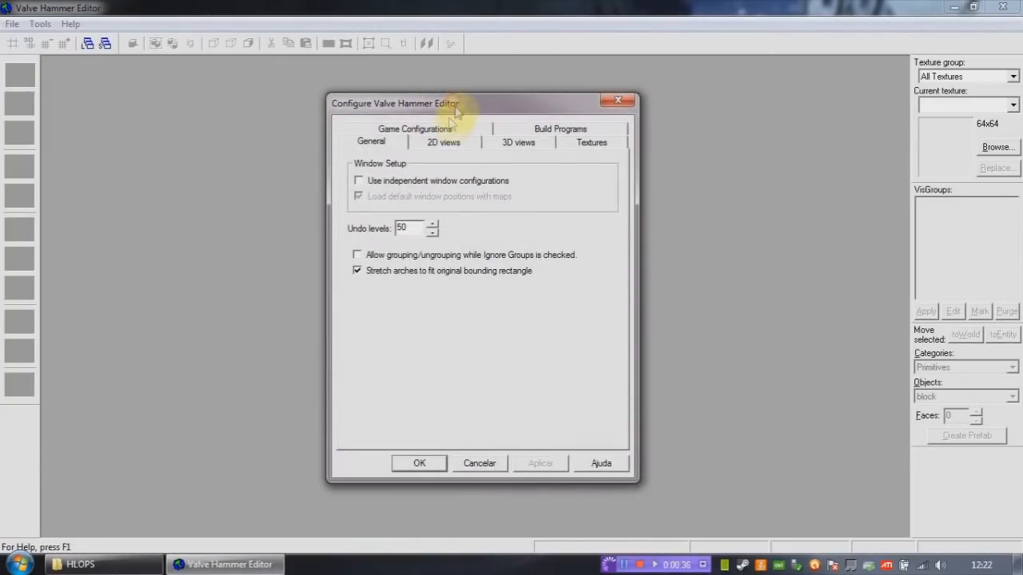
pyautogui.click(414, 128)
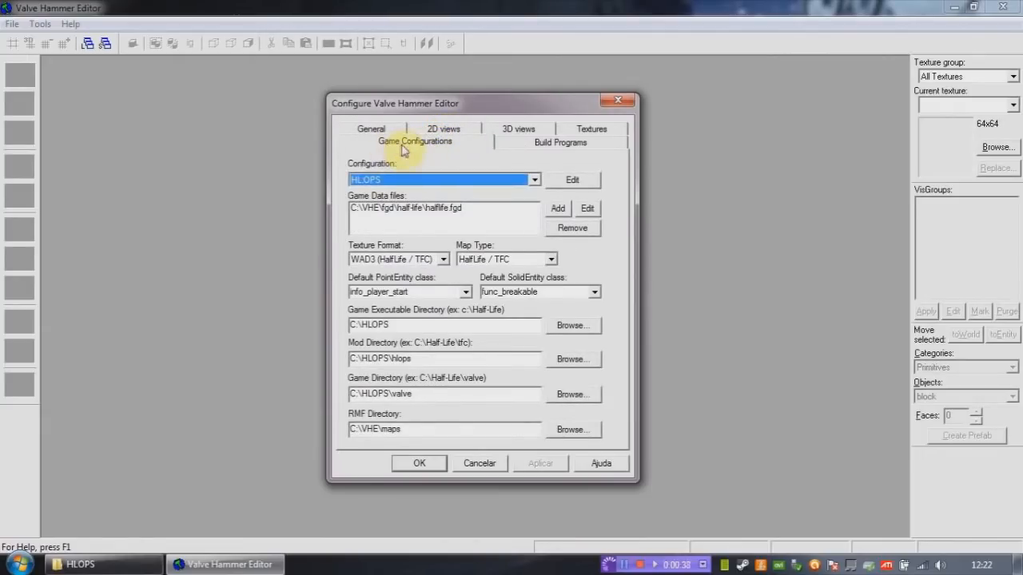
pyautogui.click(534, 179)
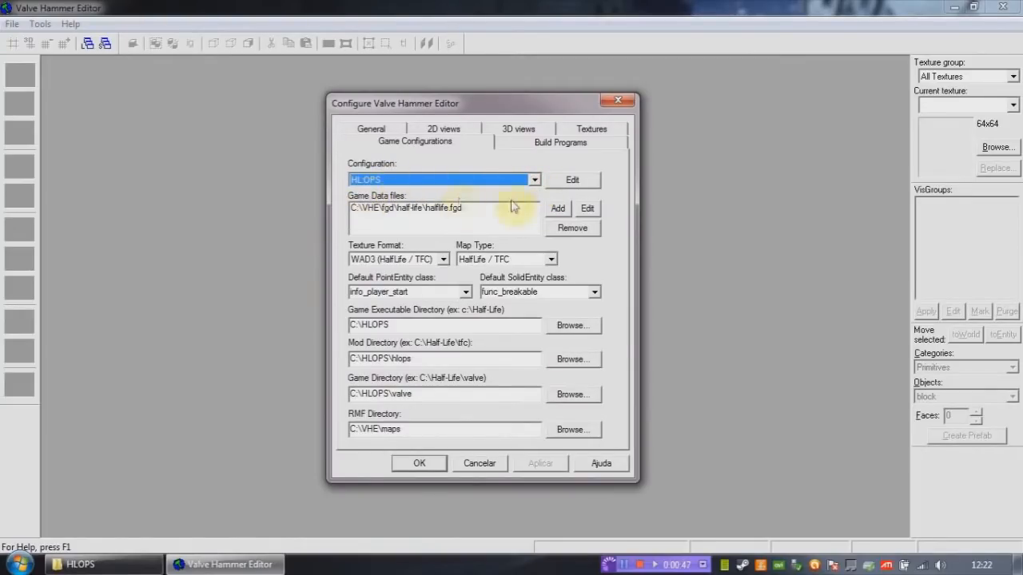
pyautogui.moveTo(501, 227)
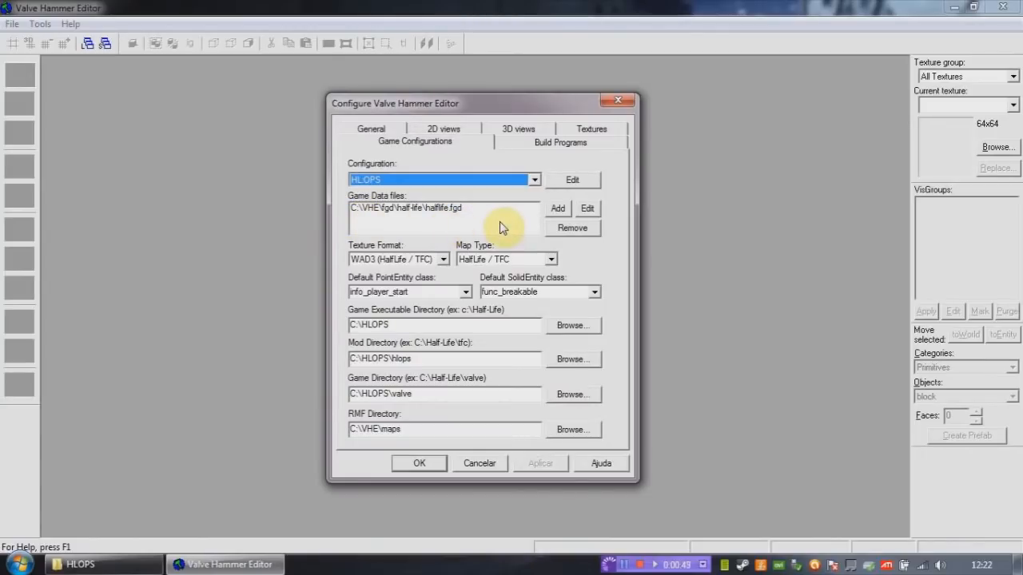
pyautogui.moveTo(518, 230)
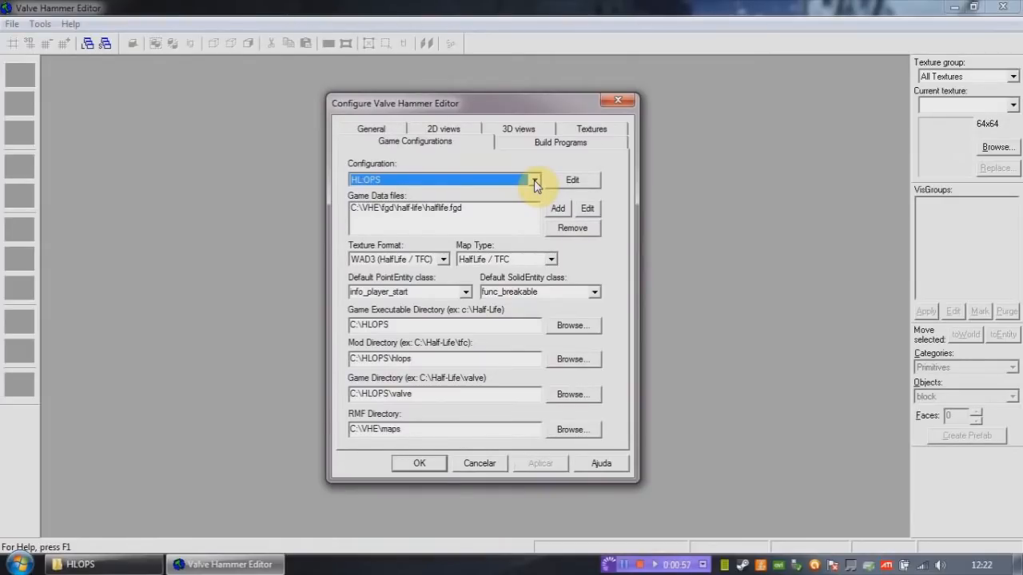
# Add a new game configuration named HL1 via Edit Game Configurations.
pyautogui.click(572, 179)
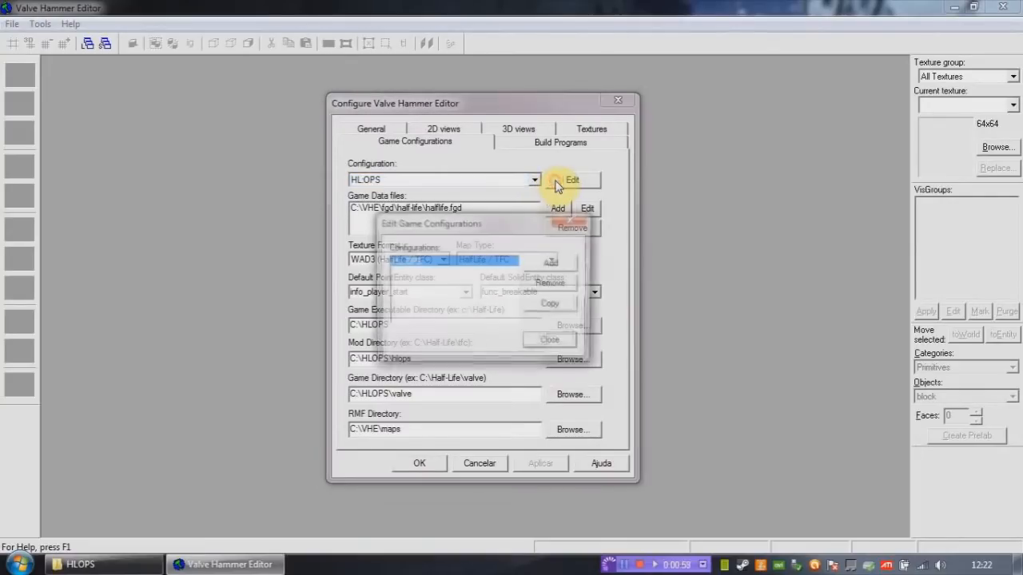
pyautogui.click(549, 262)
pyautogui.write('HL1')
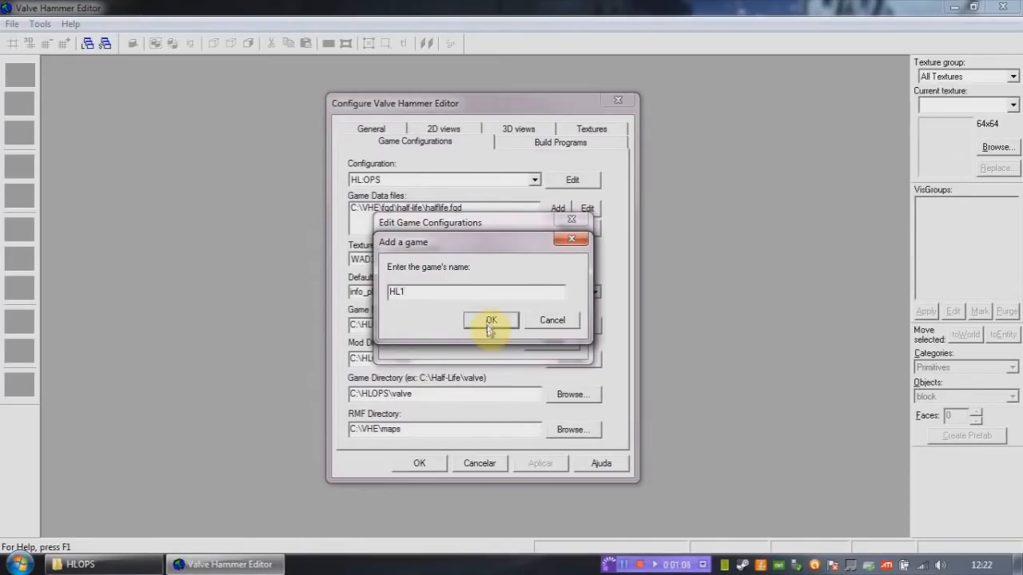
pyautogui.click(490, 319)
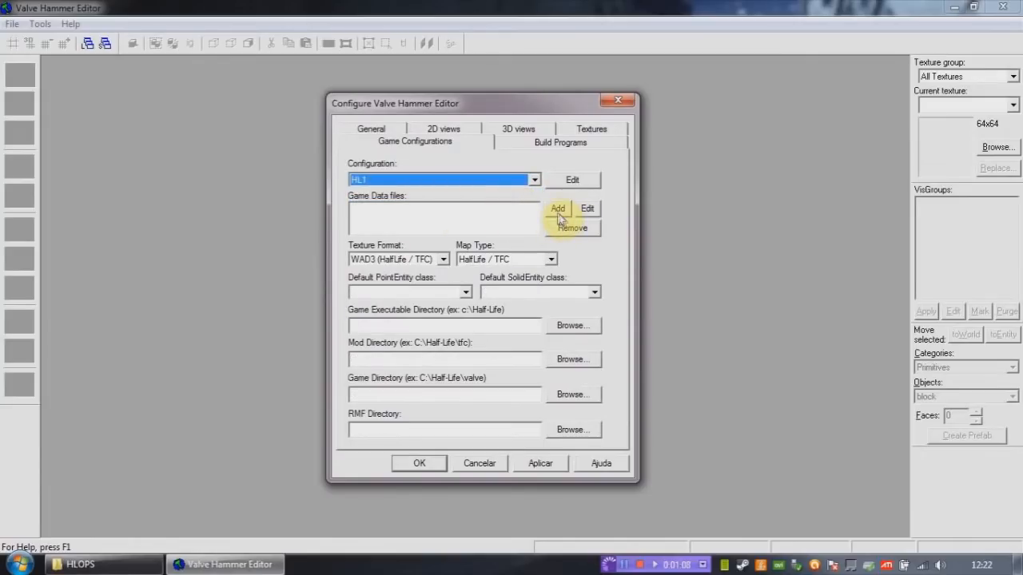
pyautogui.moveTo(380, 206)
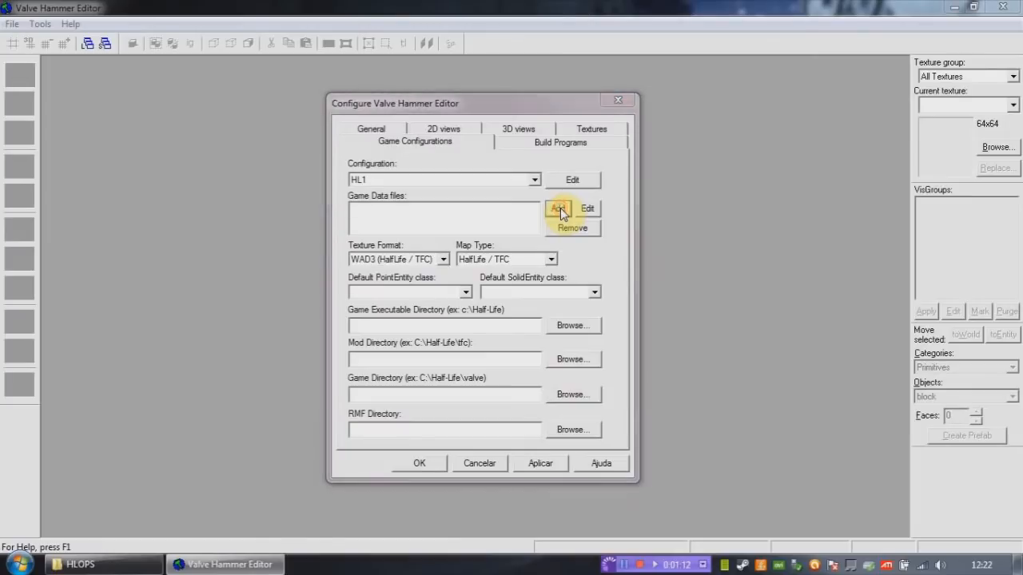
# Add C:\VHE\fgd\half-life\halflife.fgd as HL1's game data file.
pyautogui.click(558, 208)
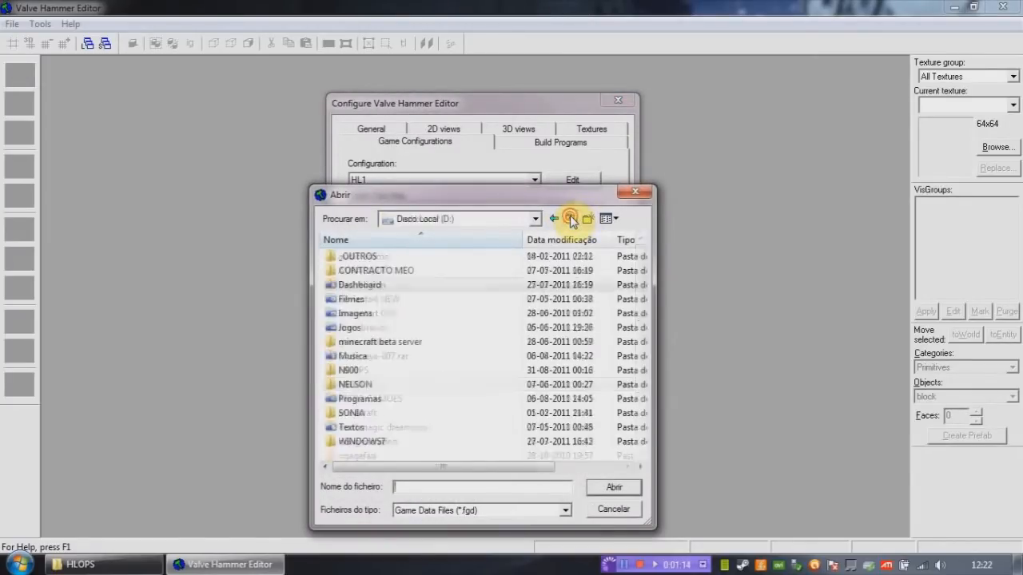
pyautogui.click(569, 219)
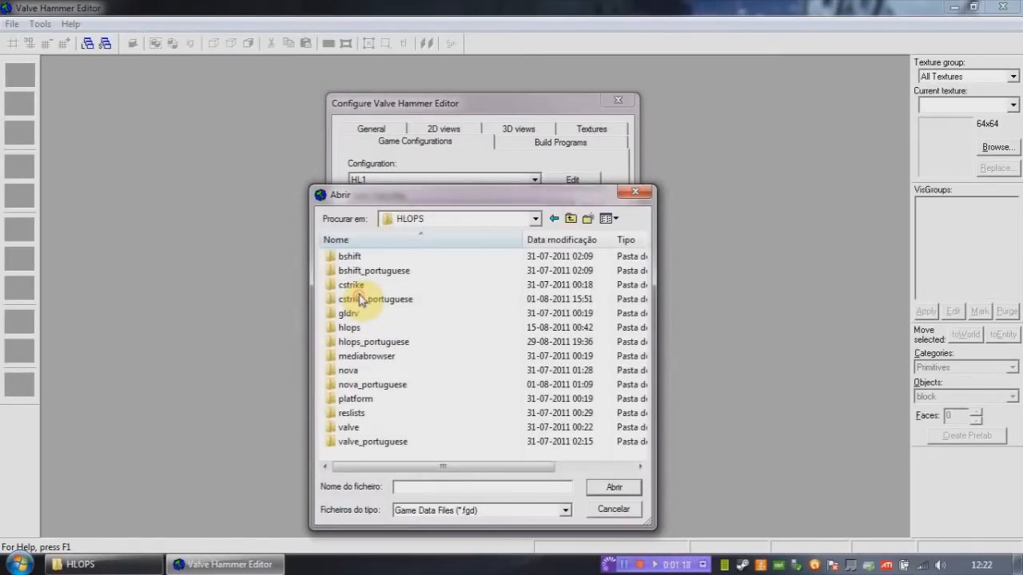
pyautogui.click(570, 218)
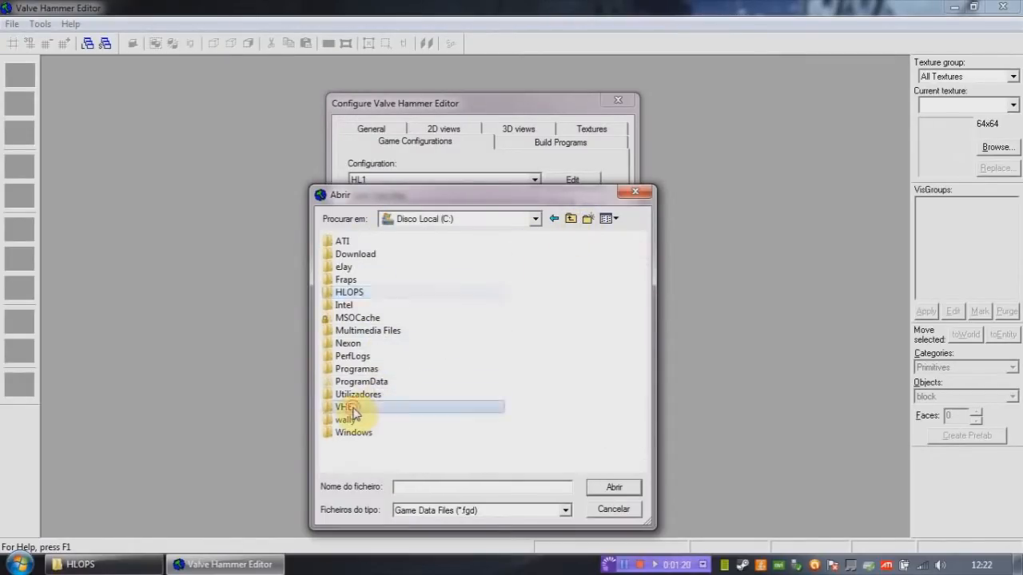
pyautogui.doubleClick(345, 407)
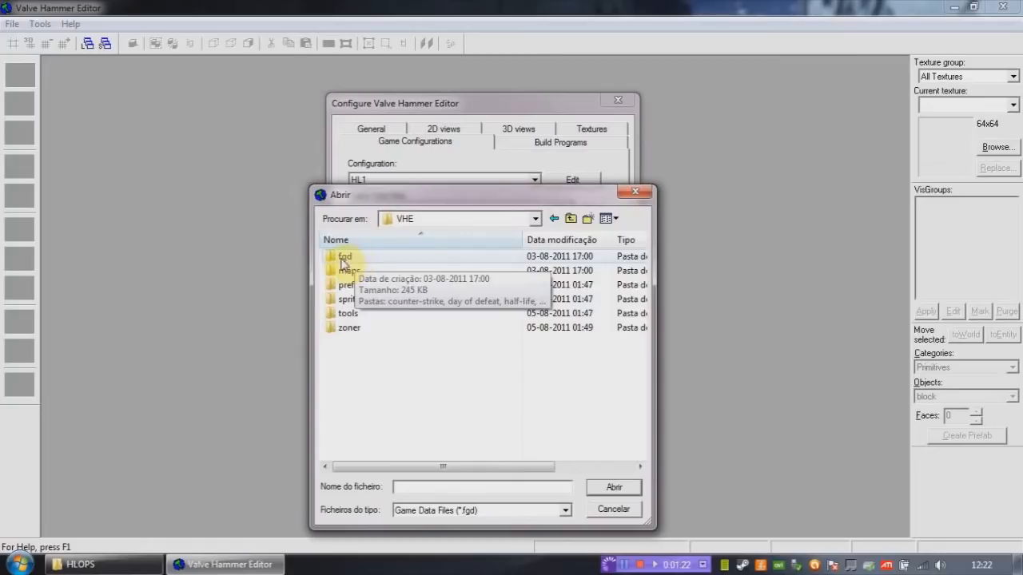
pyautogui.doubleClick(344, 255)
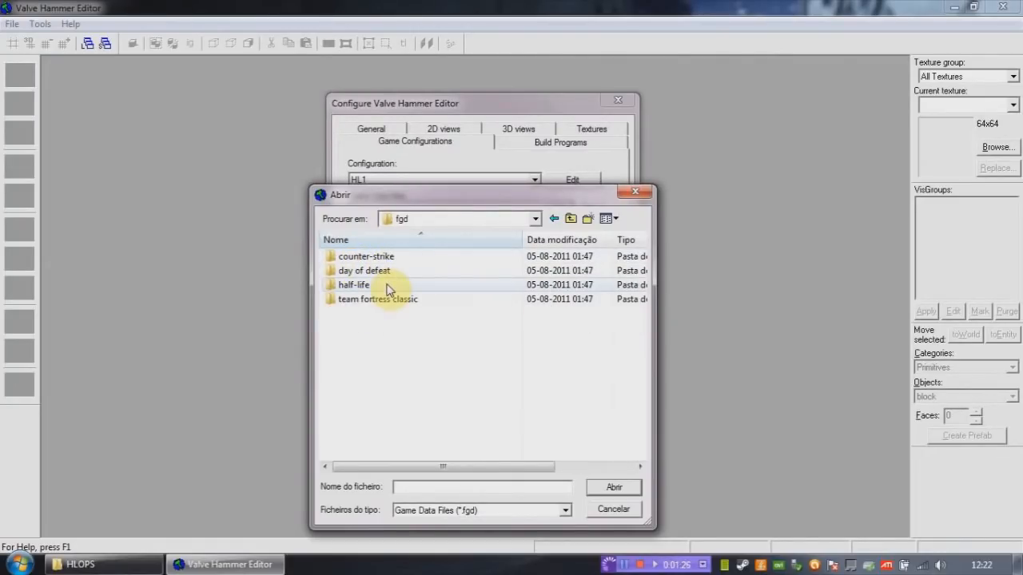
pyautogui.doubleClick(354, 285)
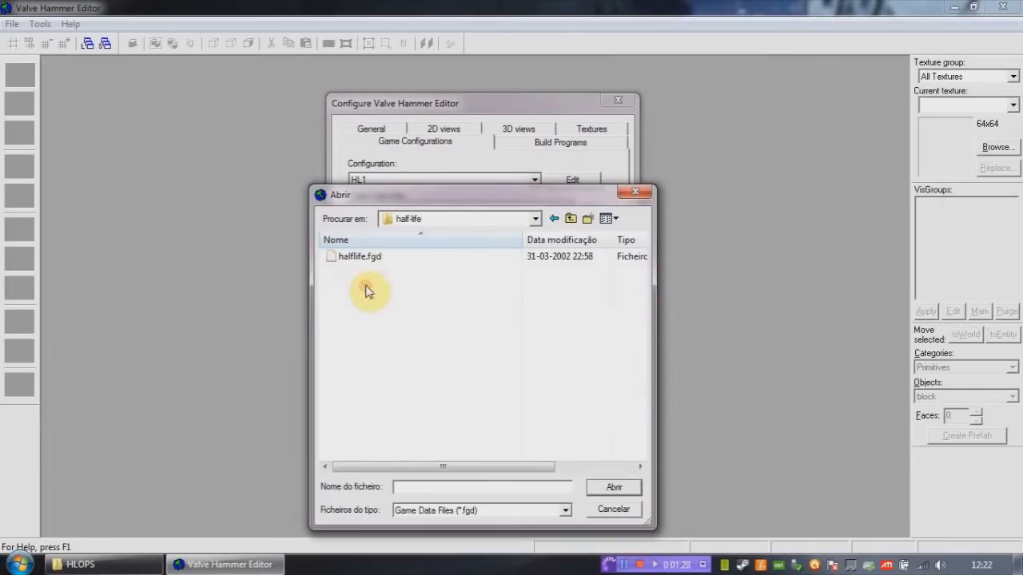
pyautogui.click(614, 486)
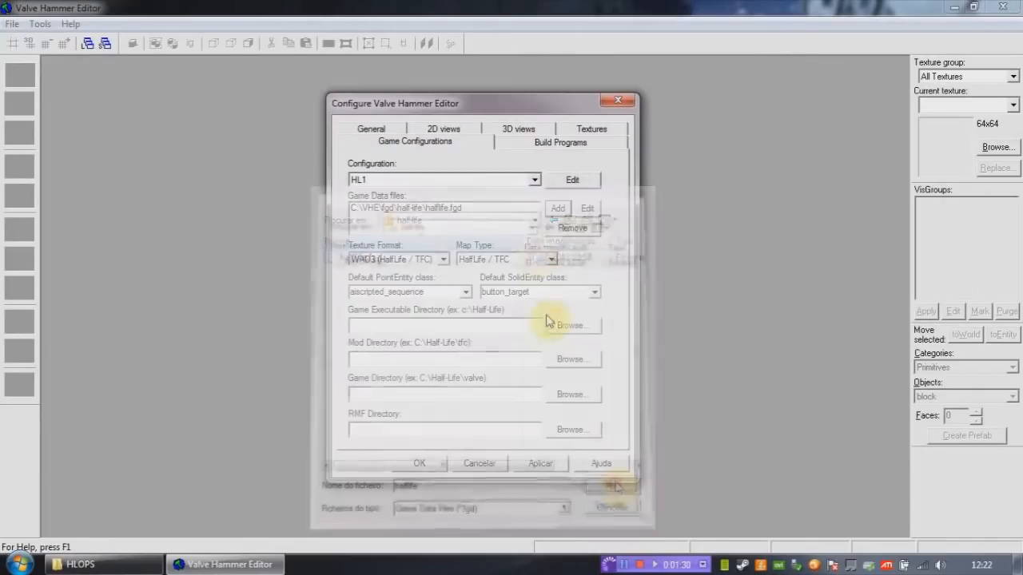
# Keep WAD3 texture format and HalfLife / TFC map type for HL1.
pyautogui.click(445, 259)
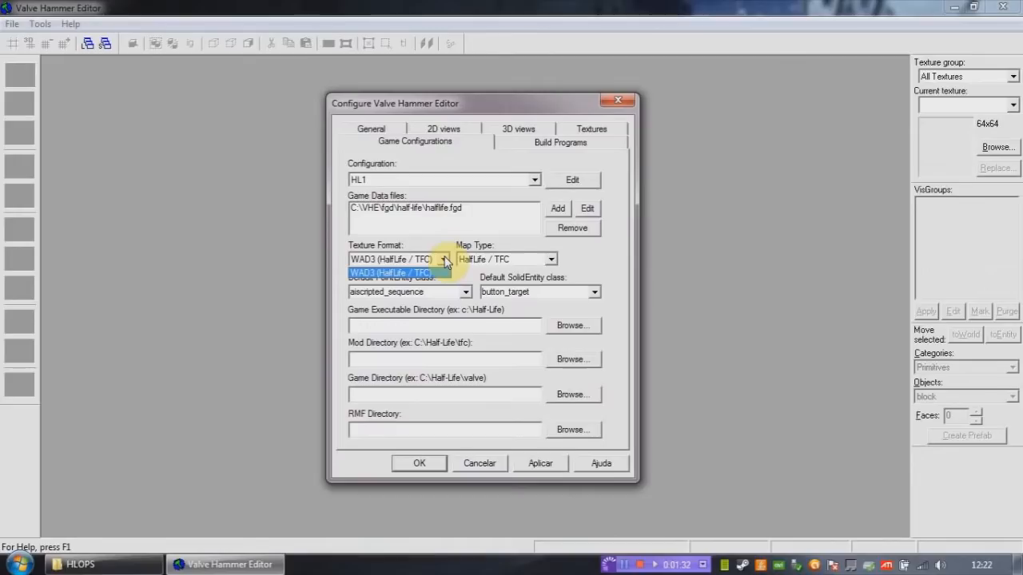
pyautogui.click(390, 272)
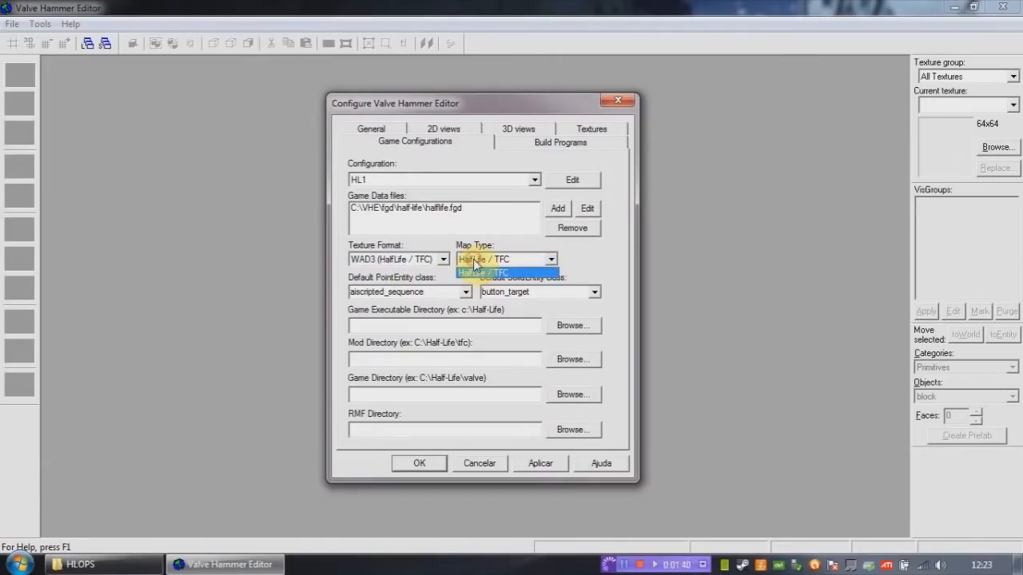
pyautogui.click(483, 272)
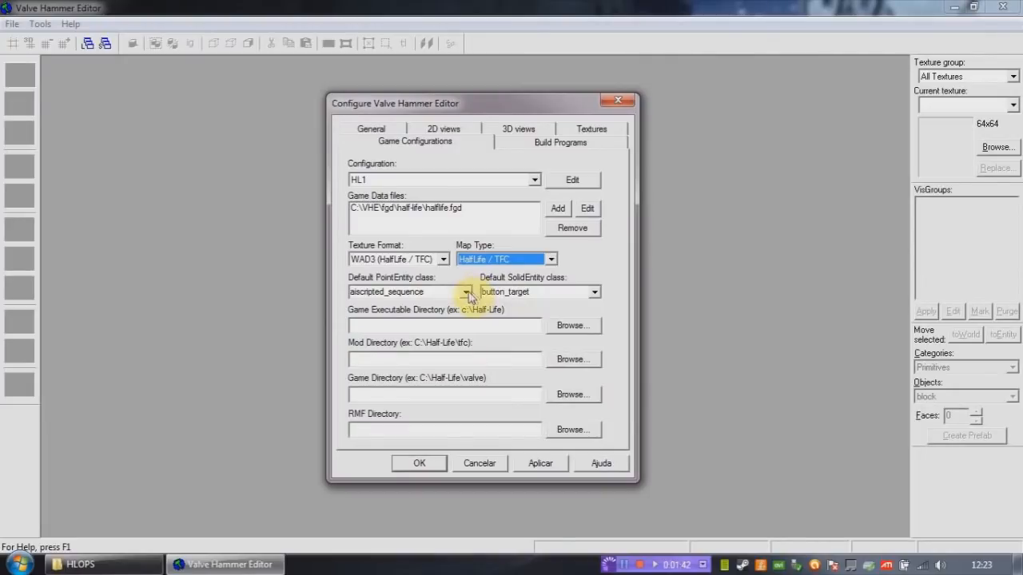
# Set info_player_start as default point entity and func_breakable as default solid entity.
pyautogui.click(467, 291)
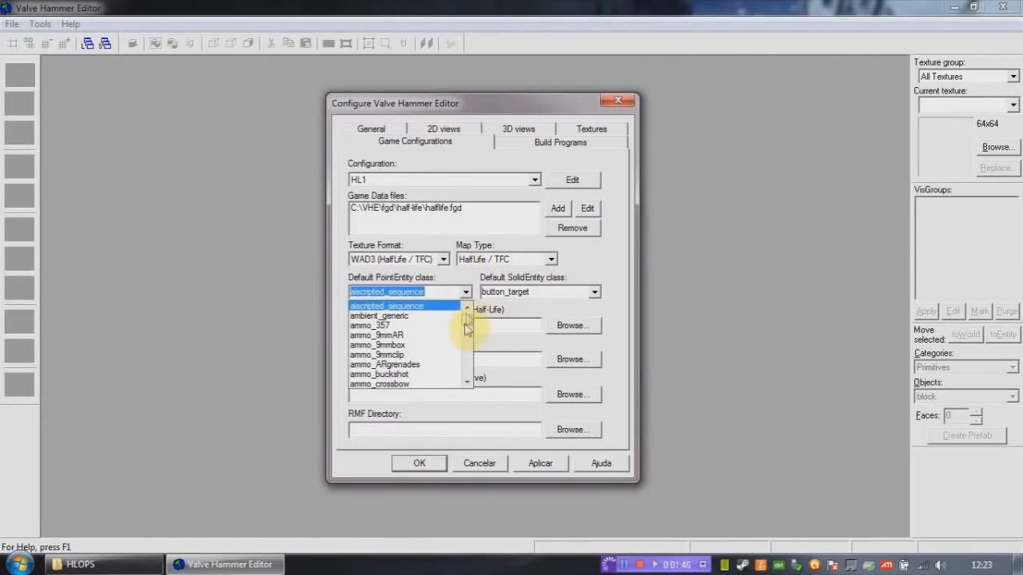
pyautogui.moveTo(470, 322)
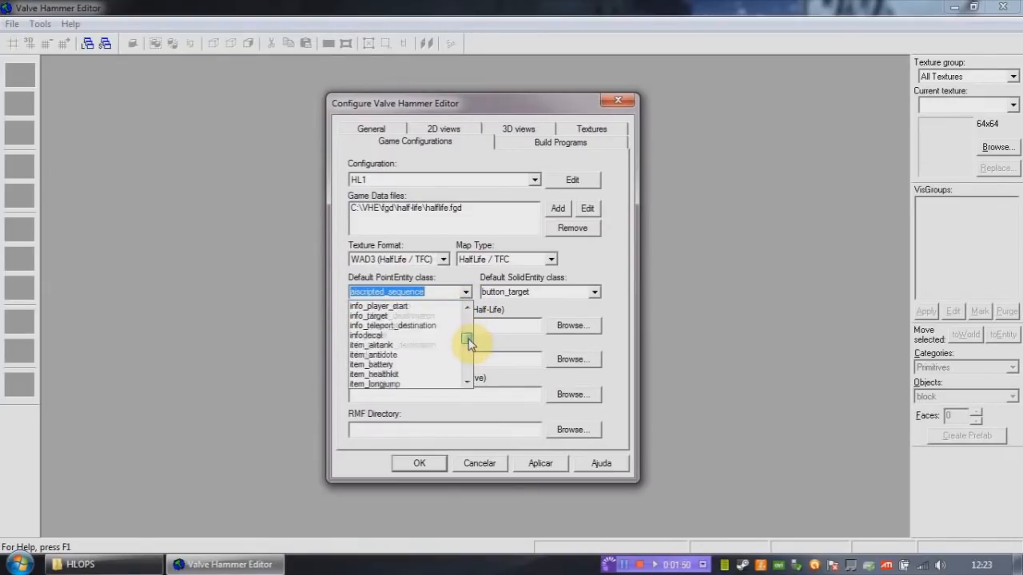
pyautogui.click(379, 305)
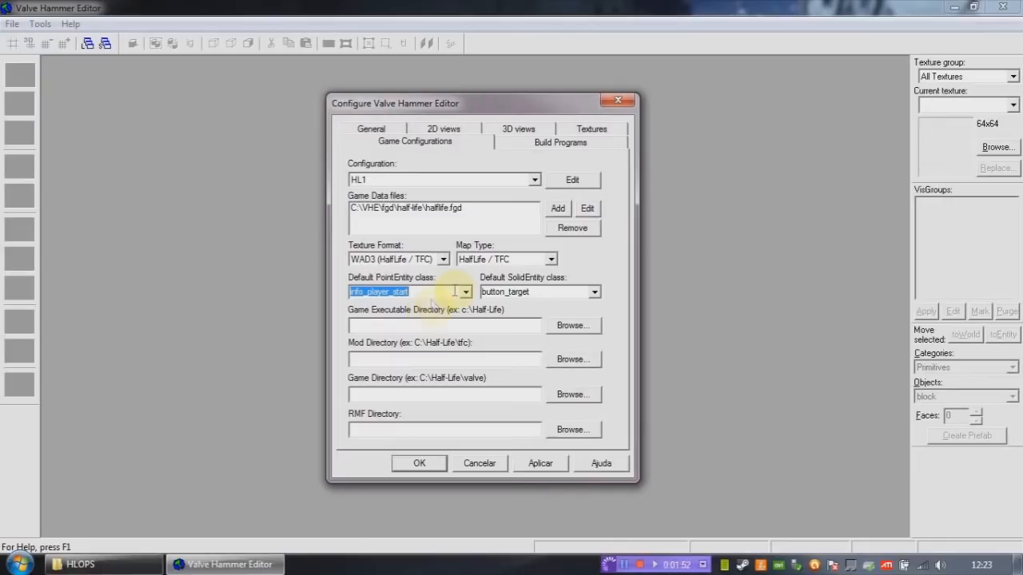
pyautogui.moveTo(611, 311)
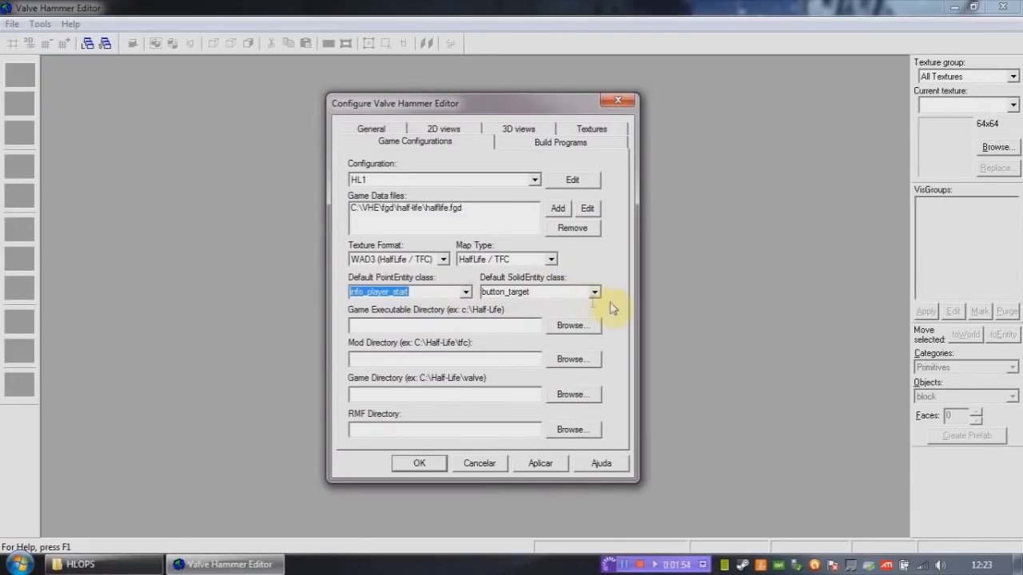
pyautogui.click(594, 290)
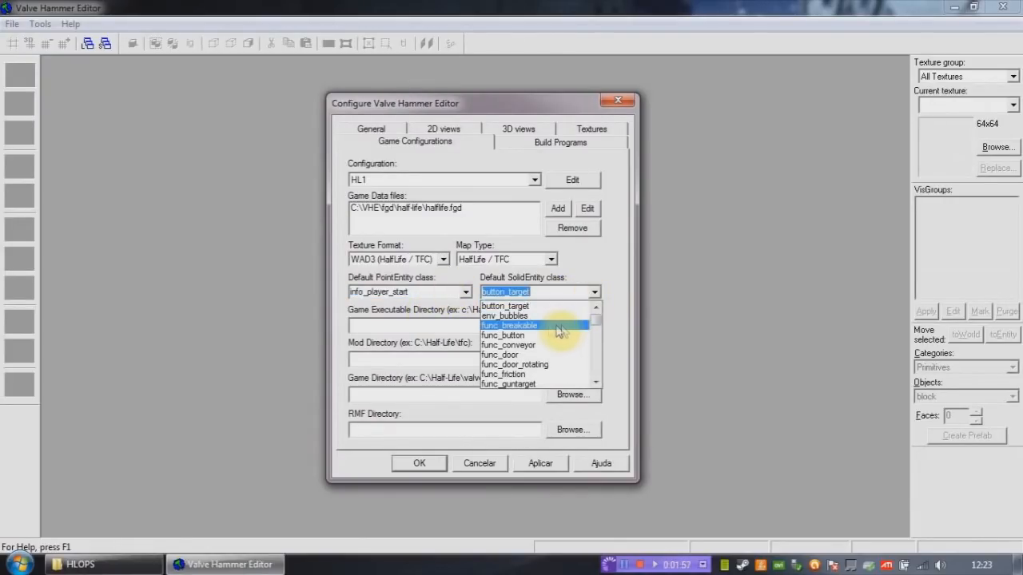
pyautogui.click(508, 326)
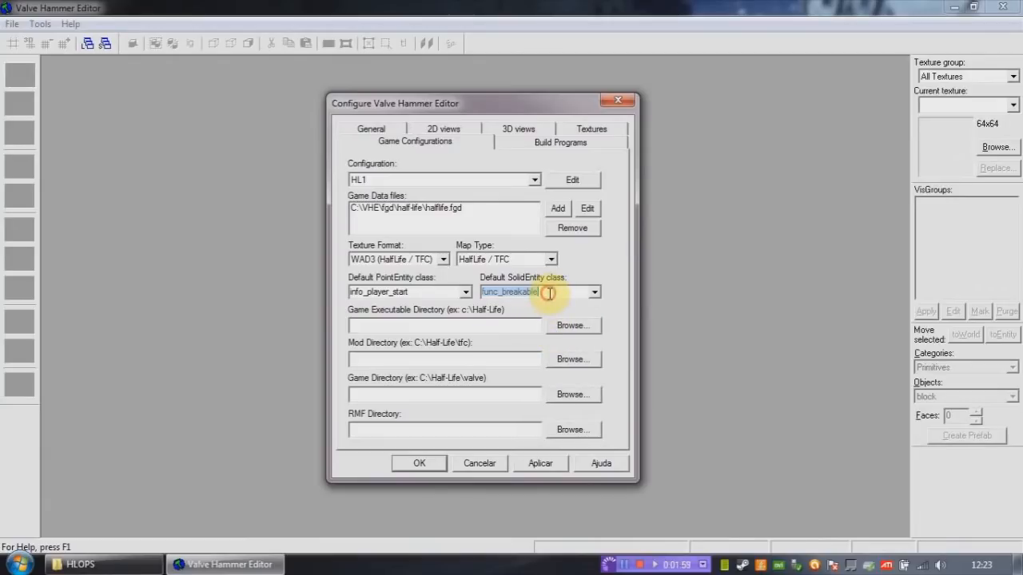
pyautogui.click(536, 291)
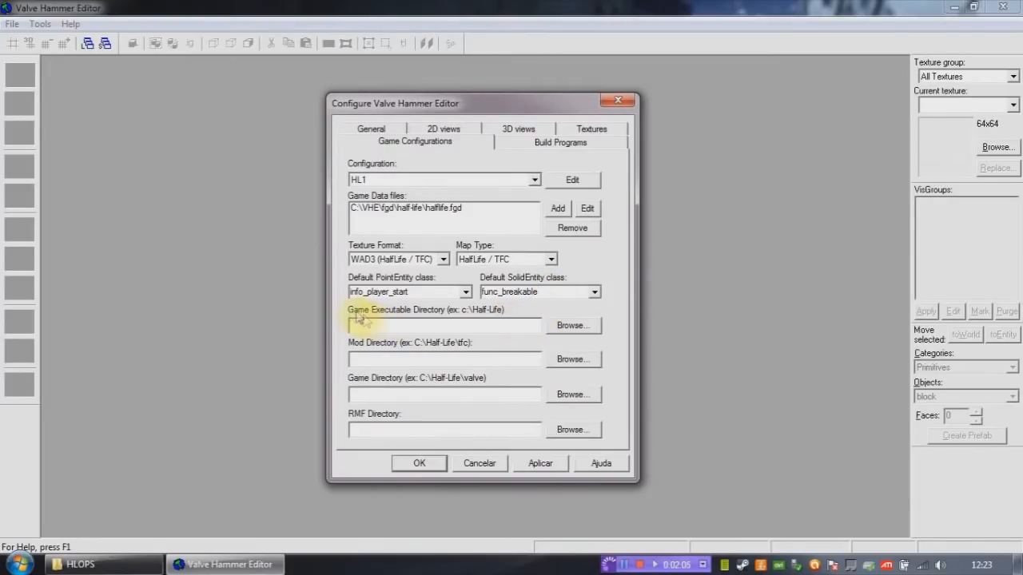
pyautogui.moveTo(495, 326)
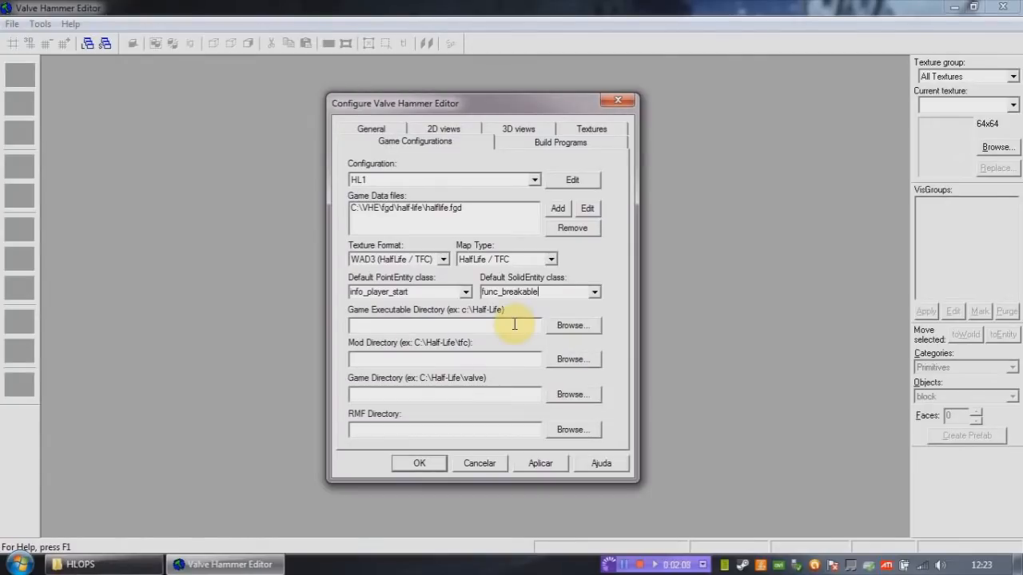
# Set HL1's game executable directory to C:\HLOPS.
pyautogui.click(573, 326)
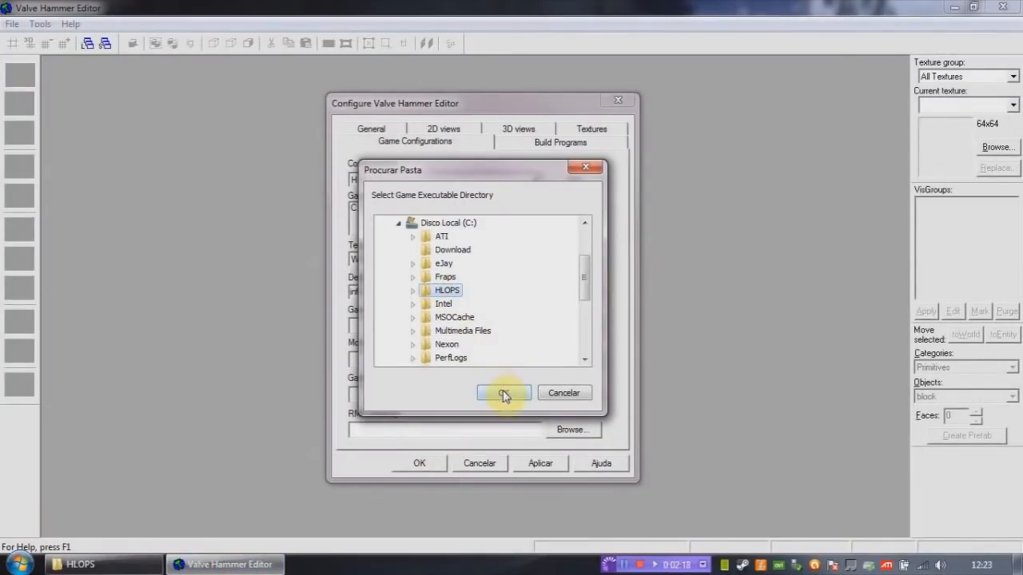
pyautogui.click(504, 393)
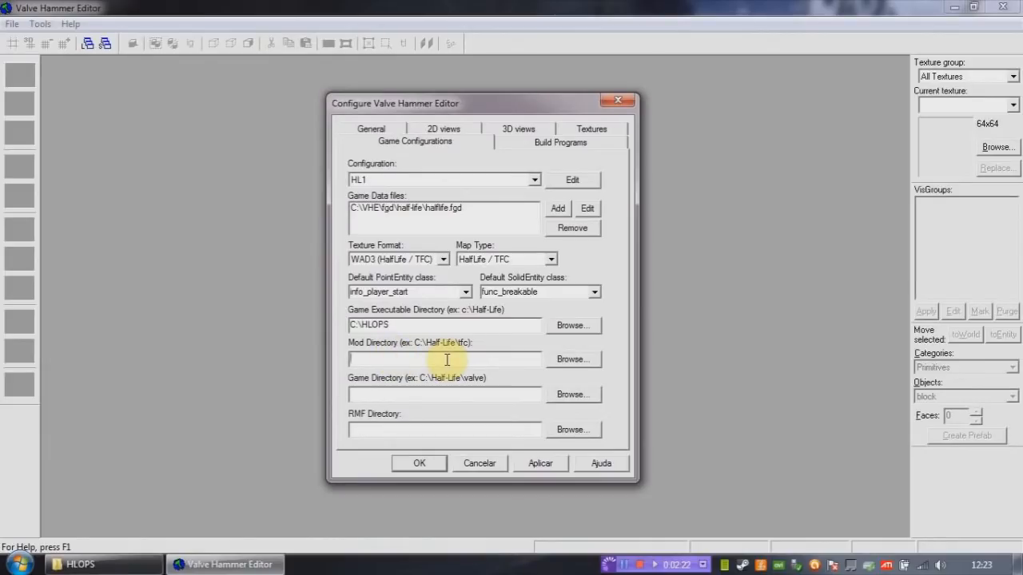
pyautogui.click(445, 393)
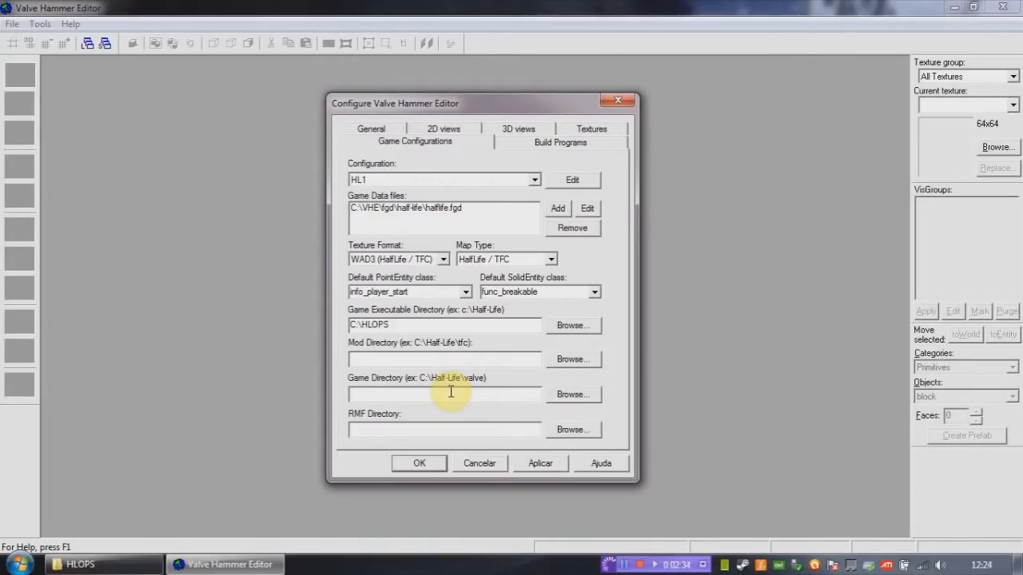
# Set HL1's game directory to C:\HLOPS\valve.
pyautogui.click(572, 393)
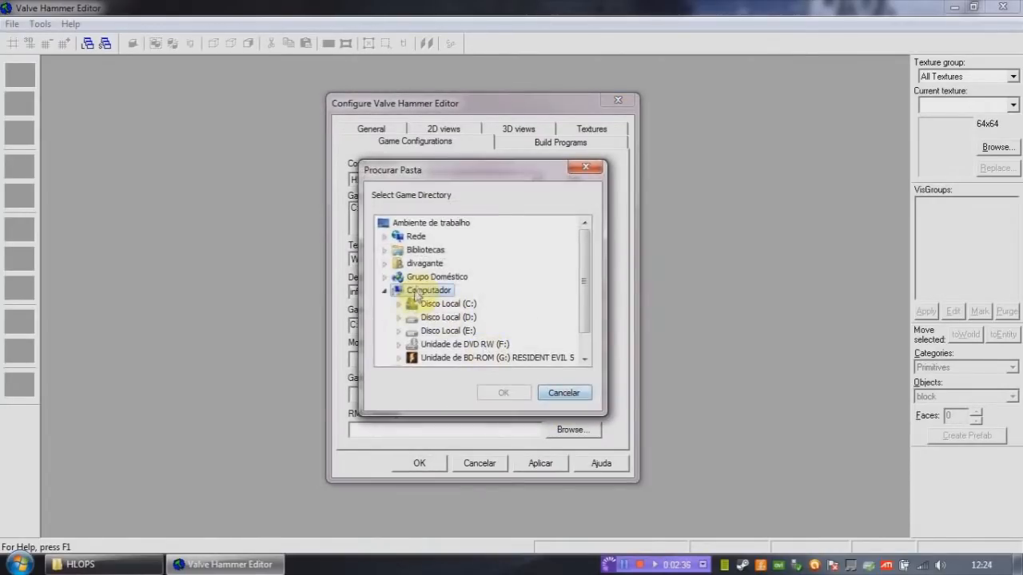
pyautogui.click(399, 304)
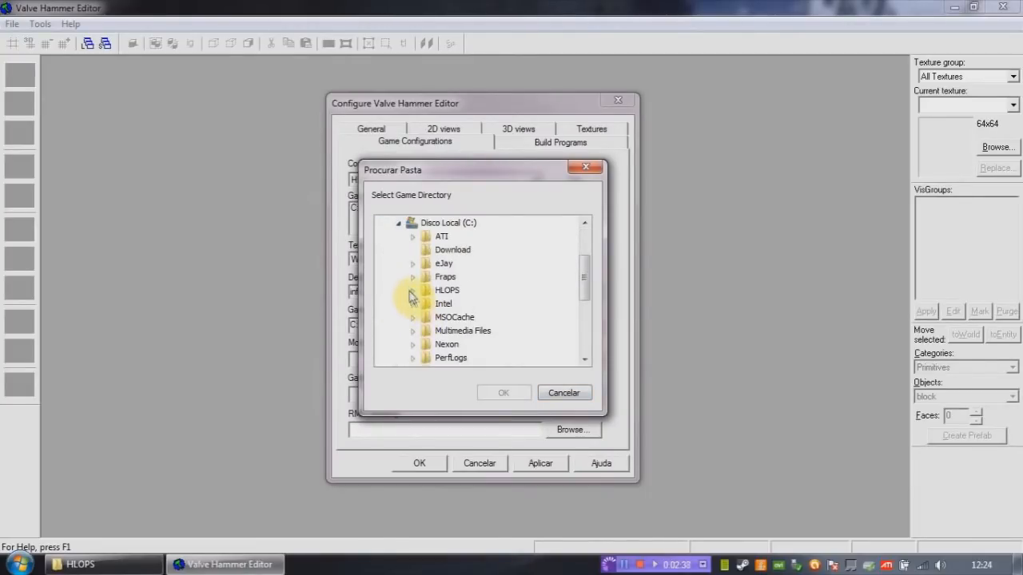
pyautogui.doubleClick(447, 291)
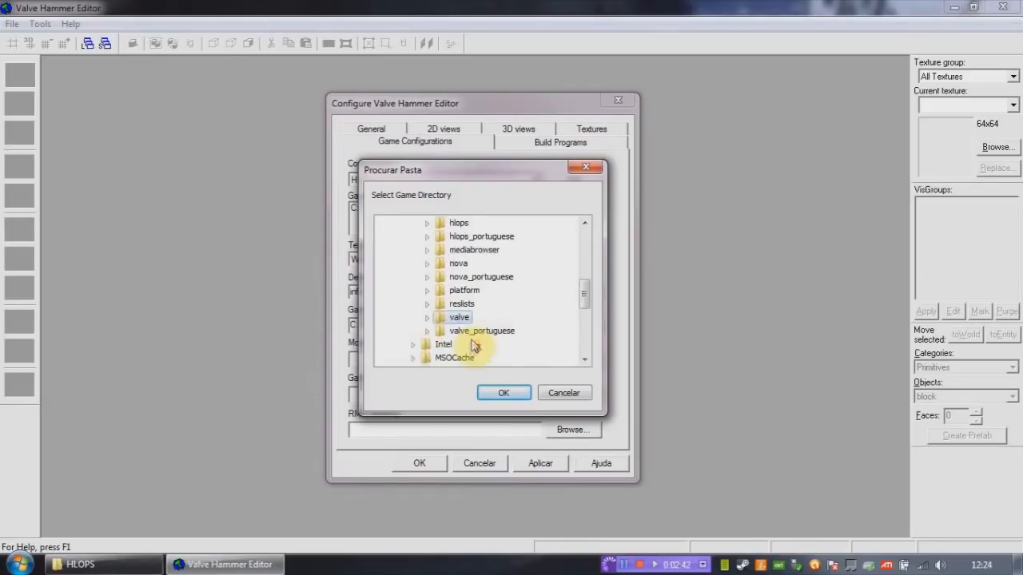
pyautogui.click(502, 393)
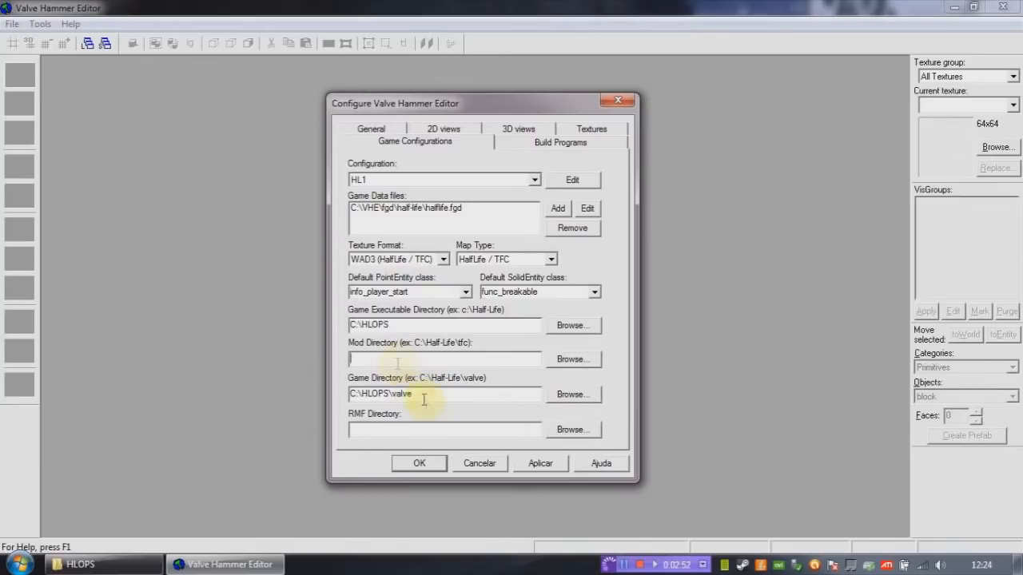
# Set the RMF directory to C:\VHE\maps and select HL1 on the Build Programs page.
pyautogui.tripleClick(380, 393)
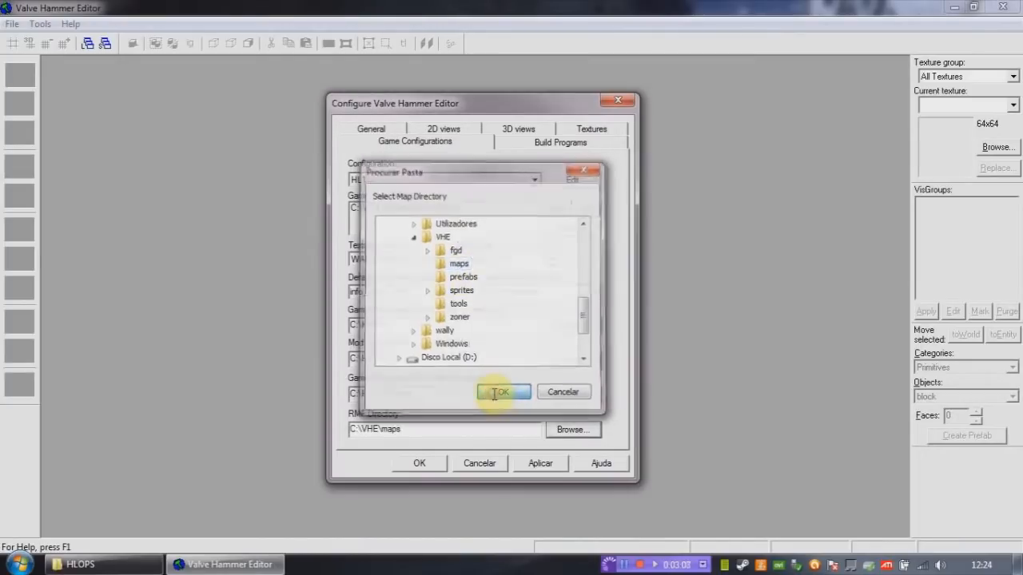
pyautogui.click(499, 392)
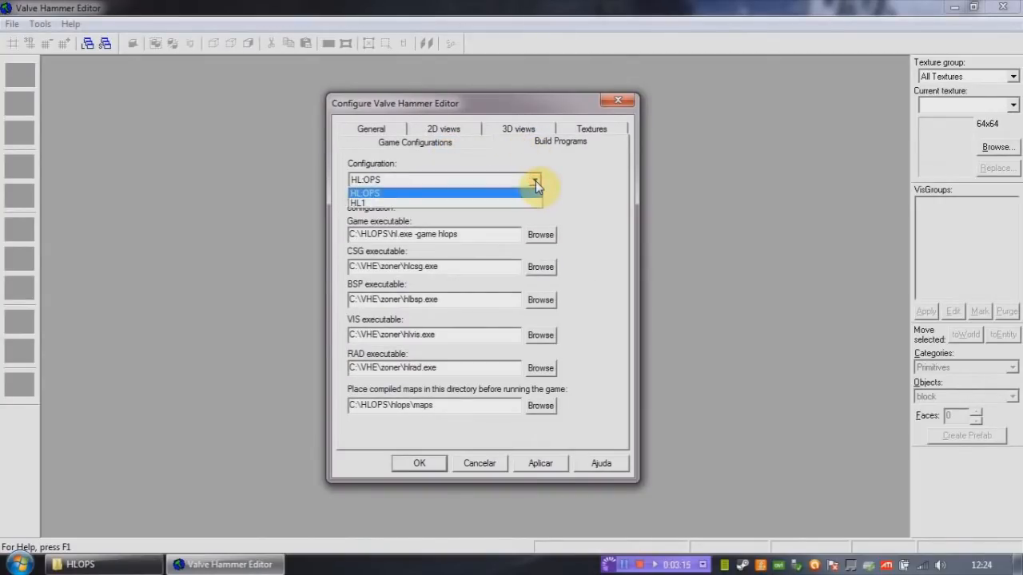
pyautogui.click(358, 201)
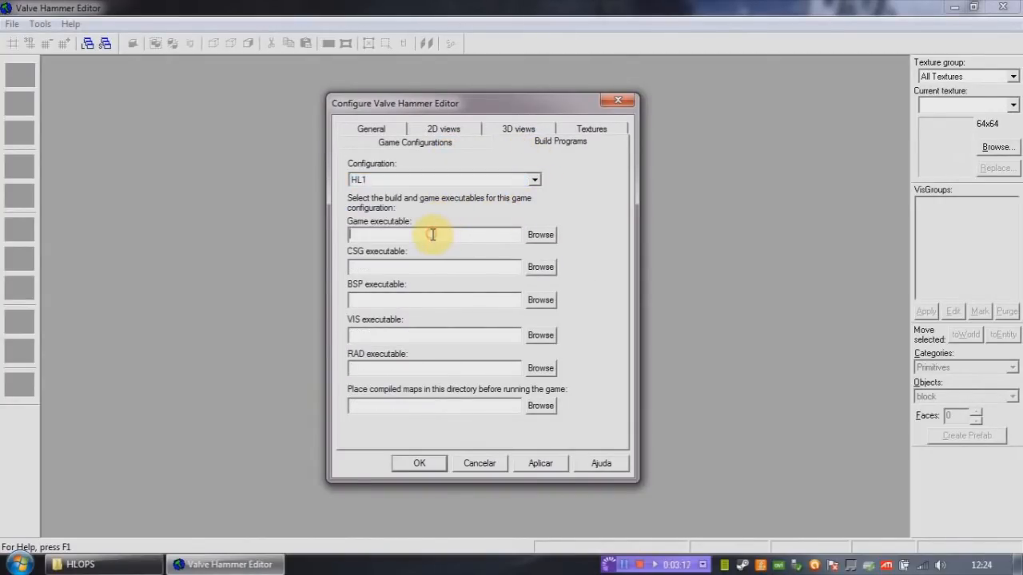
# Set the game executable to C:\HLOPS\hl.exe with '-game ctrike' typed after it.
pyautogui.click(541, 233)
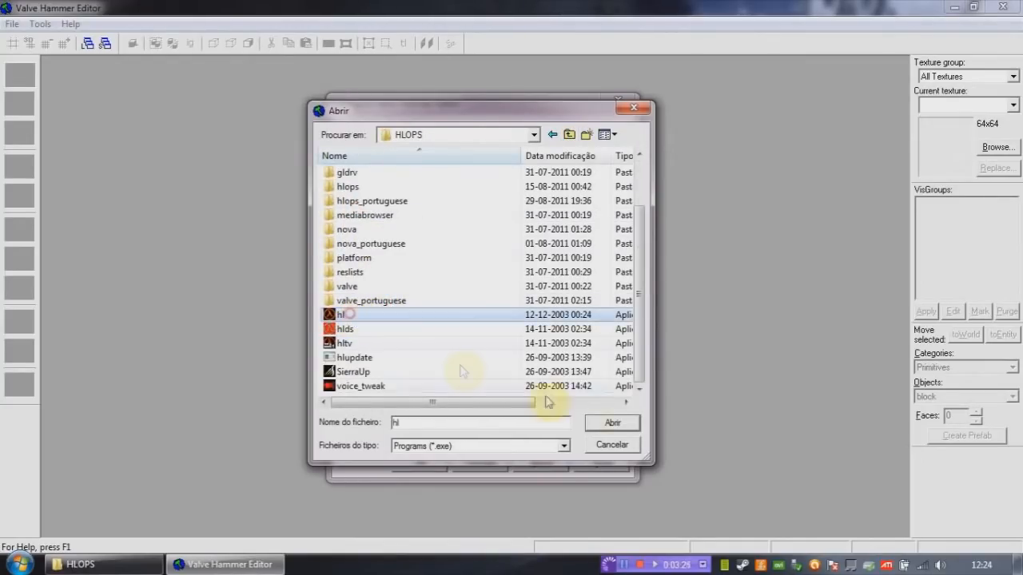
pyautogui.click(613, 422)
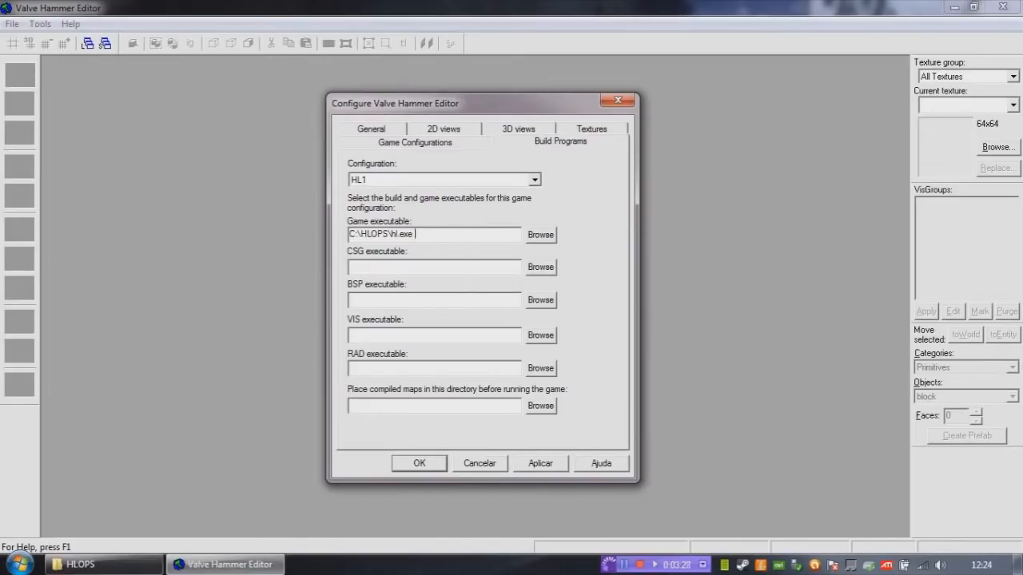
pyautogui.write('-game c')
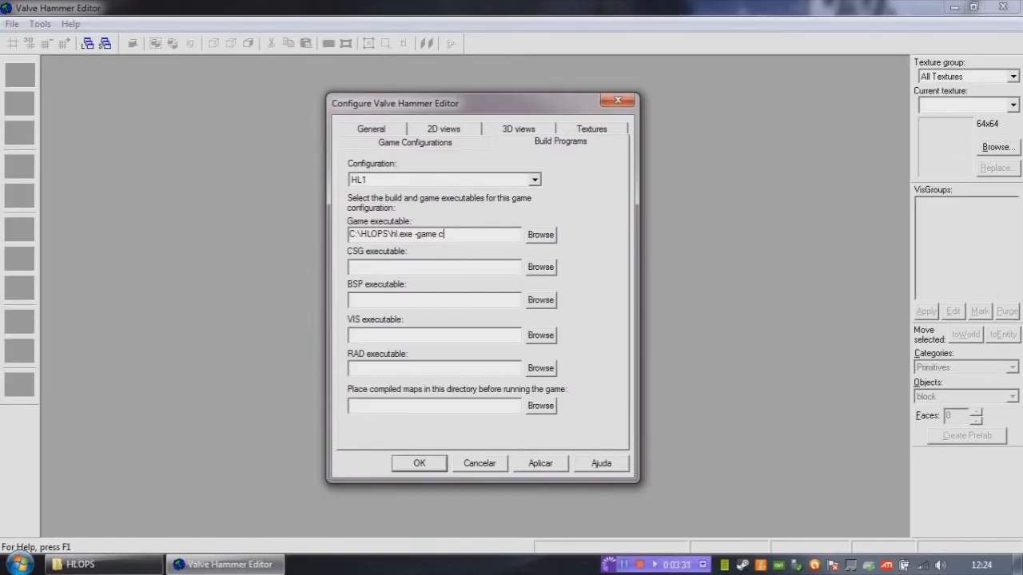
pyautogui.write('trike')
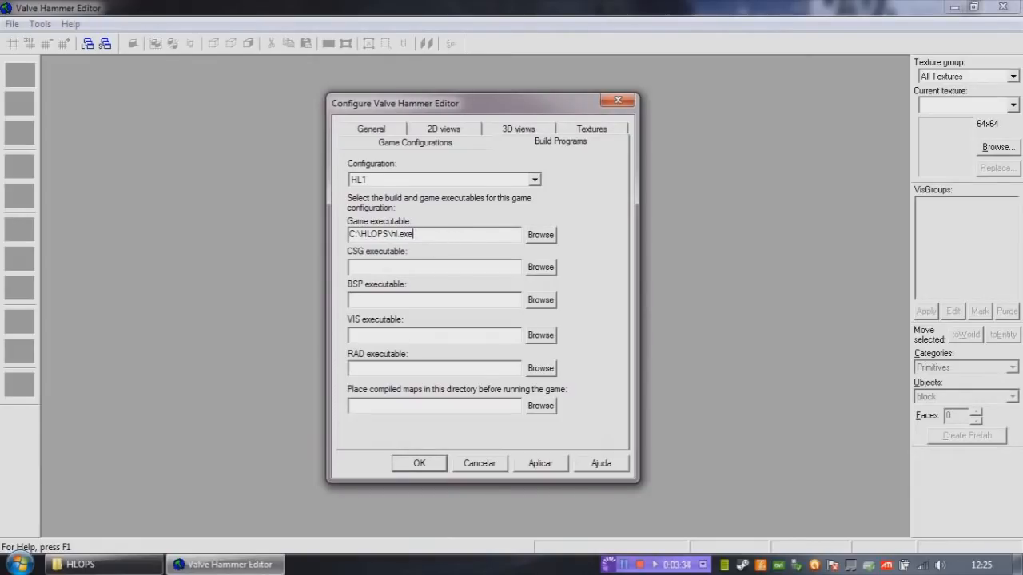
pyautogui.moveTo(451, 232)
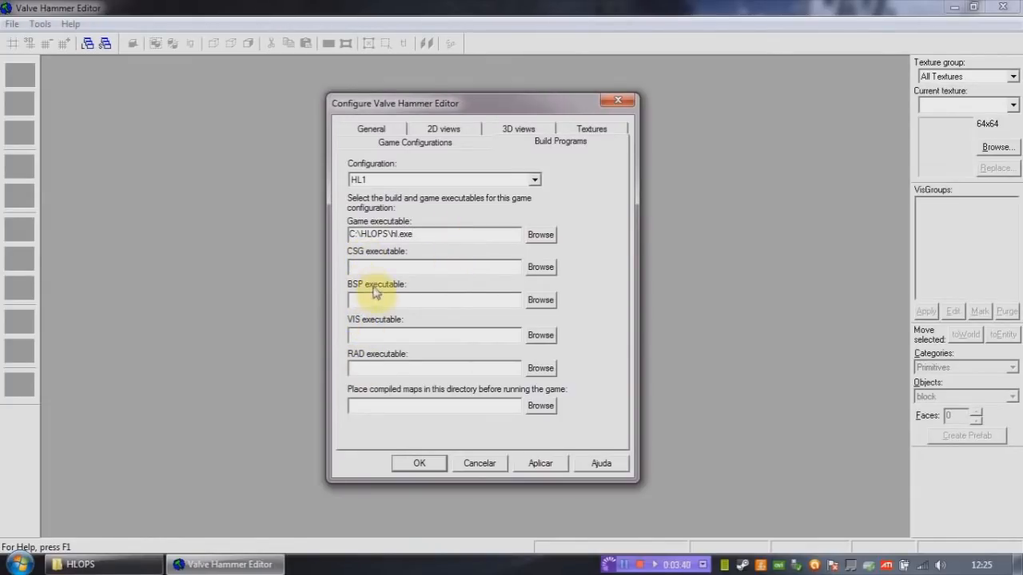
pyautogui.moveTo(360, 329)
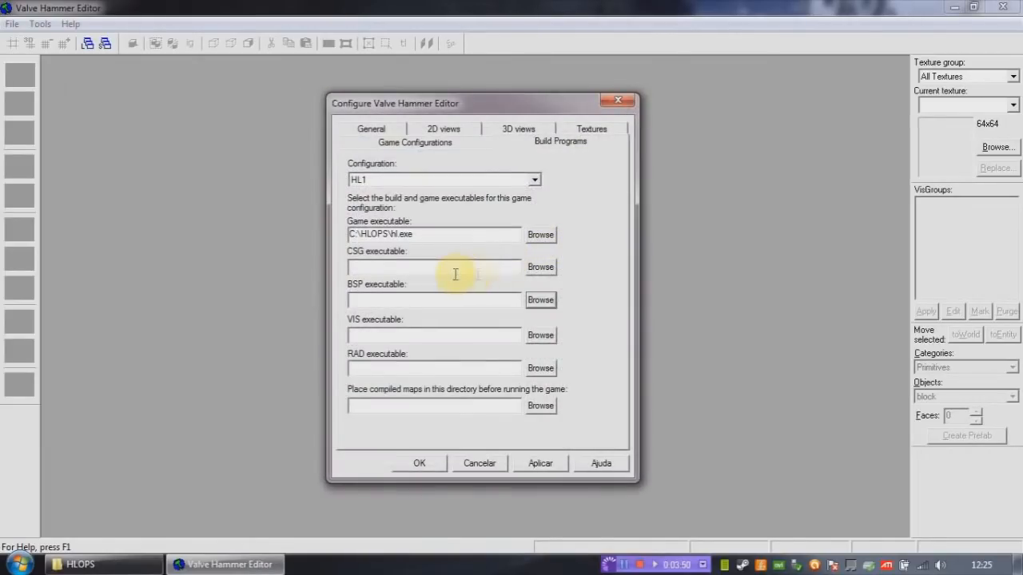
pyautogui.click(541, 266)
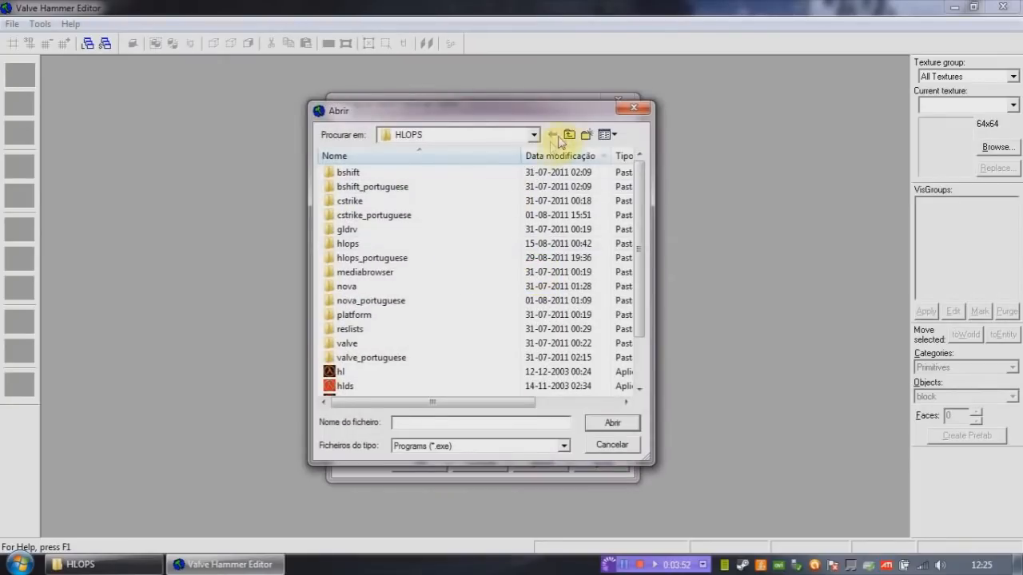
# Browse to C:\VHE\zoner and set hlcsg as the CSG executable.
pyautogui.click(553, 134)
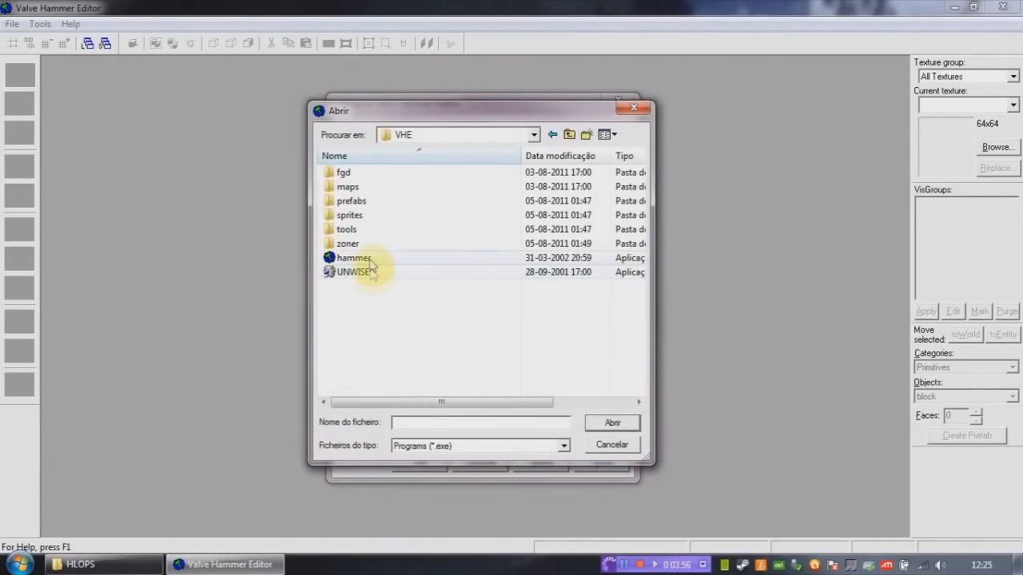
pyautogui.moveTo(360, 217)
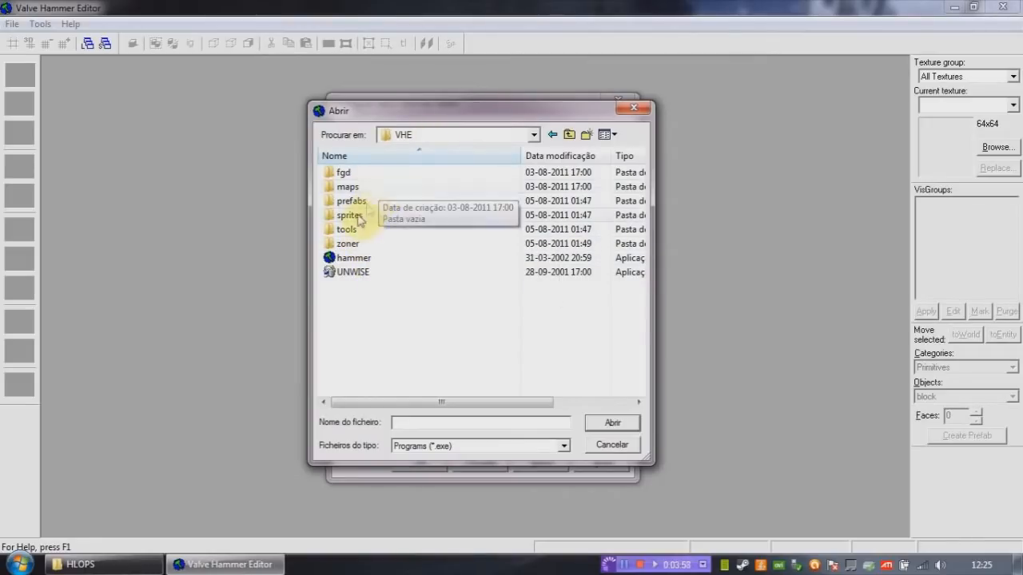
pyautogui.doubleClick(347, 230)
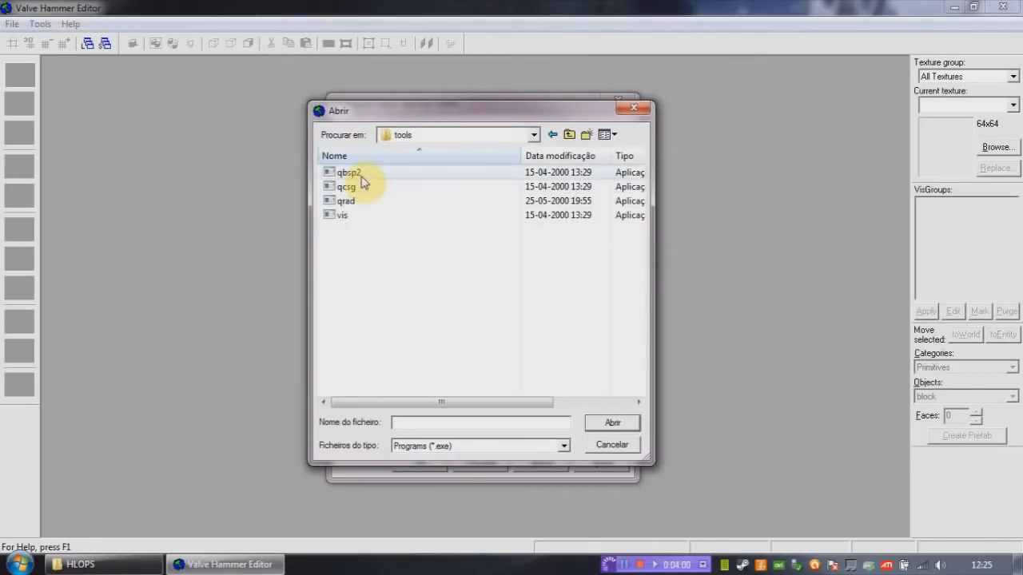
pyautogui.moveTo(353, 209)
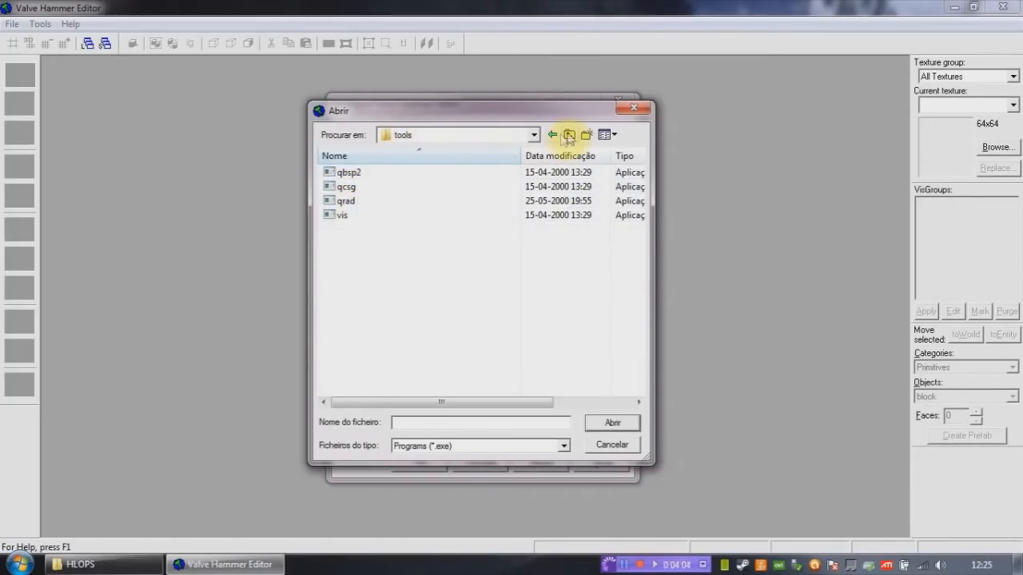
pyautogui.click(569, 134)
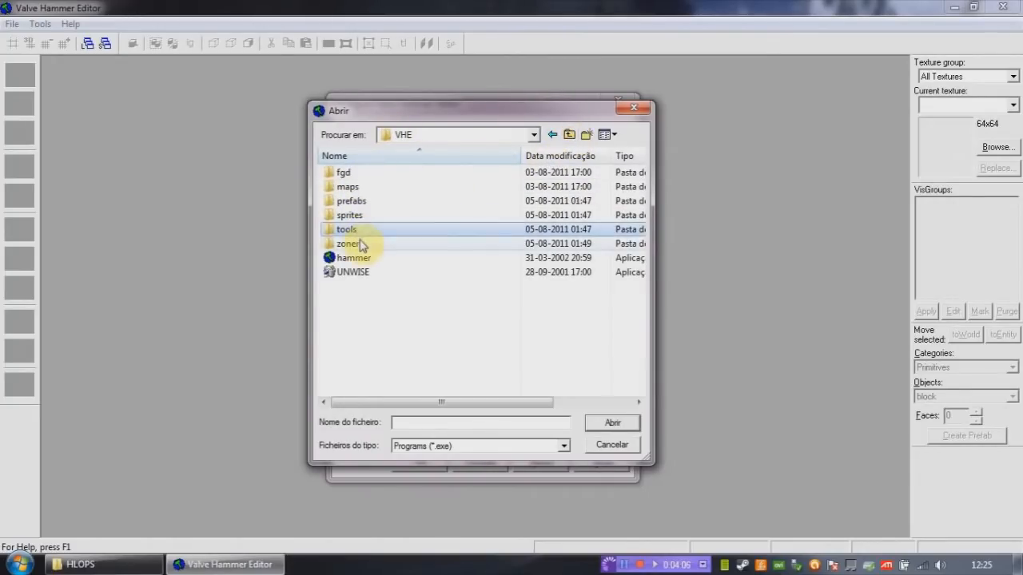
pyautogui.doubleClick(347, 243)
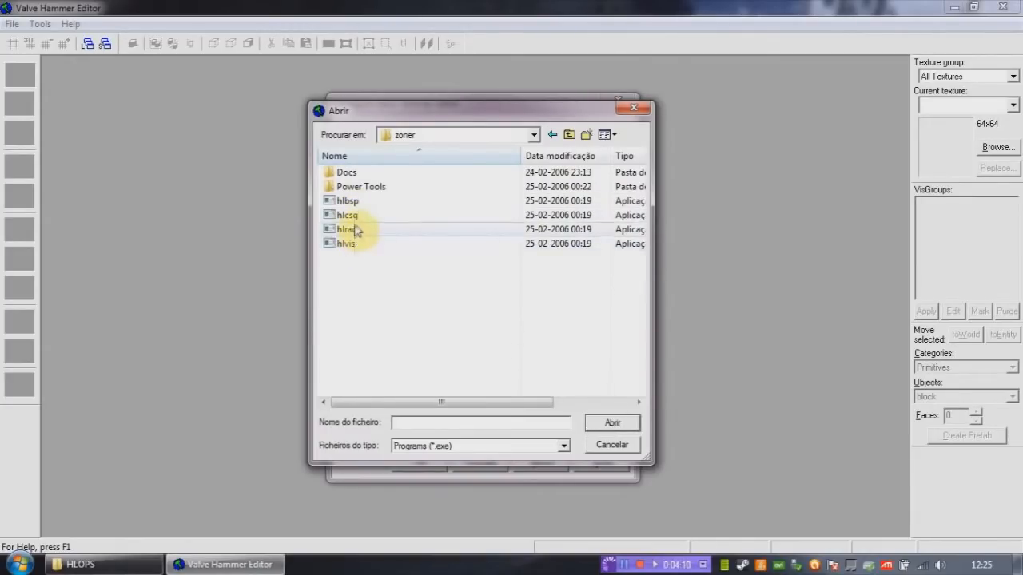
pyautogui.moveTo(355, 243)
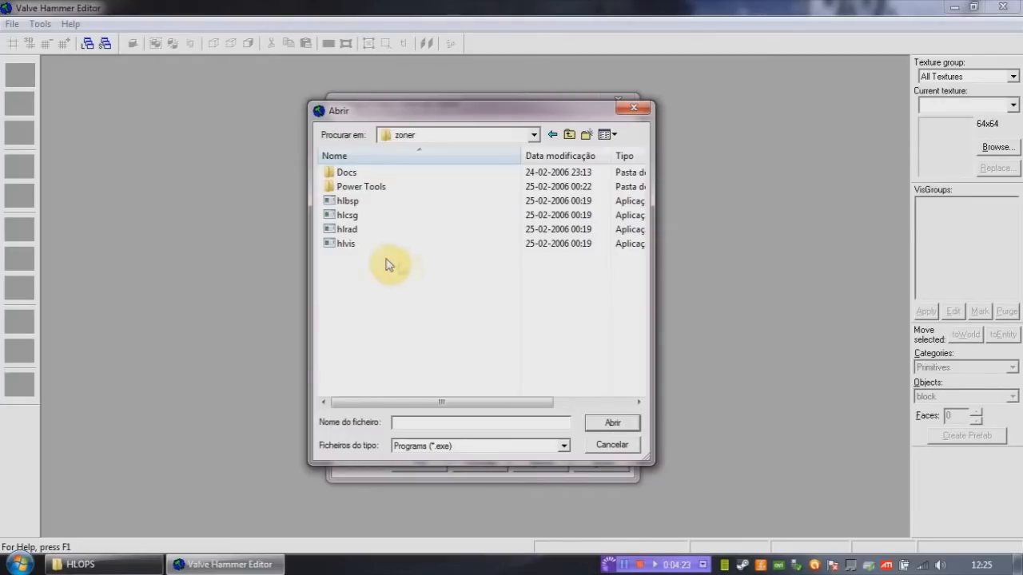
pyautogui.moveTo(345, 243)
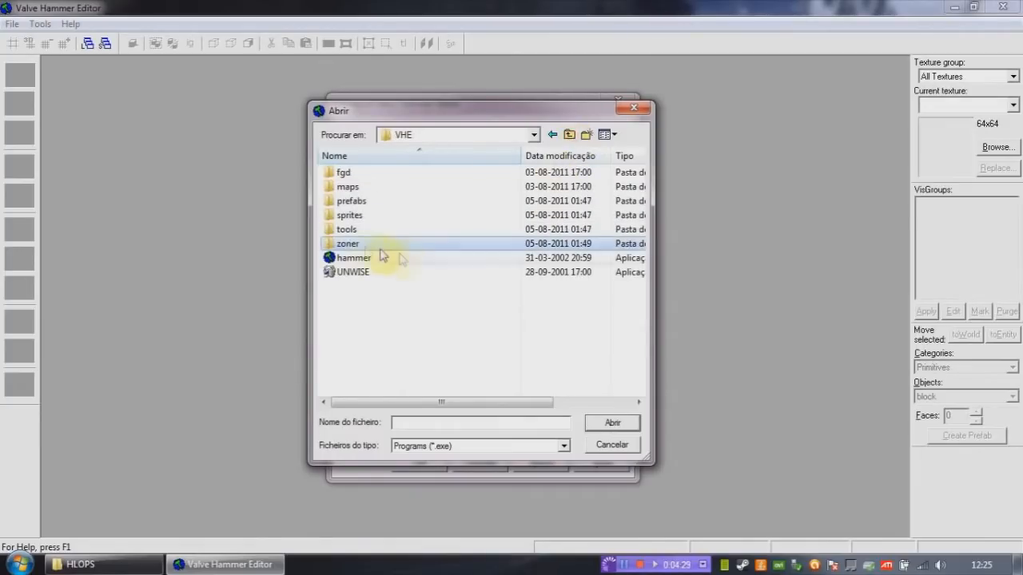
pyautogui.doubleClick(347, 243)
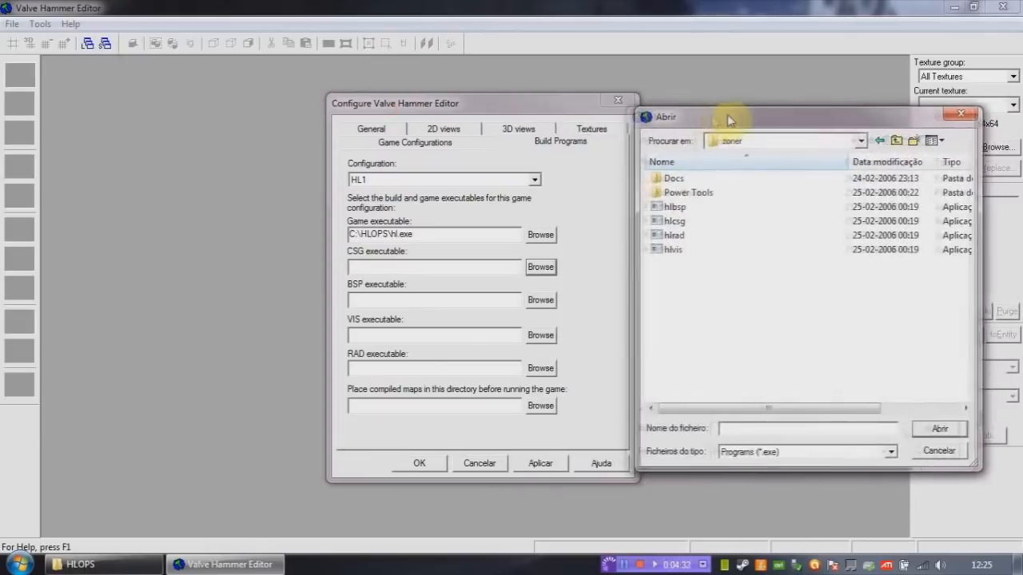
pyautogui.click(684, 221)
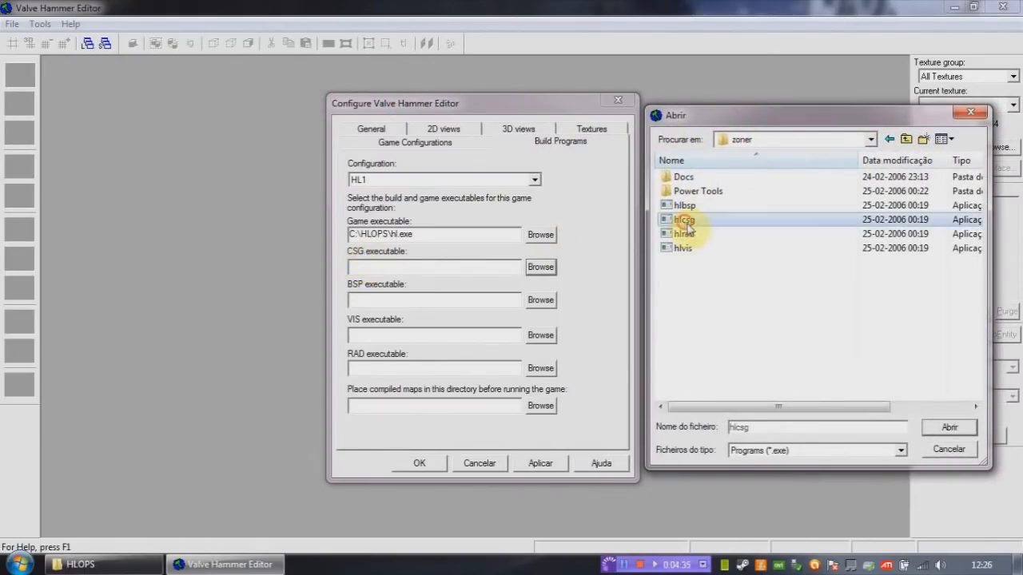
pyautogui.click(949, 427)
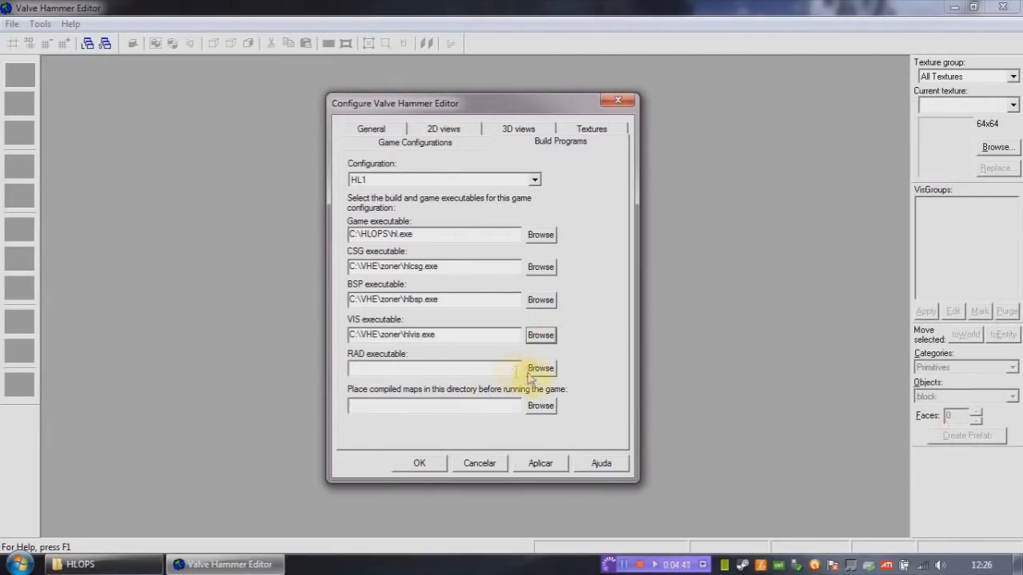
# Set hlrad from C:\VHE\zoner as the RAD executable.
pyautogui.click(540, 368)
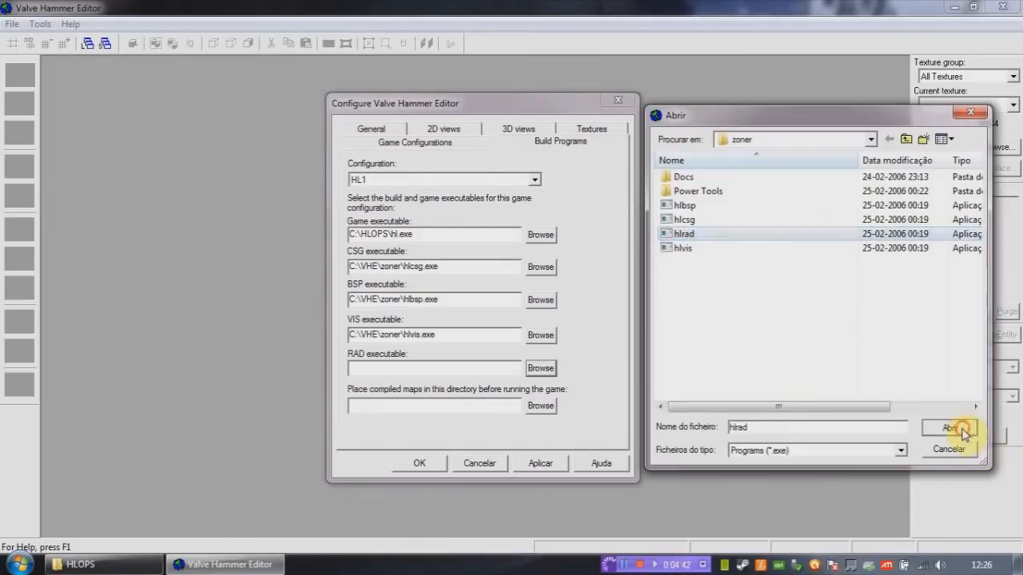
pyautogui.click(949, 428)
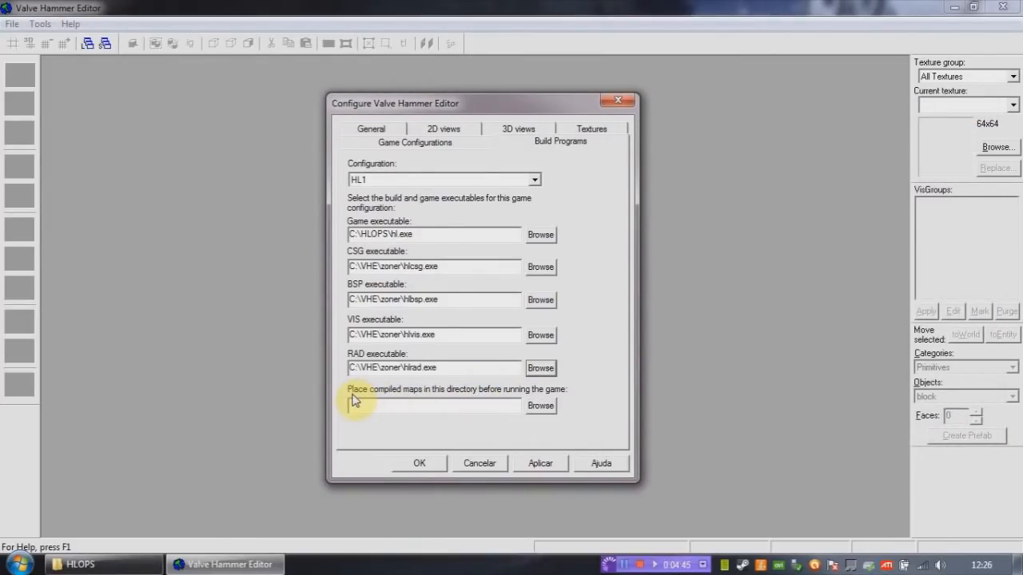
pyautogui.moveTo(524, 396)
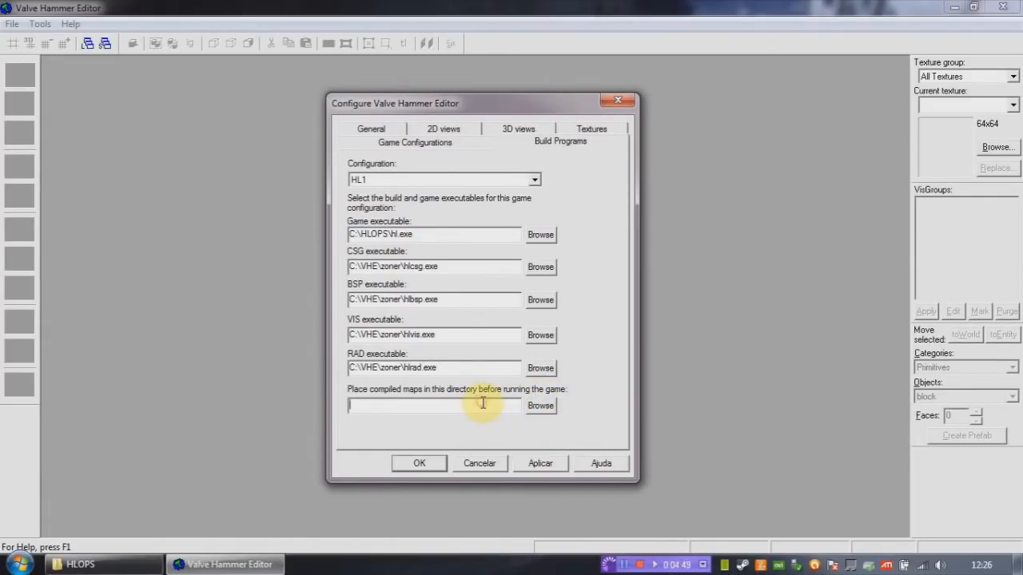
# Set the compiled-maps directory to the maps folder inside valve.
pyautogui.click(540, 406)
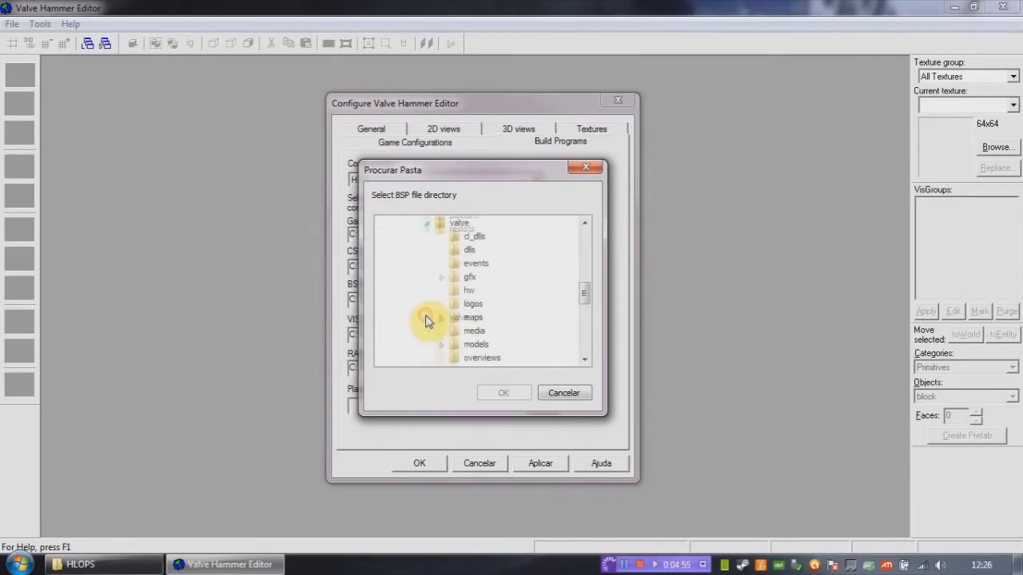
pyautogui.click(458, 264)
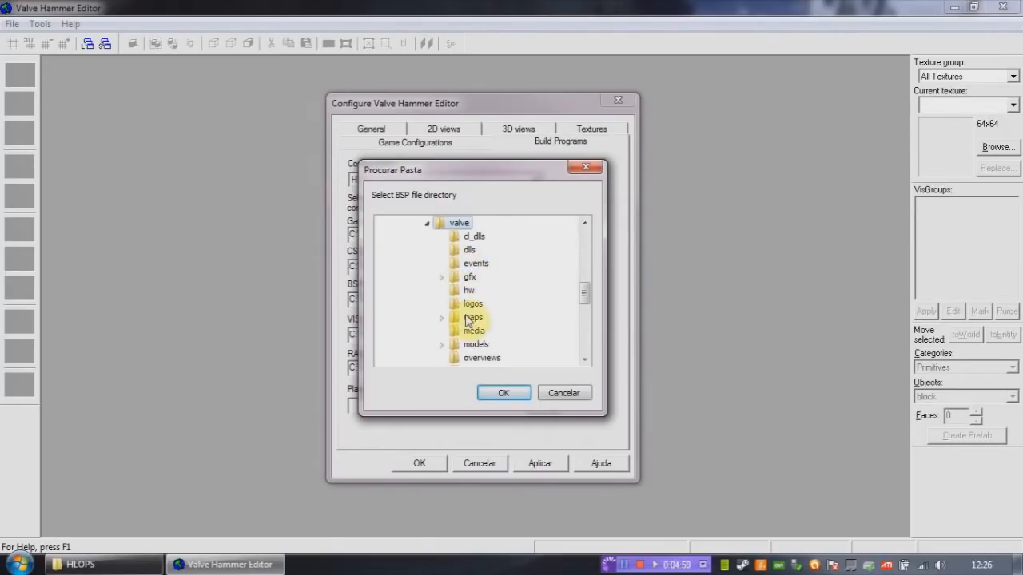
pyautogui.click(441, 318)
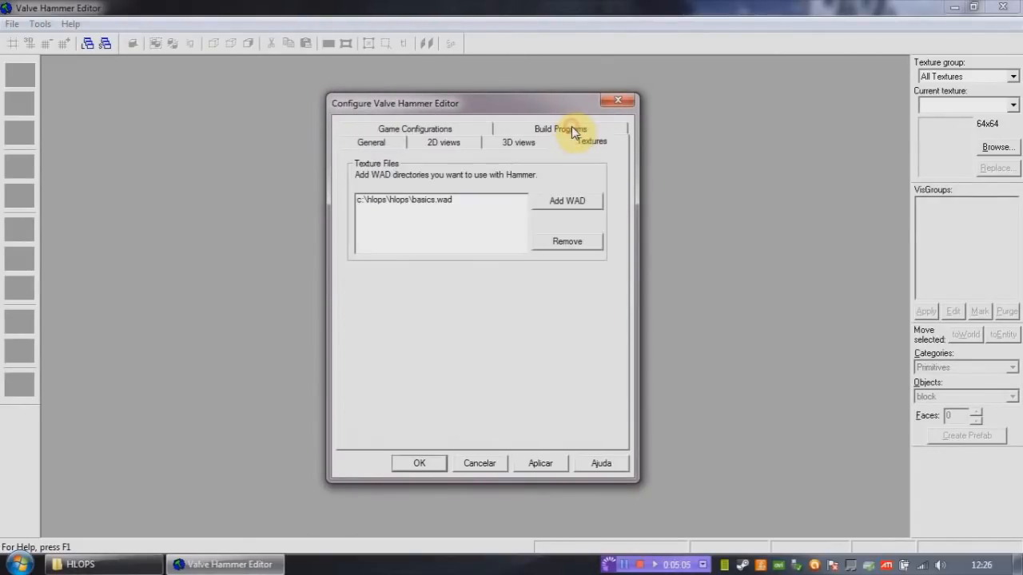
# Replace basics.wad with c:\hlops\valve\halflife.wad in the texture WAD list.
pyautogui.click(565, 239)
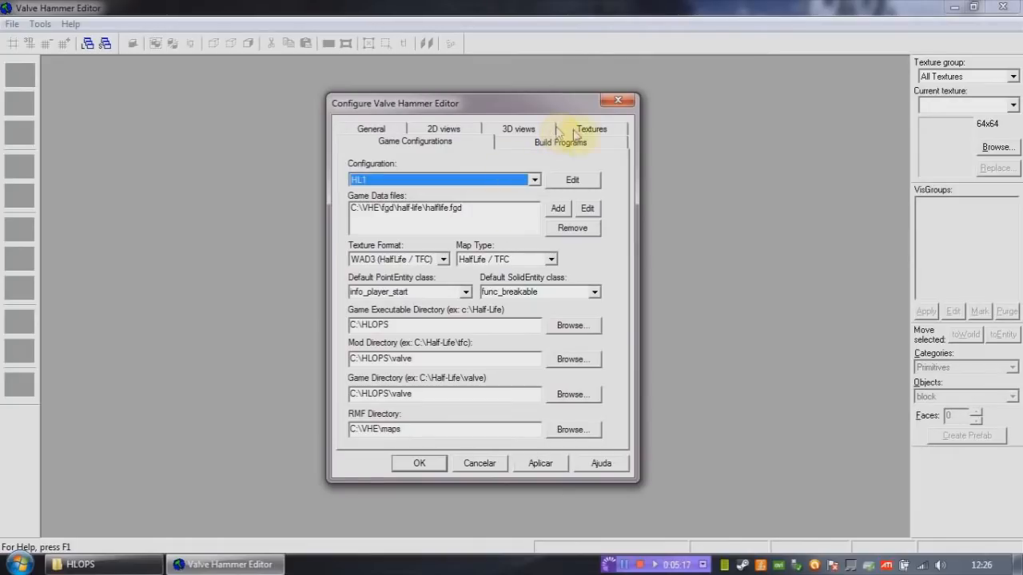
pyautogui.click(566, 202)
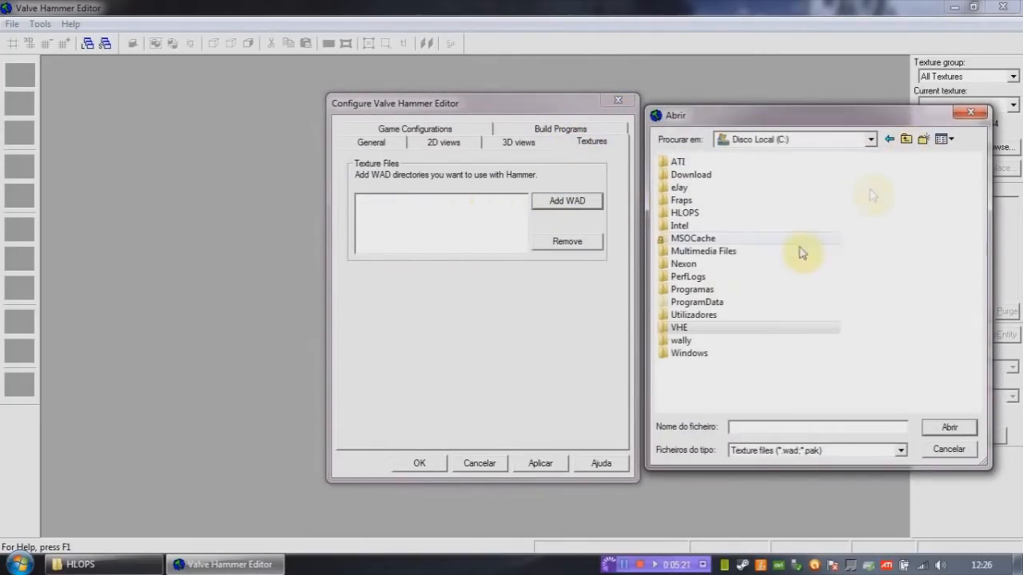
pyautogui.doubleClick(684, 213)
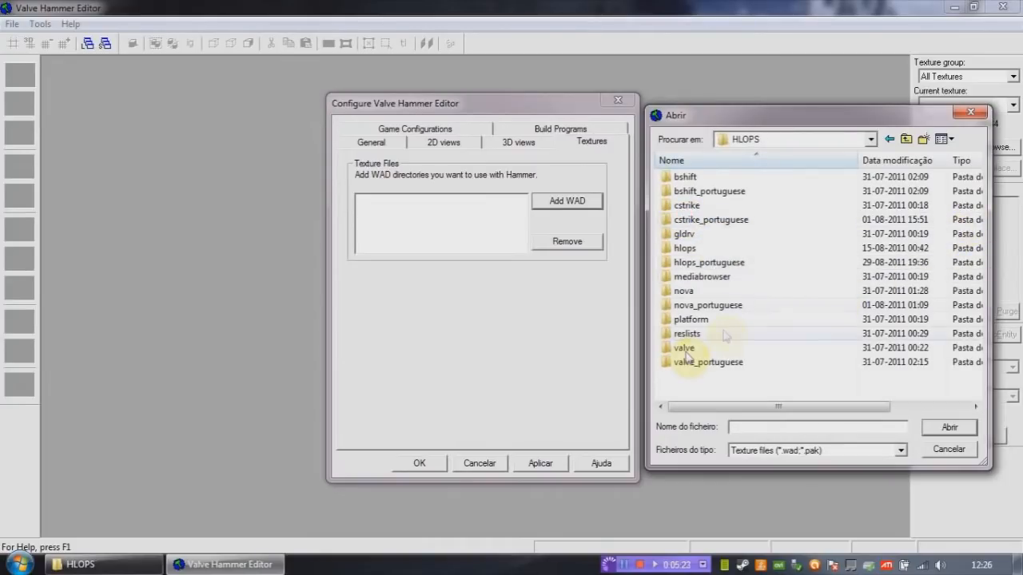
pyautogui.doubleClick(684, 348)
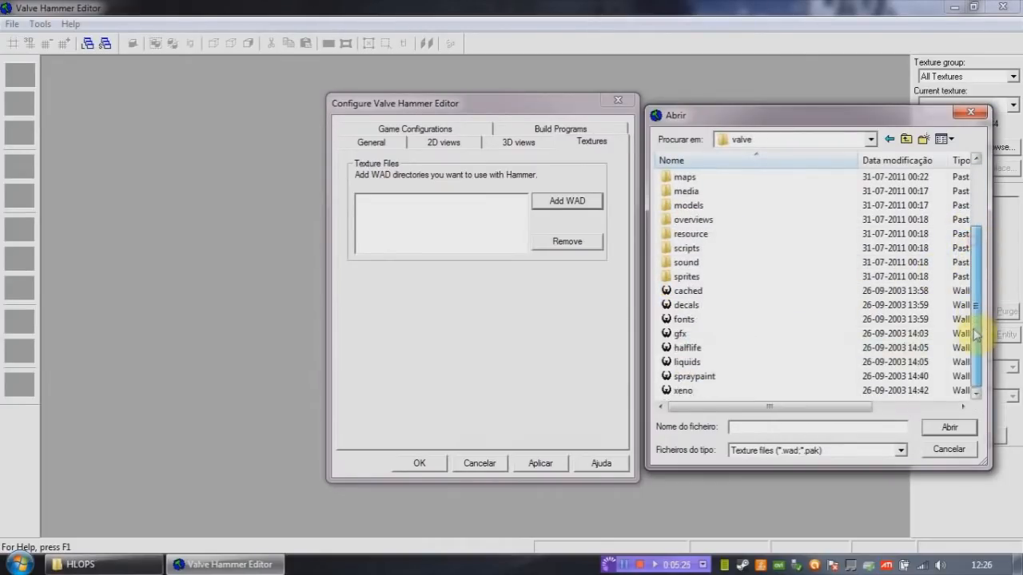
pyautogui.click(687, 347)
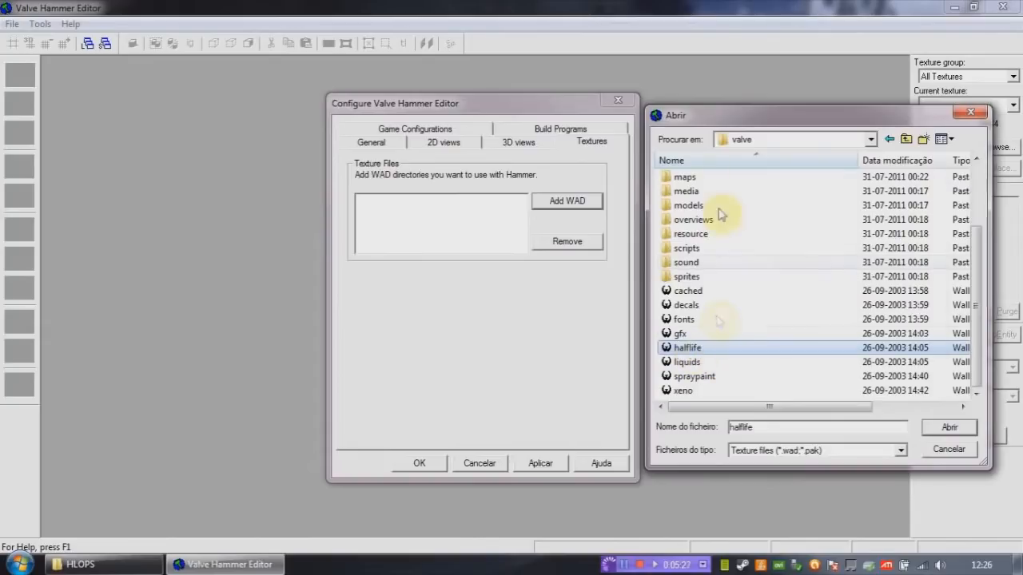
pyautogui.click(949, 427)
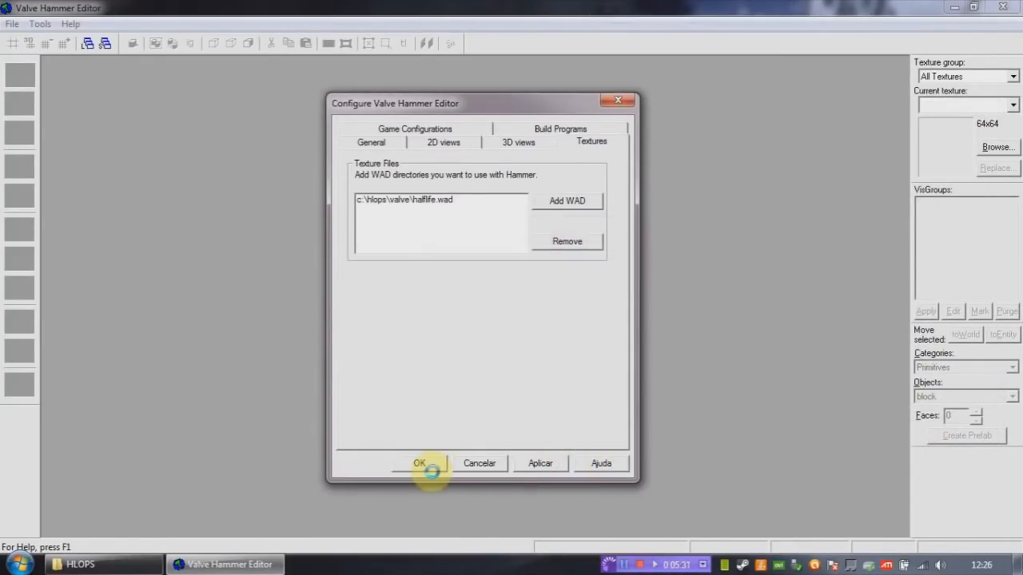
# Apply the texture change, dismiss the Quick Note, close Hammer and search 'valve' in Start.
pyautogui.click(418, 464)
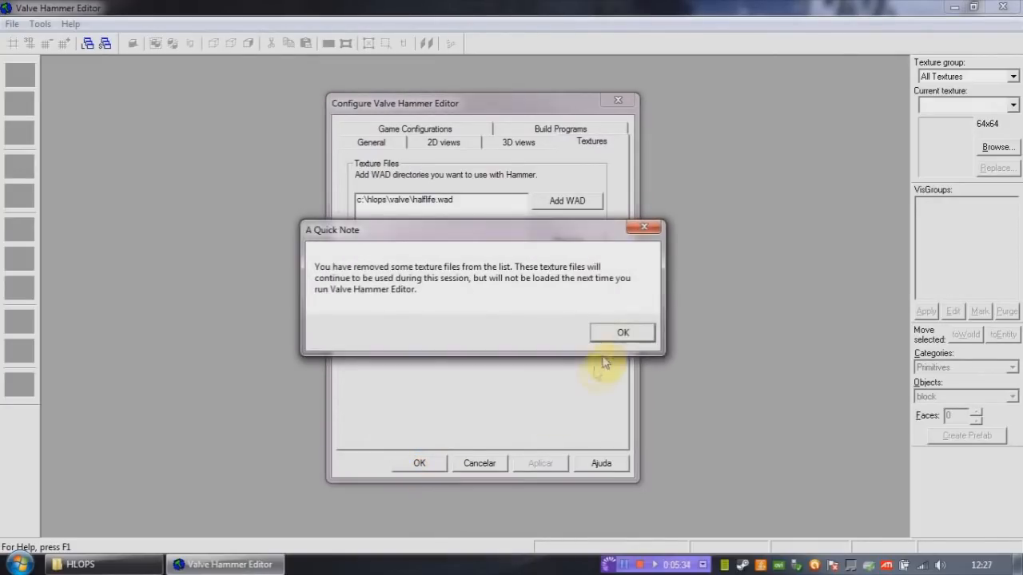
pyautogui.click(623, 332)
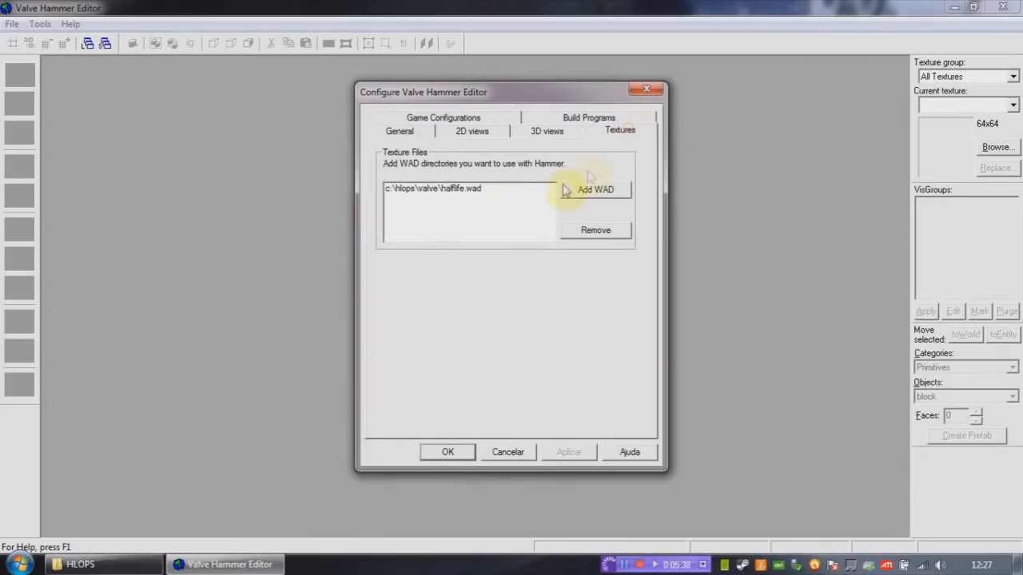
pyautogui.moveTo(668, 94)
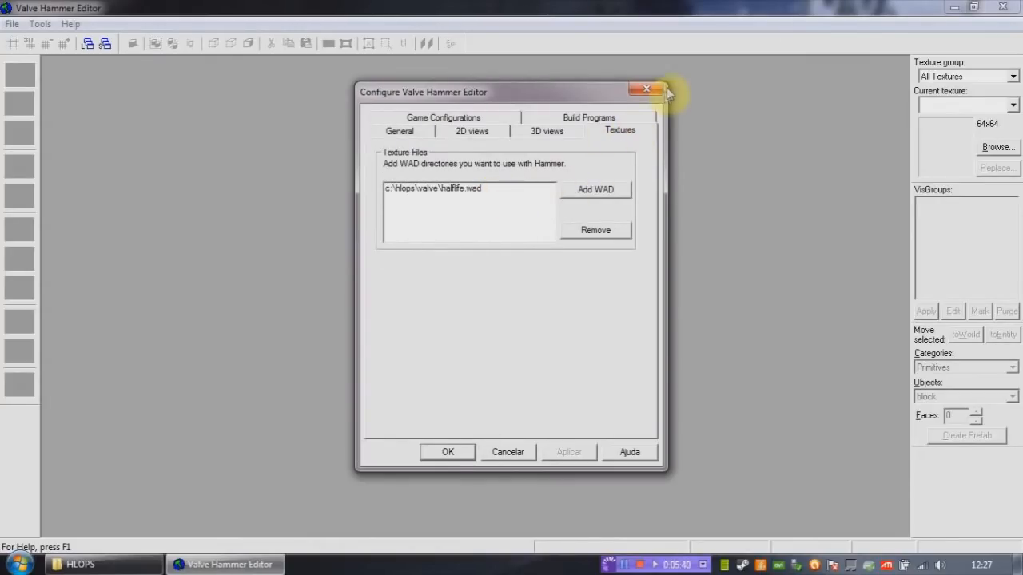
pyautogui.click(645, 90)
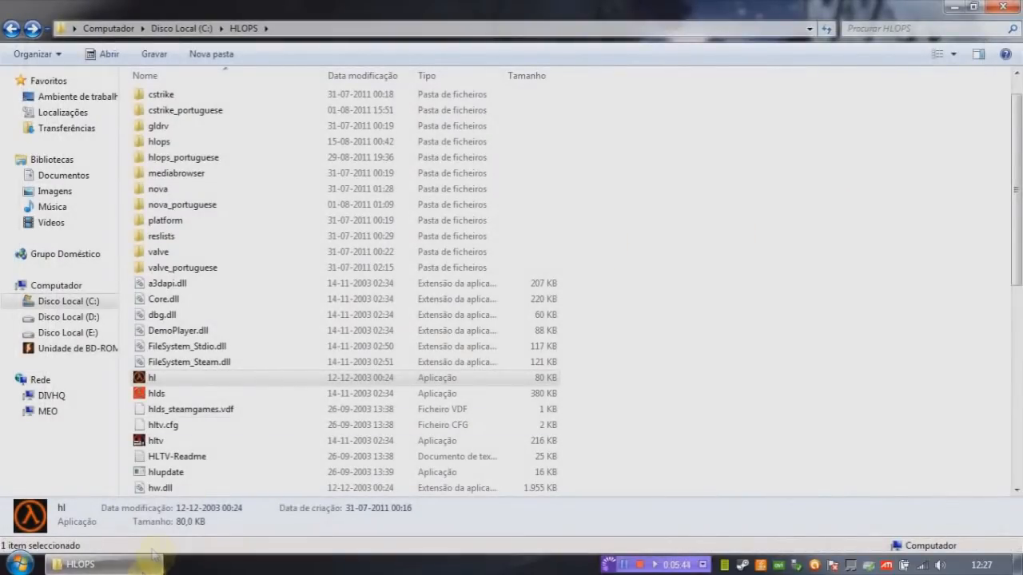
pyautogui.write('valve ha')
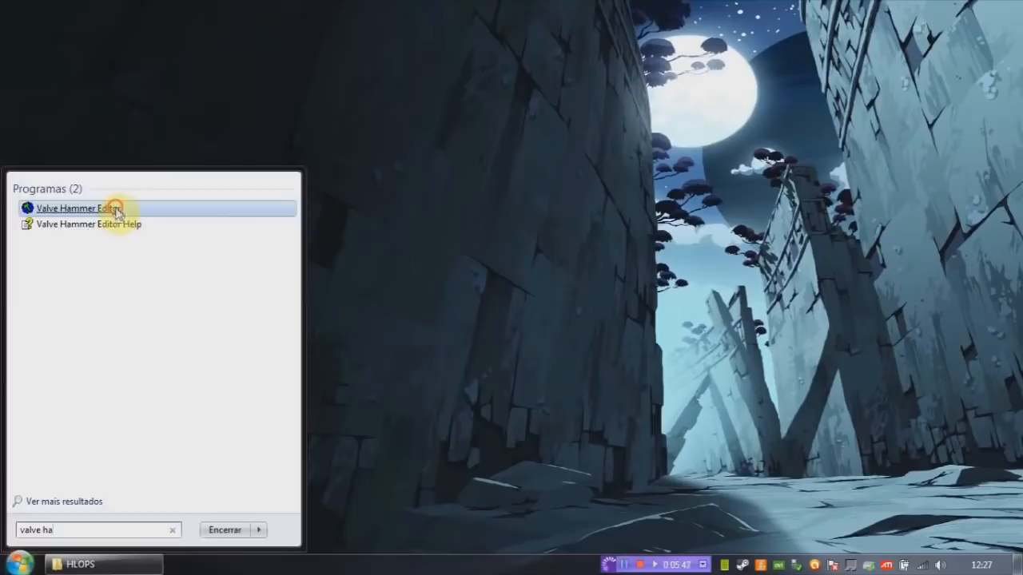
# Relaunch Hammer and start a new map under the HL1 game configuration.
pyautogui.click(79, 207)
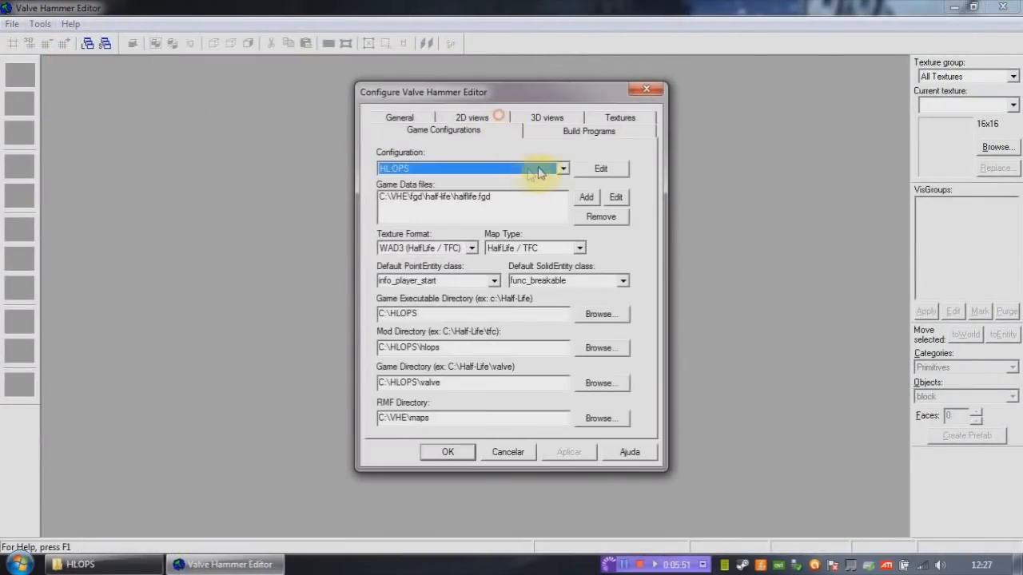
pyautogui.click(13, 24)
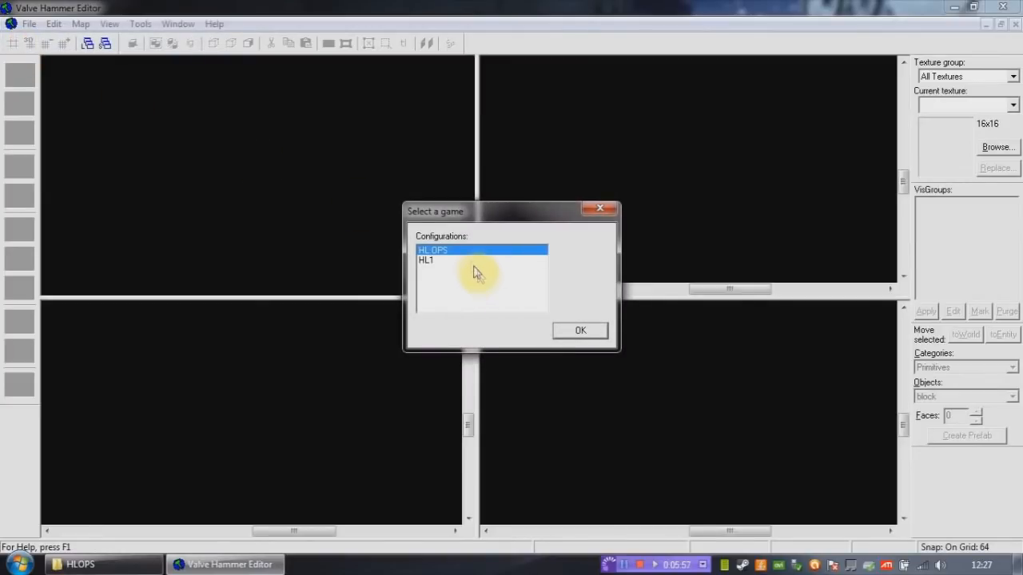
pyautogui.click(425, 259)
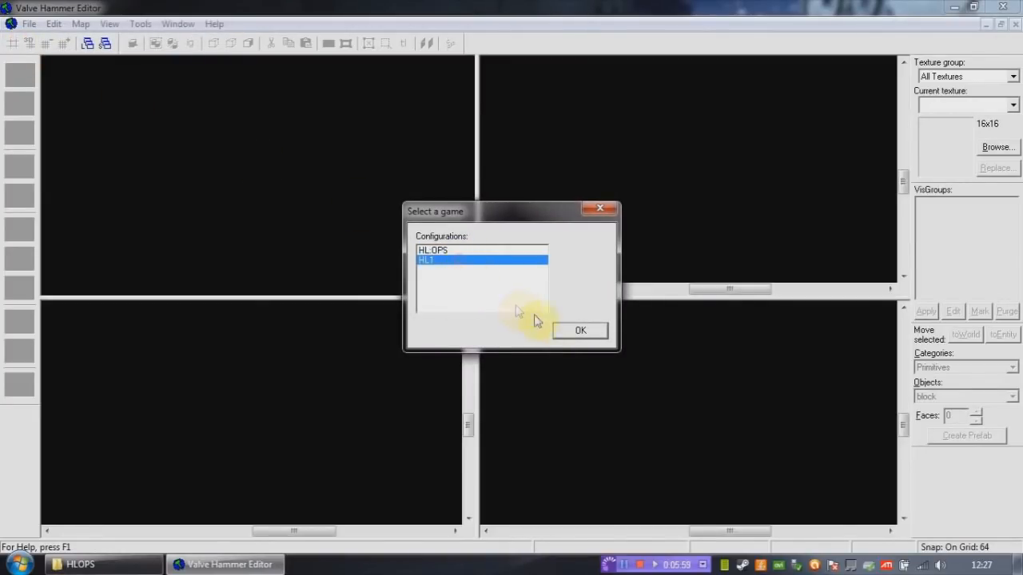
pyautogui.click(580, 329)
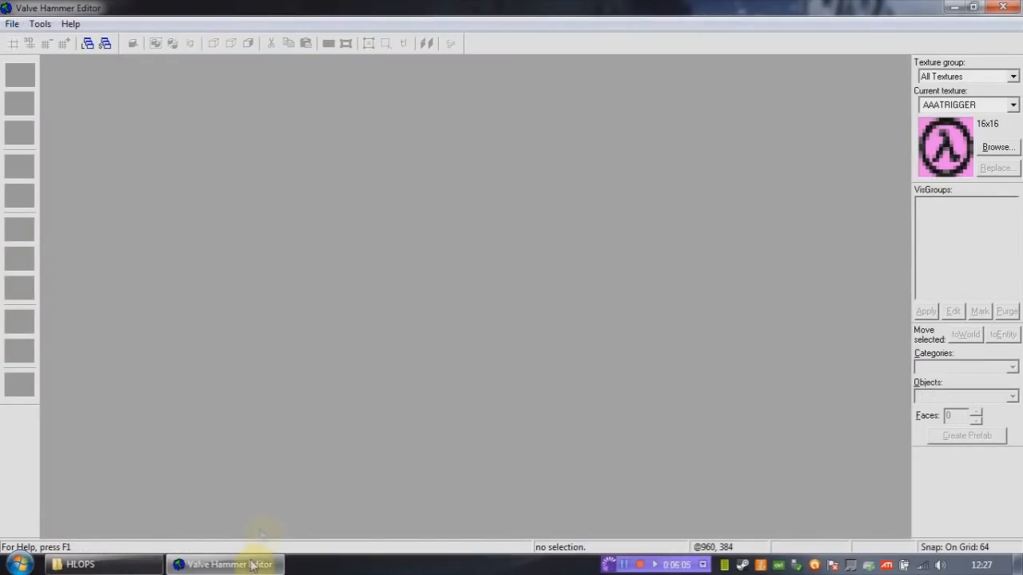
# Create a phantom folder in HLOPS and pick maps and liblist.gam from hlops to copy.
pyautogui.click(80, 564)
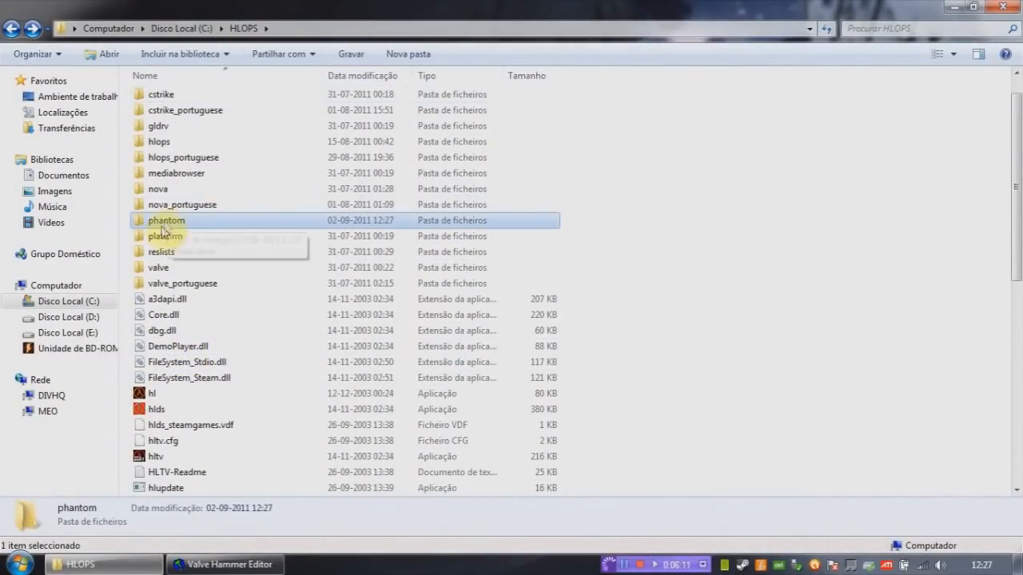
pyautogui.click(164, 237)
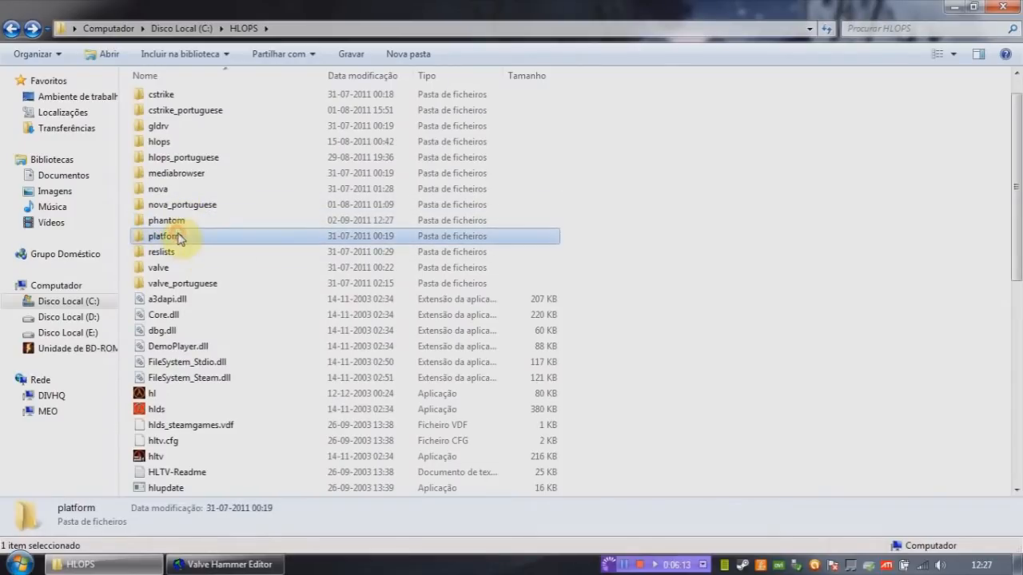
pyautogui.click(158, 141)
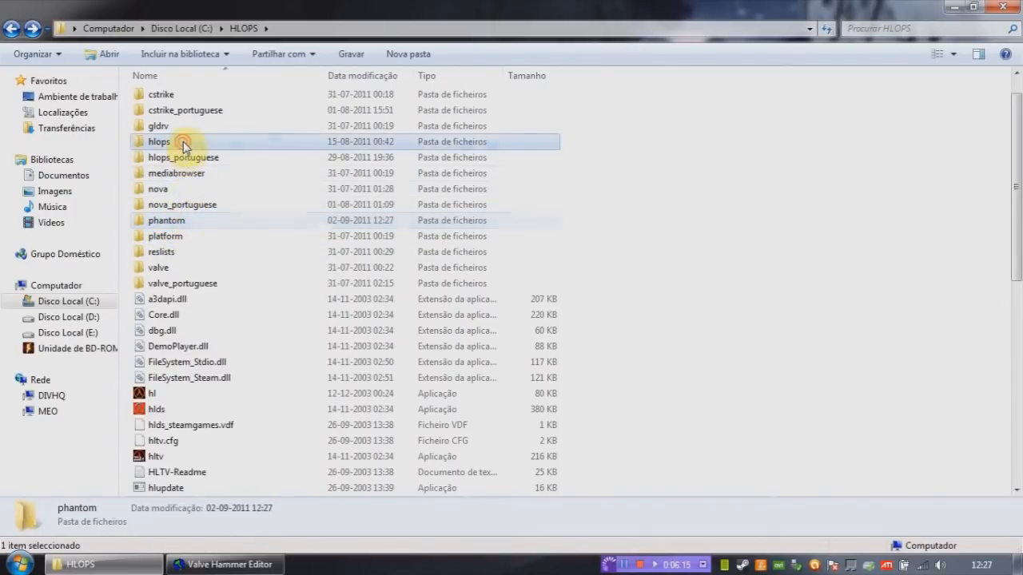
pyautogui.doubleClick(158, 141)
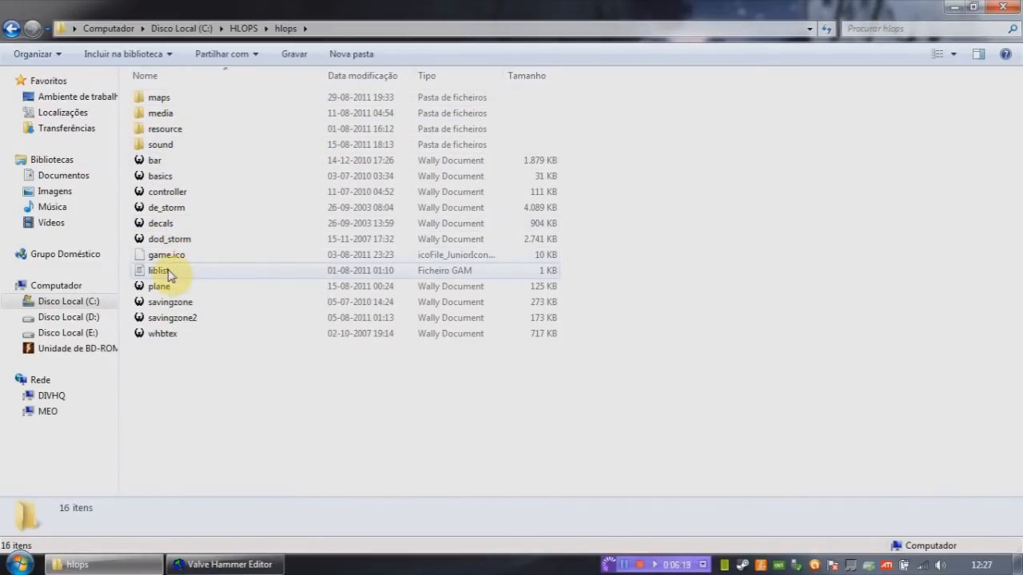
pyautogui.click(158, 270)
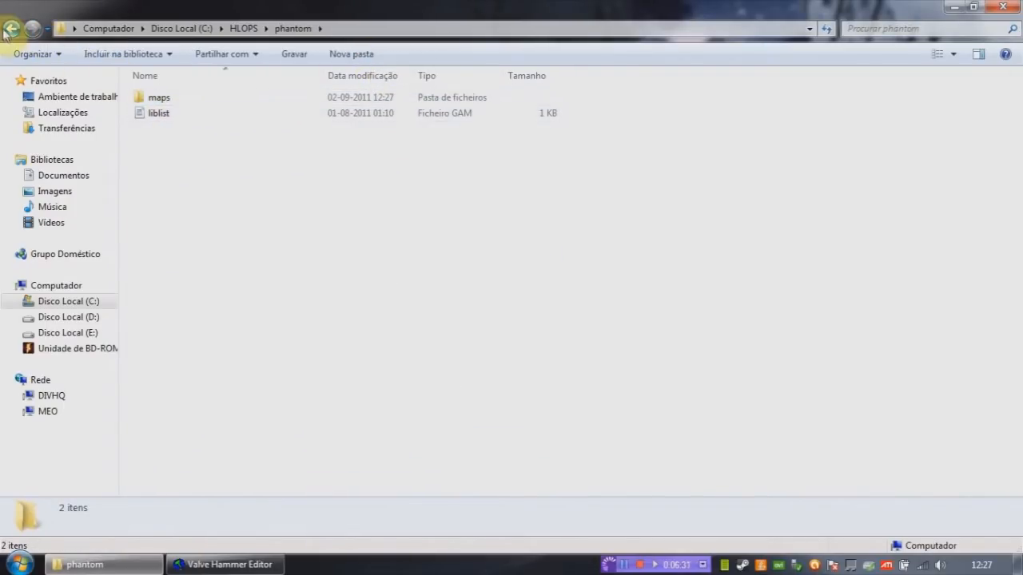
# Paste the copies into the phantom folder and return to Hammer's configuration.
pyautogui.click(13, 29)
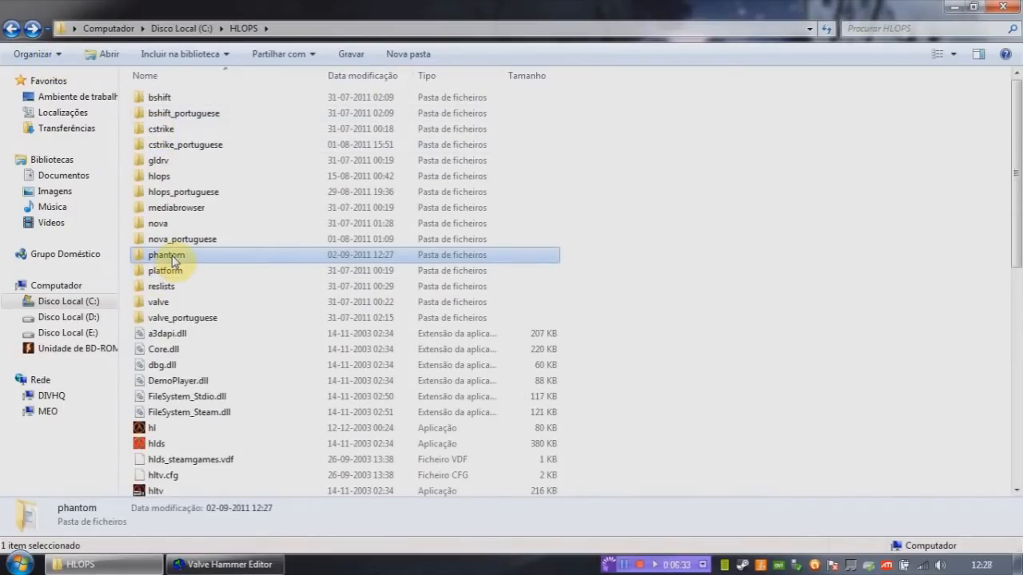
pyautogui.doubleClick(166, 254)
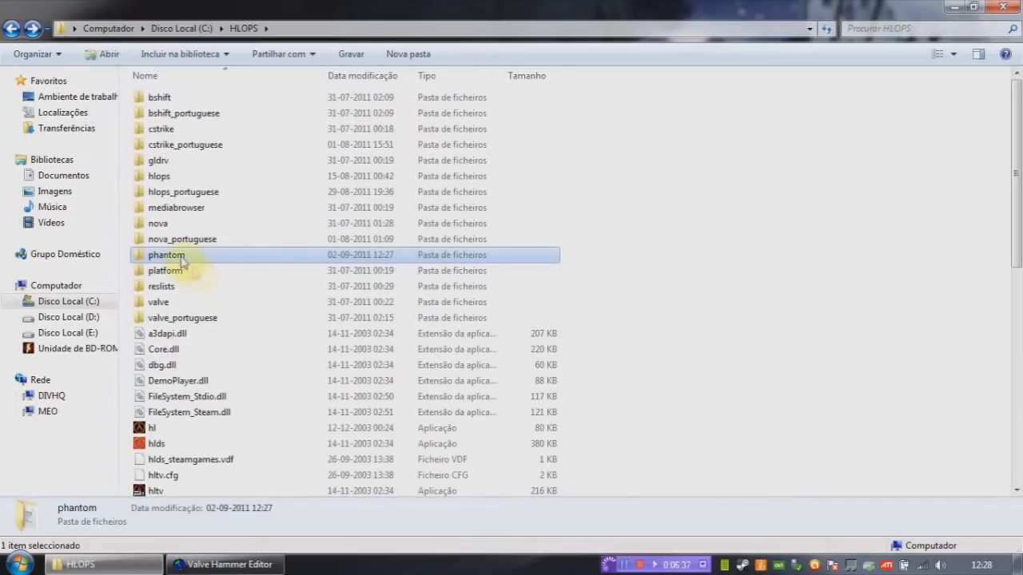
pyautogui.click(224, 564)
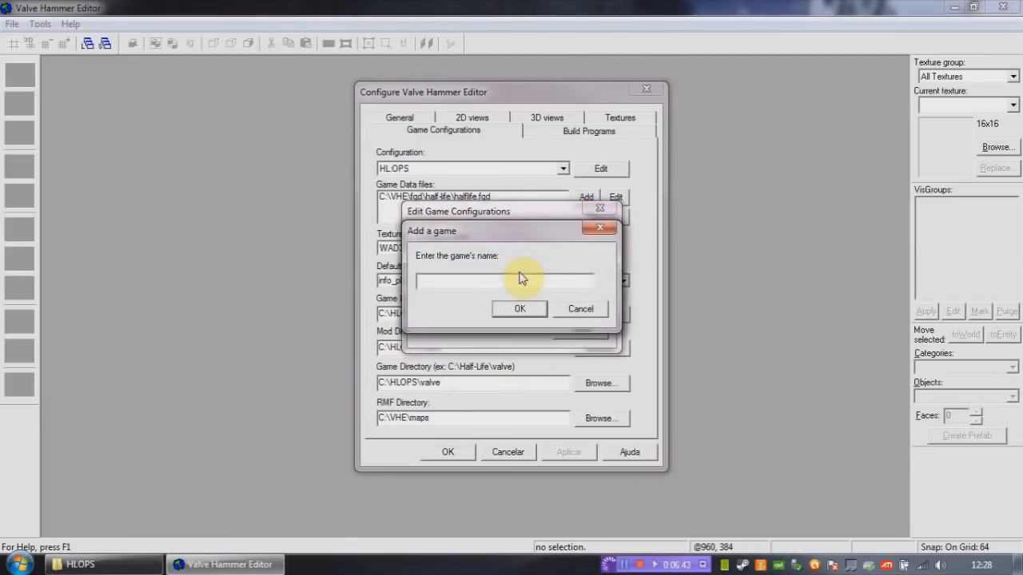
# Add the phantom configuration and browse to C:\VHE\fgd\half-life for its halflife.fgd game data file.
pyautogui.click(520, 308)
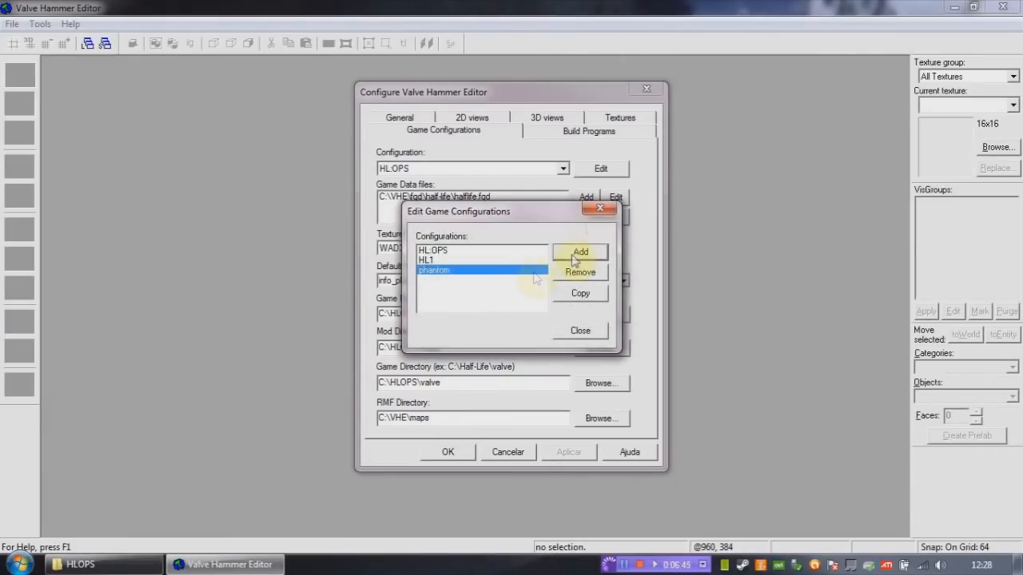
pyautogui.click(580, 330)
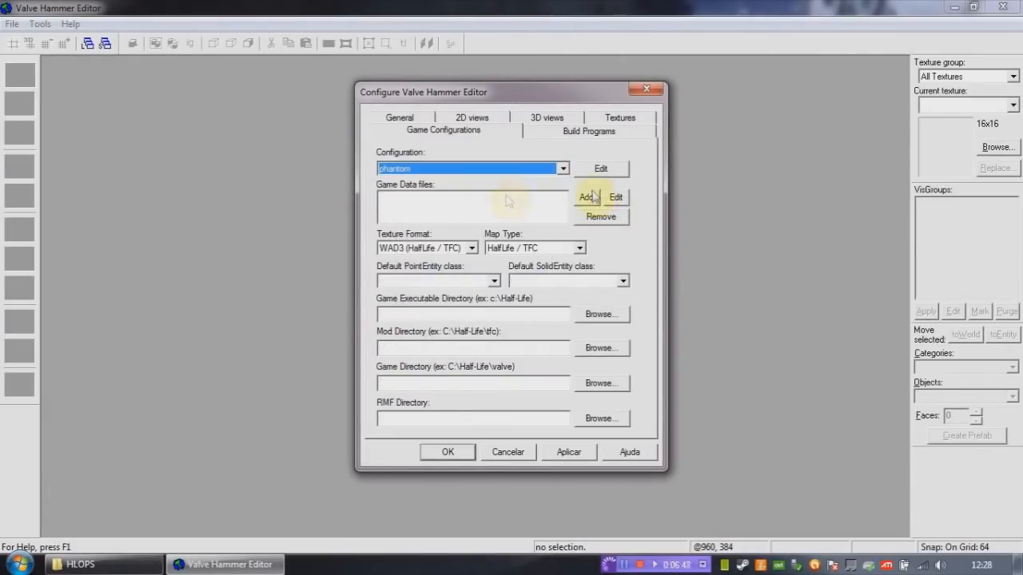
pyautogui.click(585, 198)
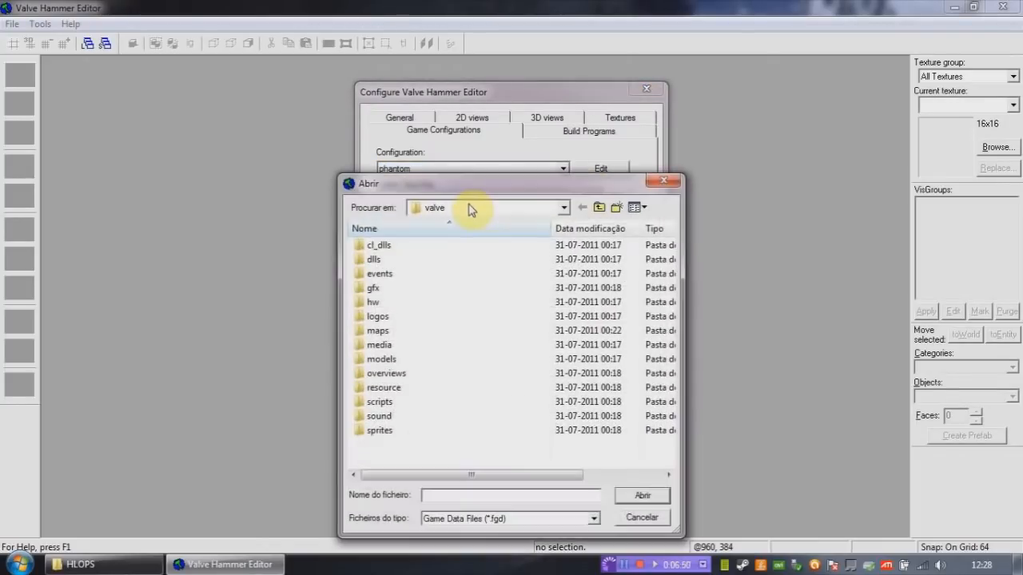
pyautogui.click(600, 208)
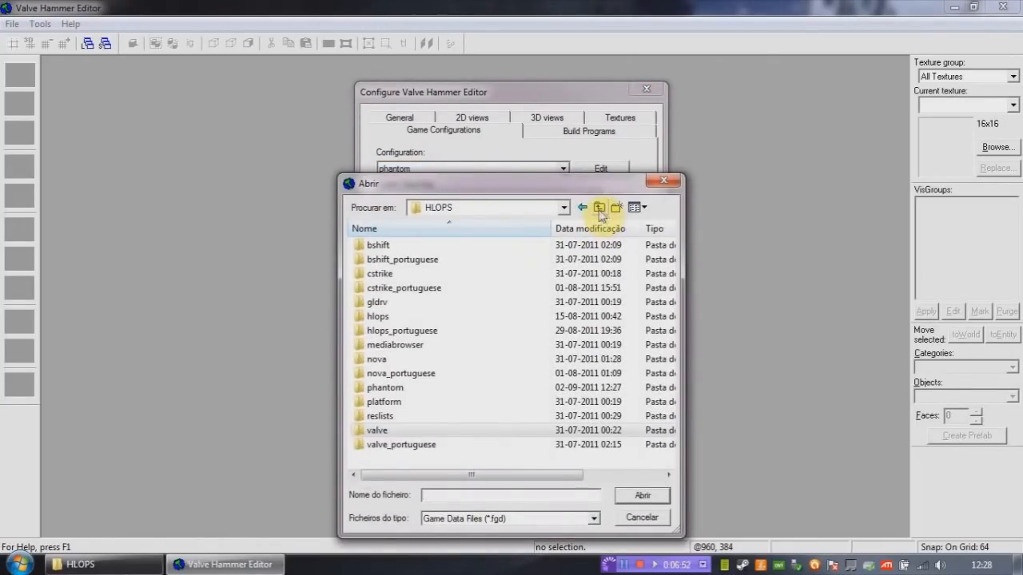
pyautogui.click(599, 208)
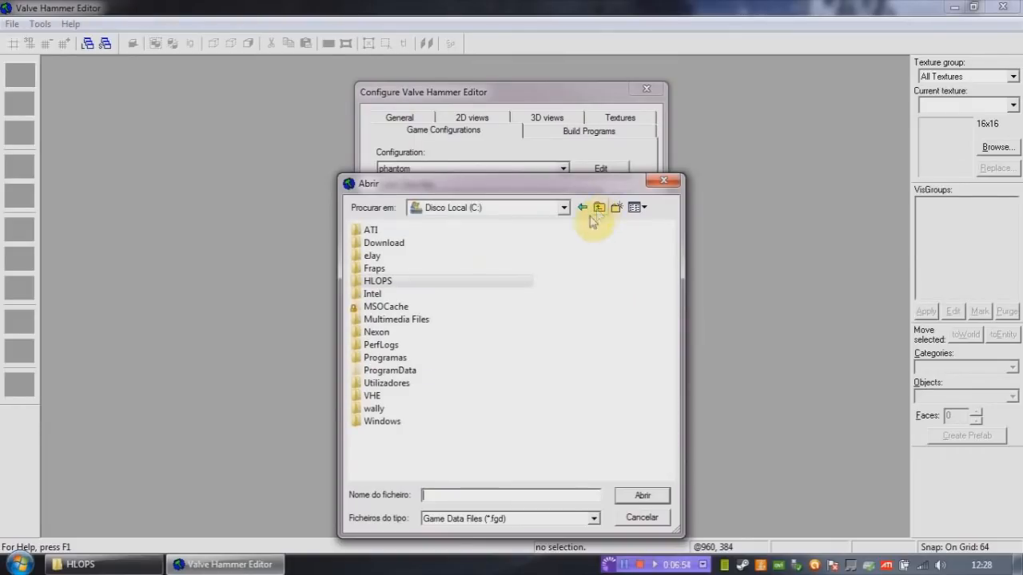
pyautogui.moveTo(387, 383)
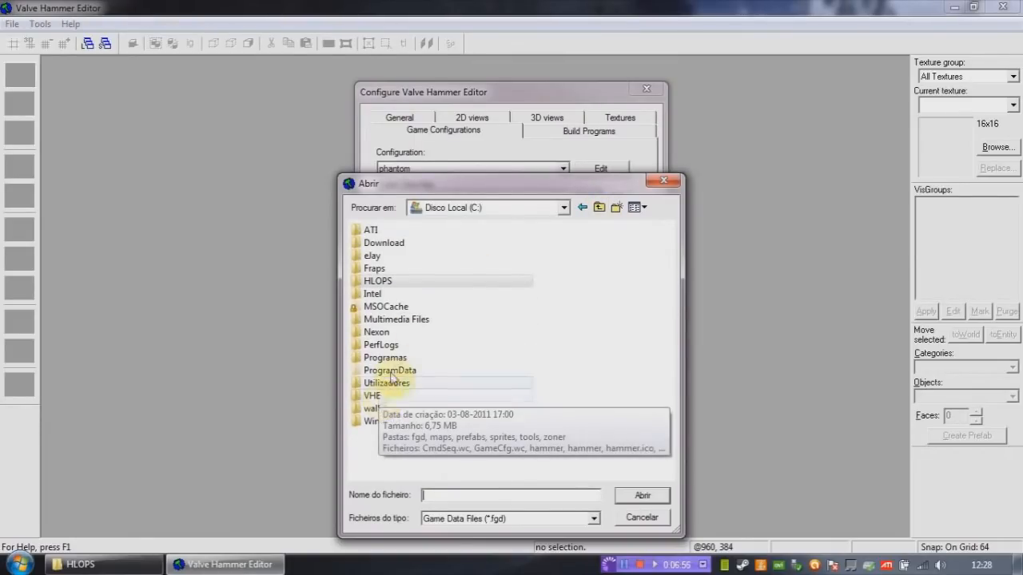
pyautogui.doubleClick(371, 396)
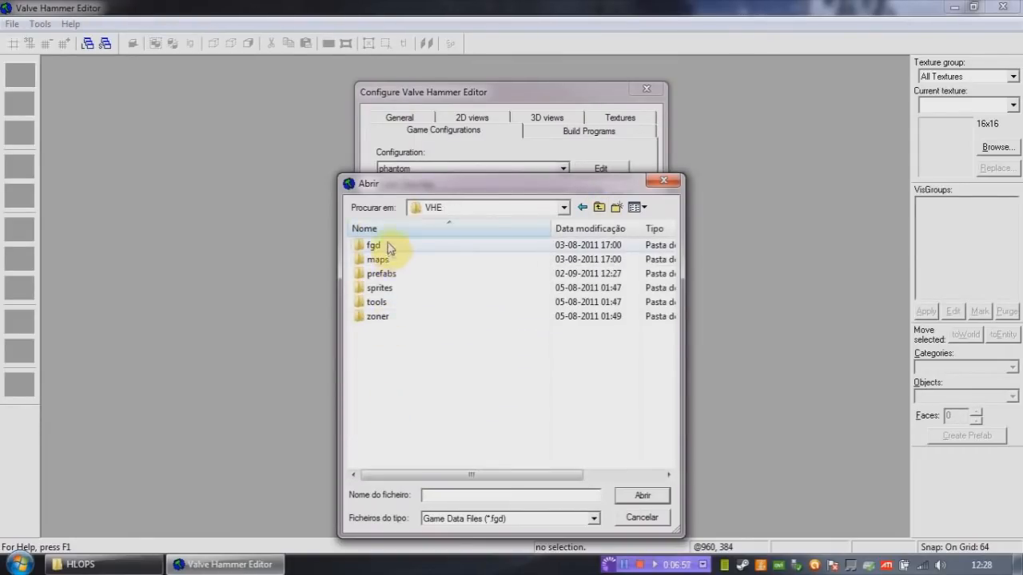
pyautogui.doubleClick(374, 245)
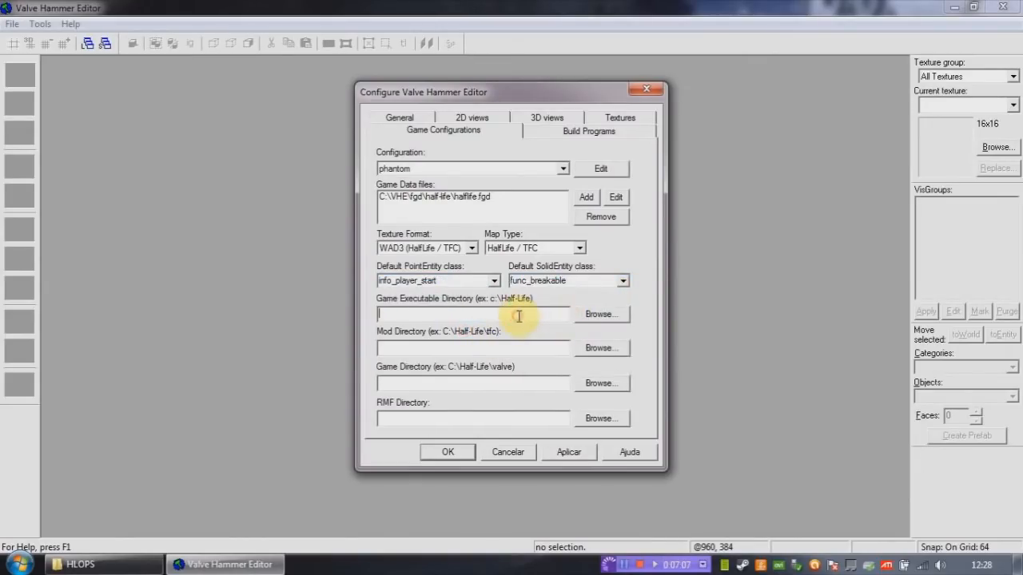
# Set phantom's directories: executable C:\HLOPS, mod C:\HLOPS\phantom, game C:\HLOPS\valve.
pyautogui.click(601, 313)
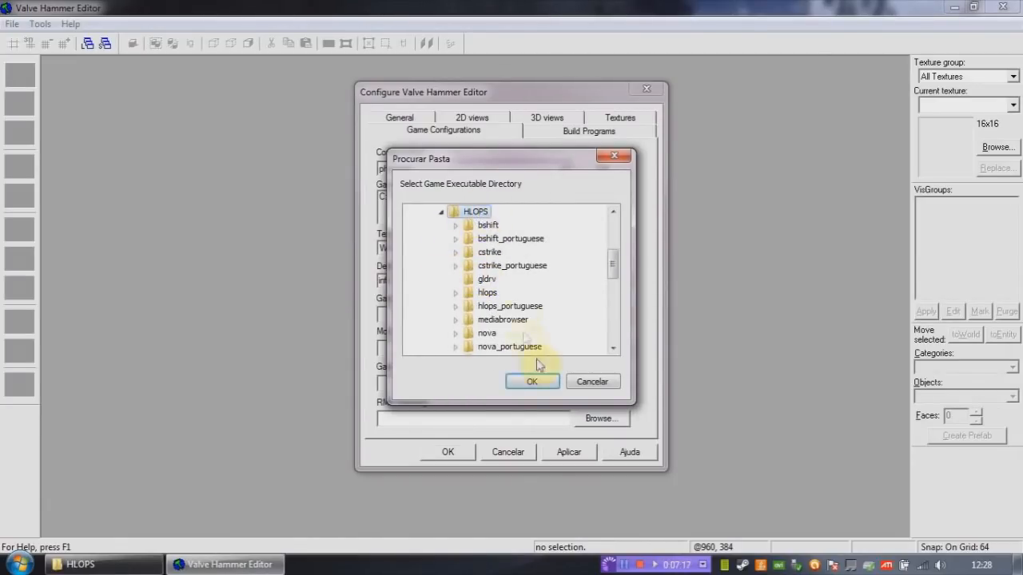
pyautogui.click(531, 380)
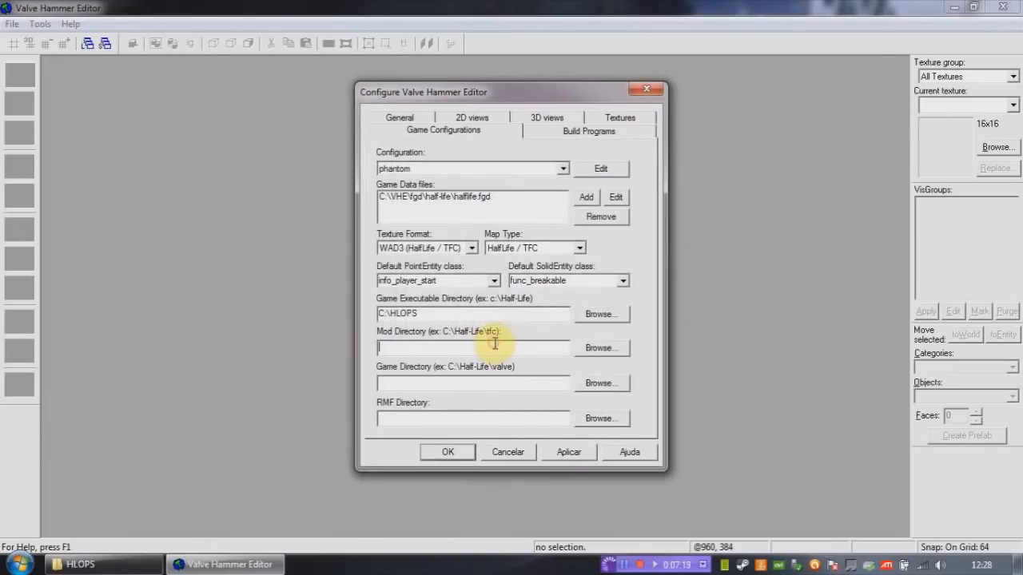
pyautogui.click(601, 383)
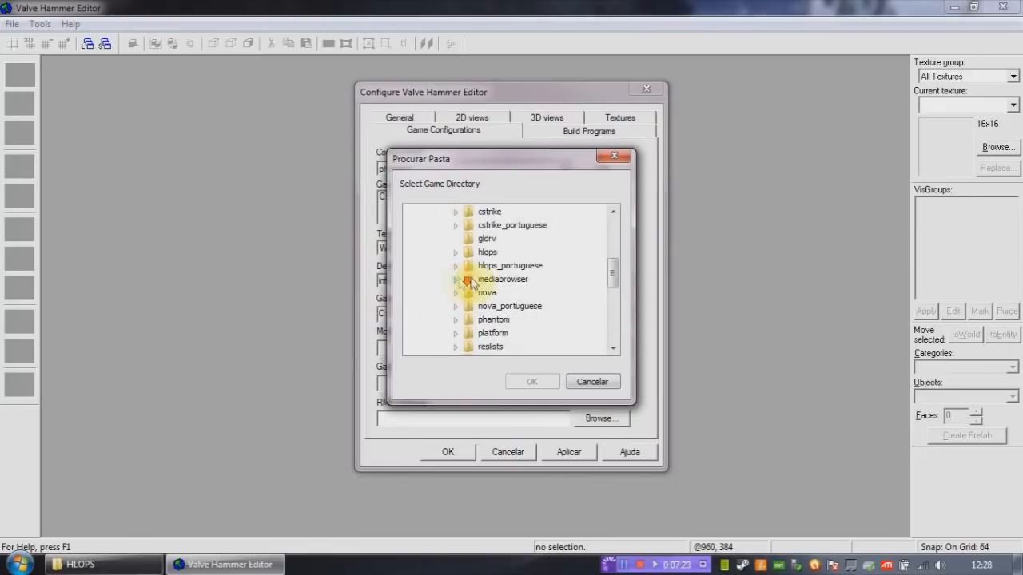
pyautogui.click(531, 380)
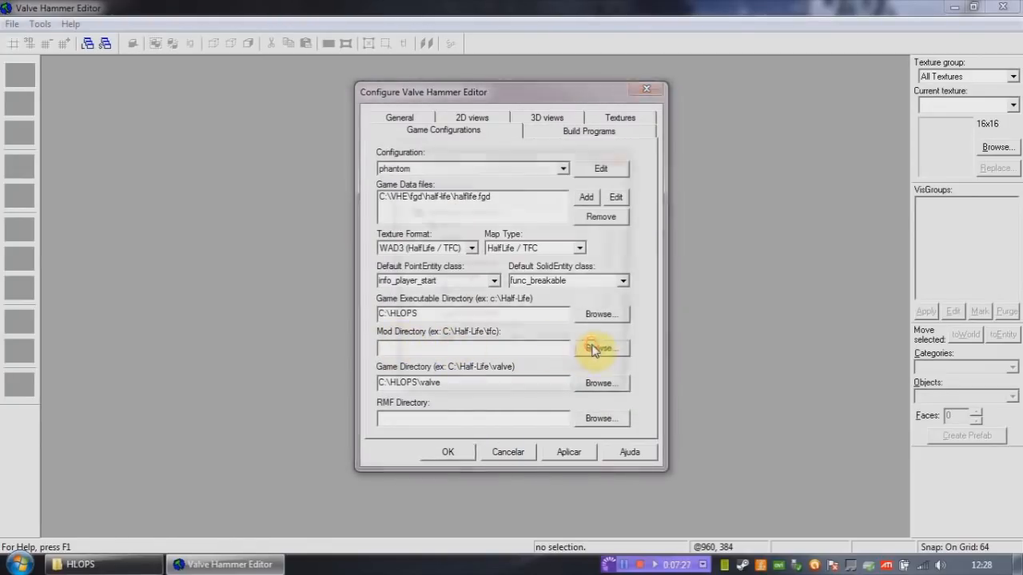
pyautogui.click(601, 348)
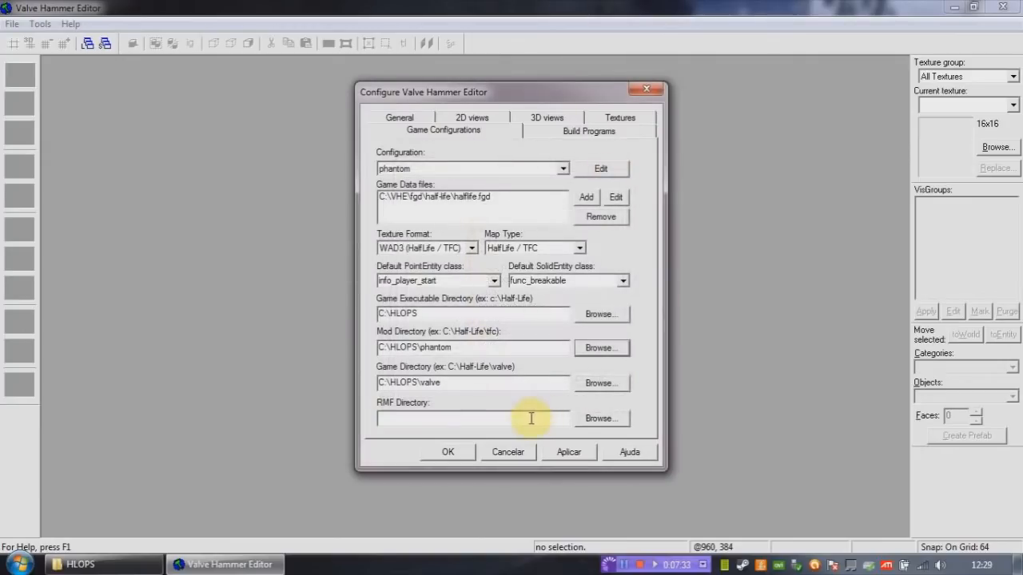
pyautogui.click(601, 419)
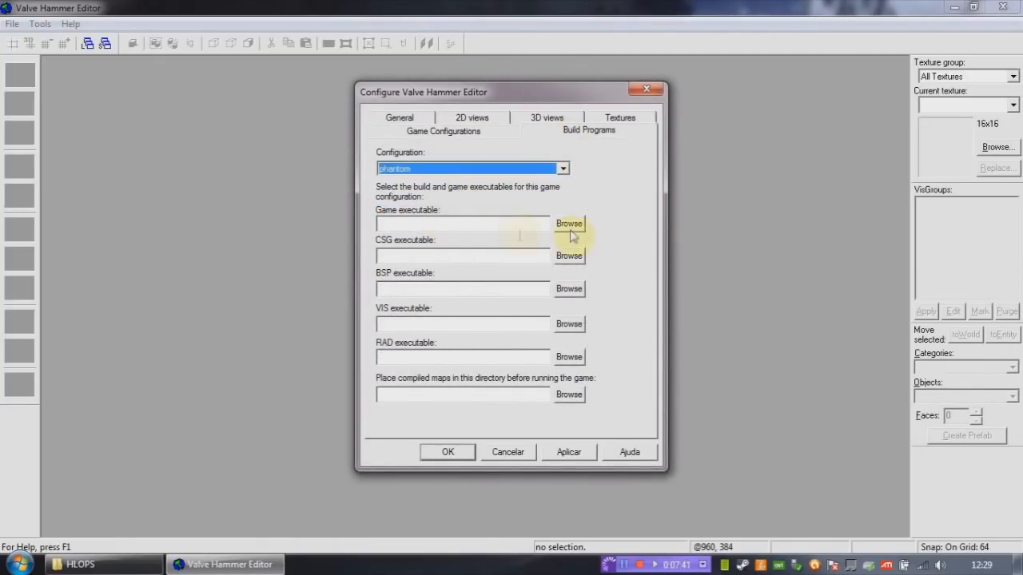
# Set the game executable to hl.exe with '-game phantom' and pick qcsg as the CSG compiler.
pyautogui.click(569, 223)
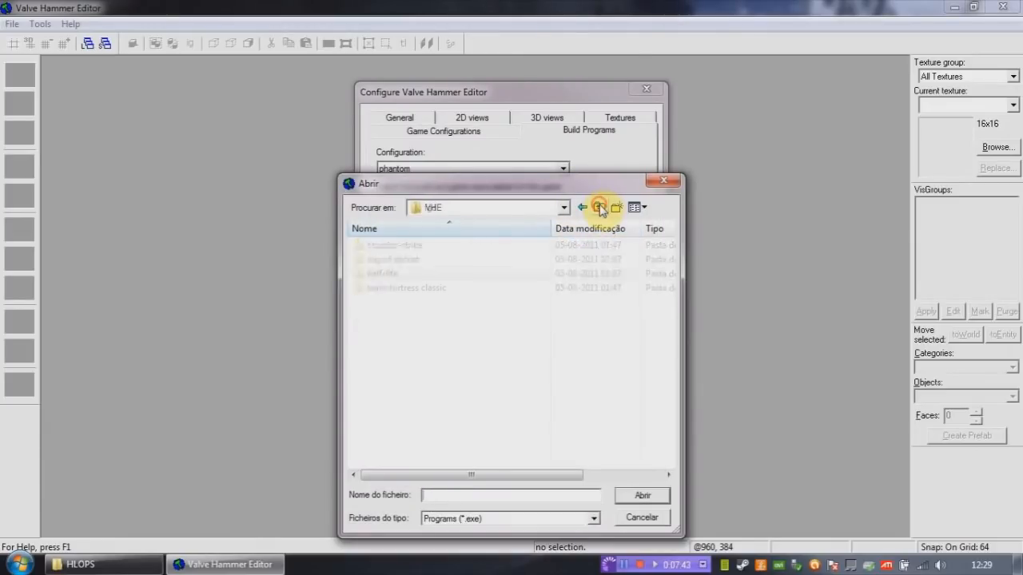
pyautogui.click(599, 208)
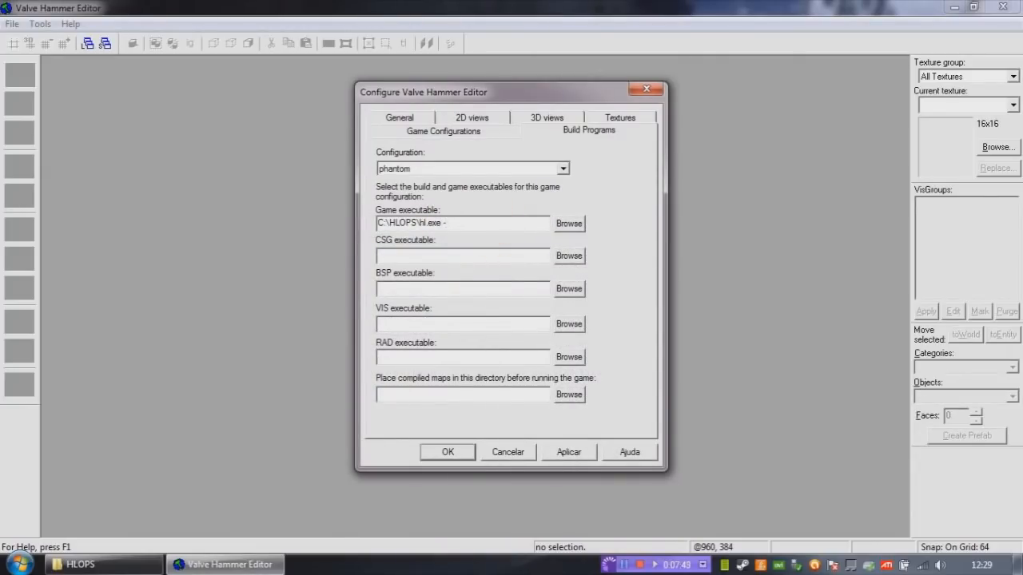
pyautogui.write('-game phantom')
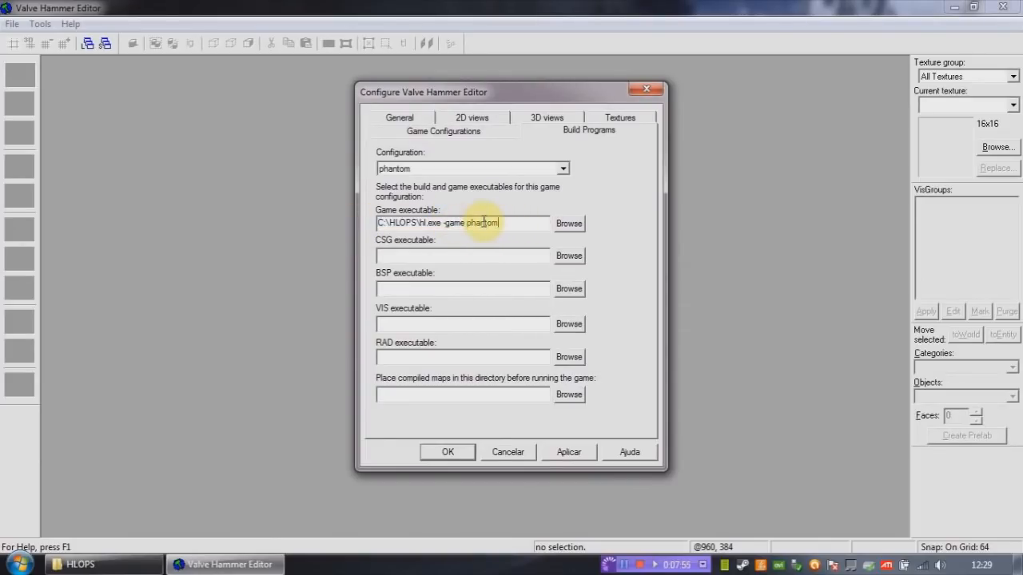
pyautogui.click(569, 224)
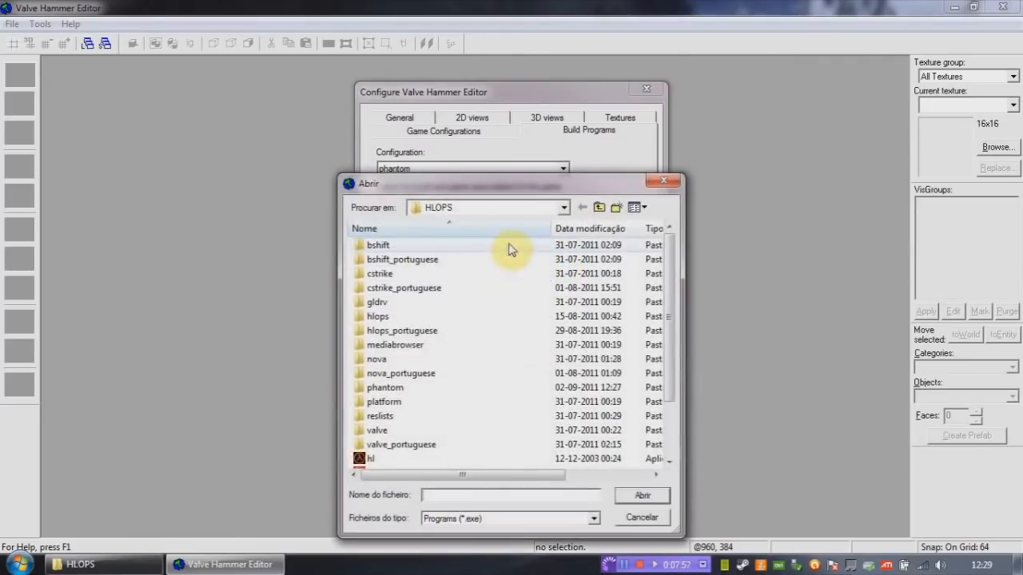
pyautogui.click(598, 208)
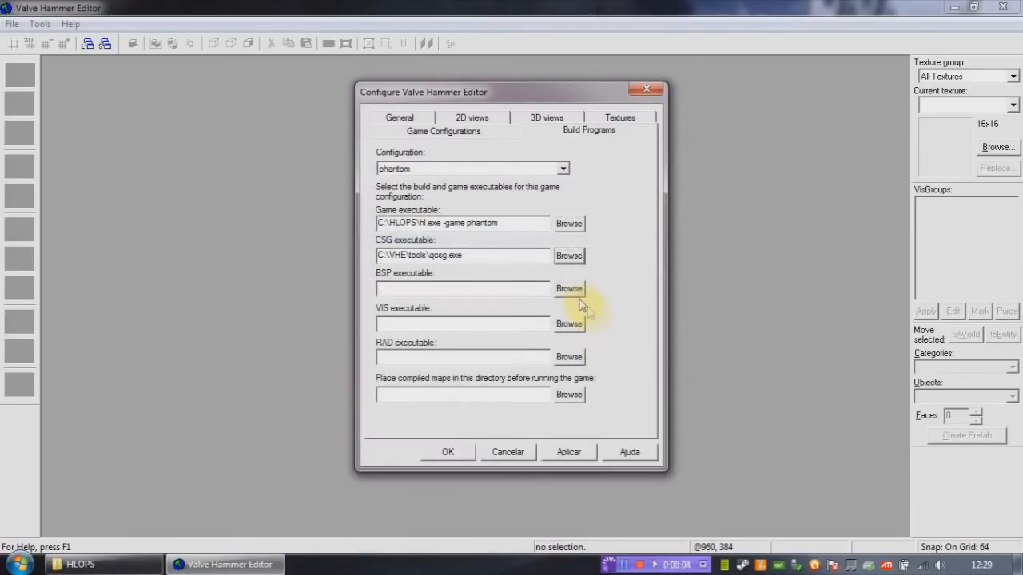
# Set qbsp2, vis and qrad compilers, C:\HLOPS\phantom\maps as the maps folder, and save.
pyautogui.click(569, 288)
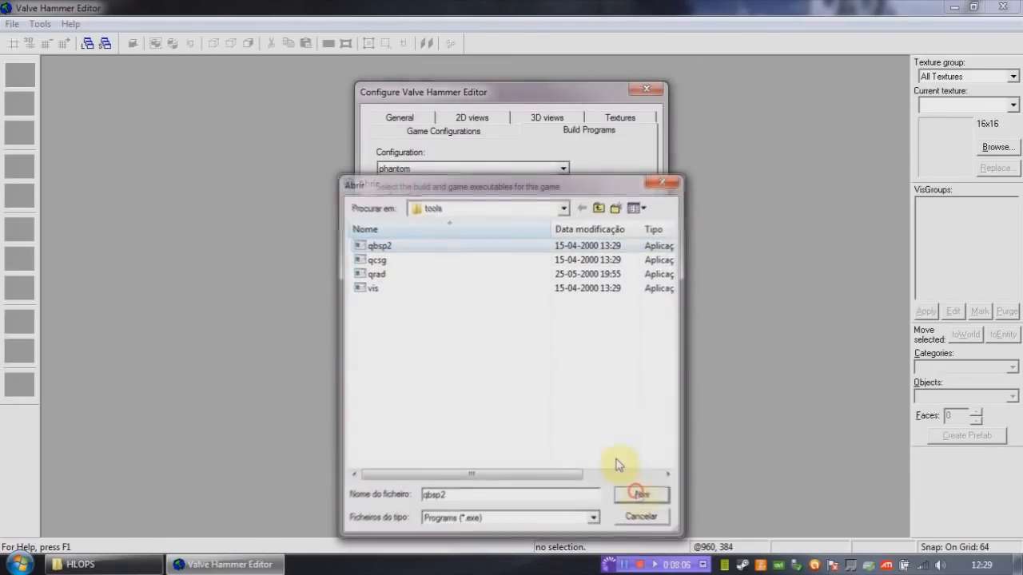
pyautogui.click(371, 288)
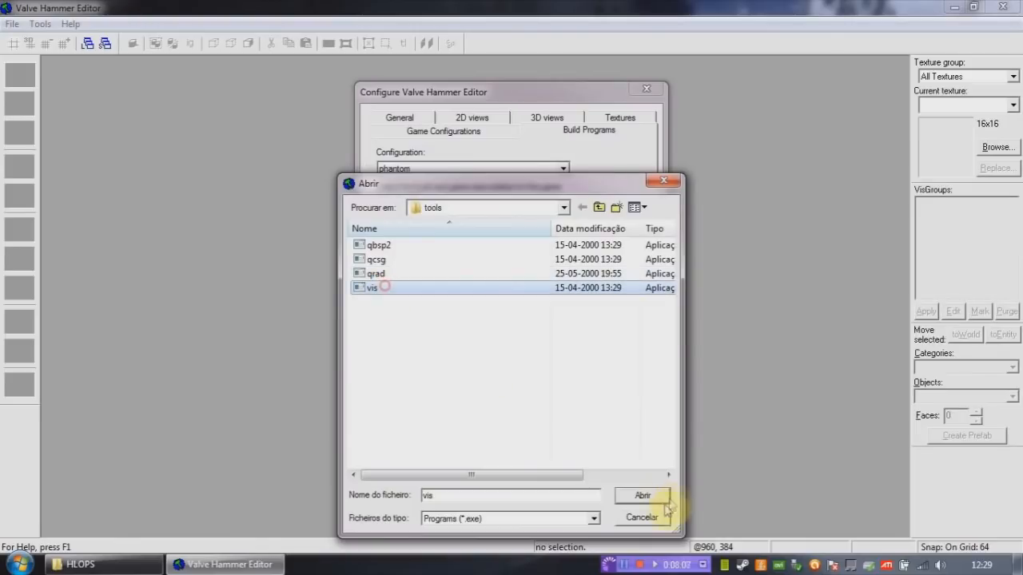
pyautogui.click(376, 273)
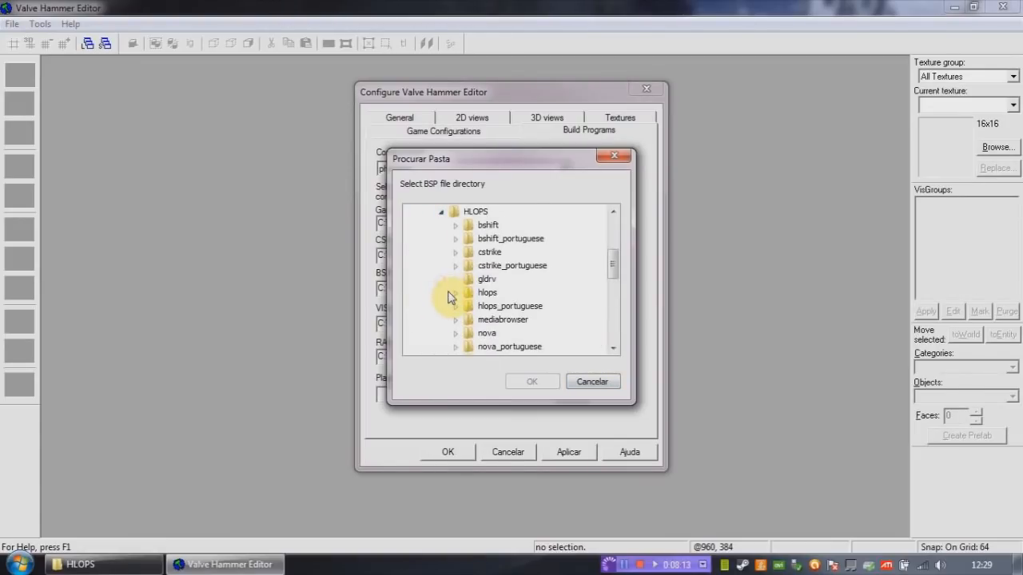
pyautogui.click(502, 334)
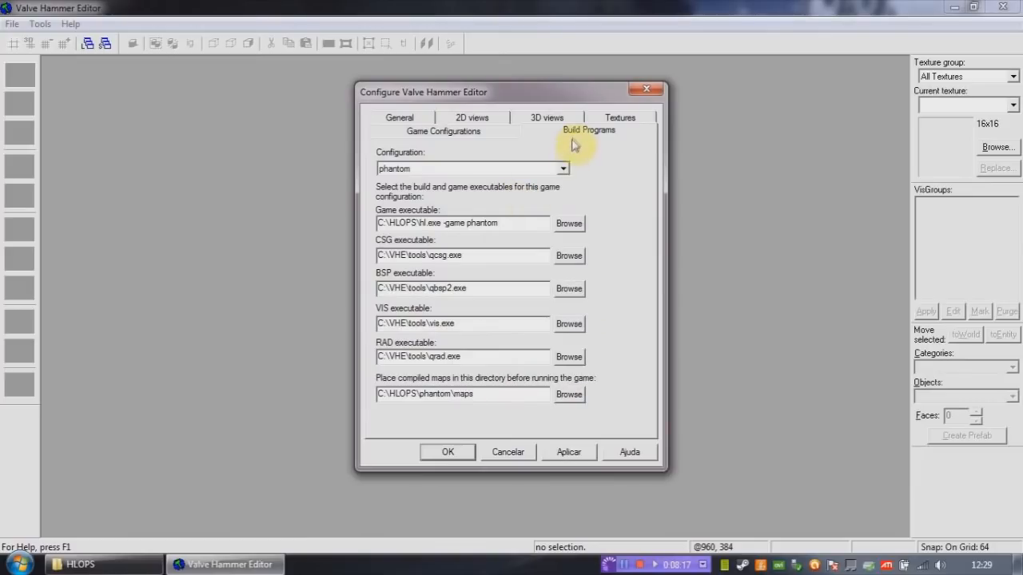
pyautogui.click(448, 450)
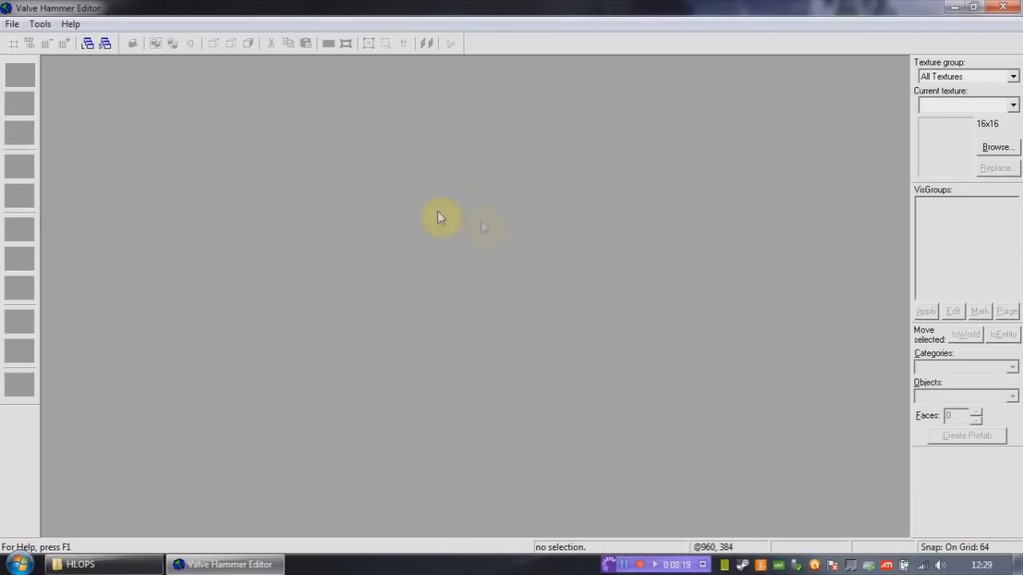
# Remove halflife.wad from the texture WAD list in Tools > Options > Textures.
pyautogui.click(38, 24)
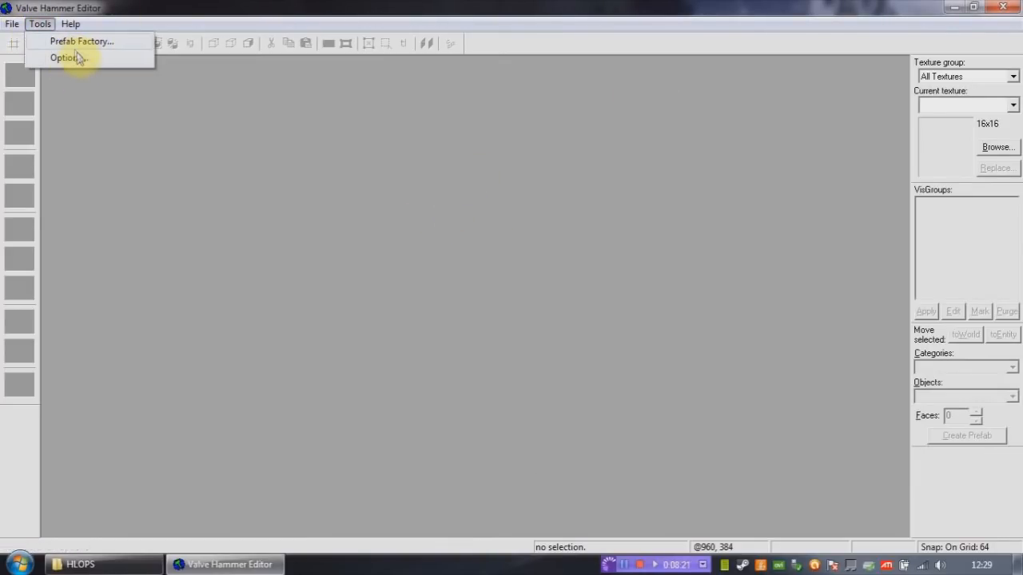
pyautogui.click(65, 58)
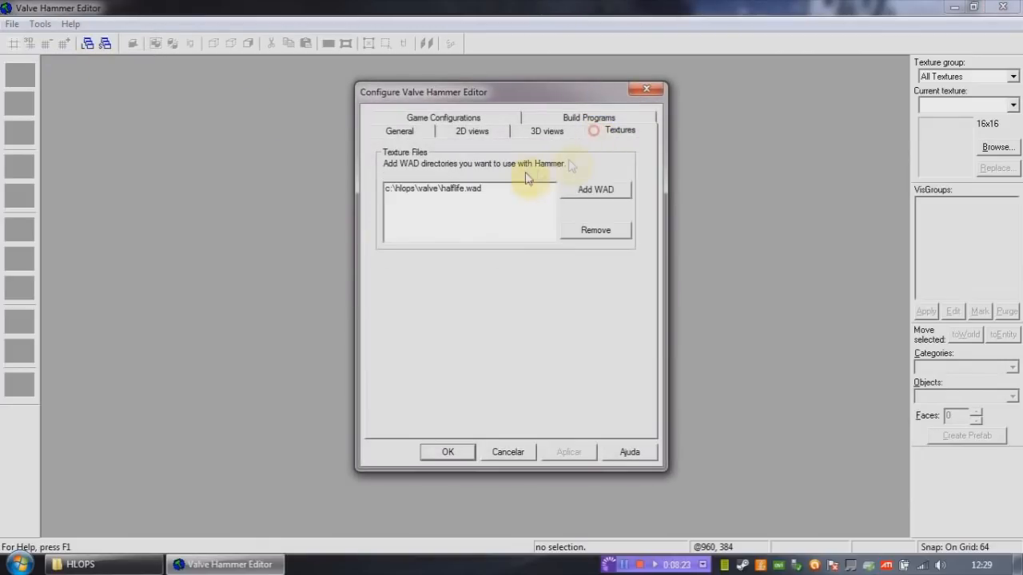
pyautogui.click(595, 231)
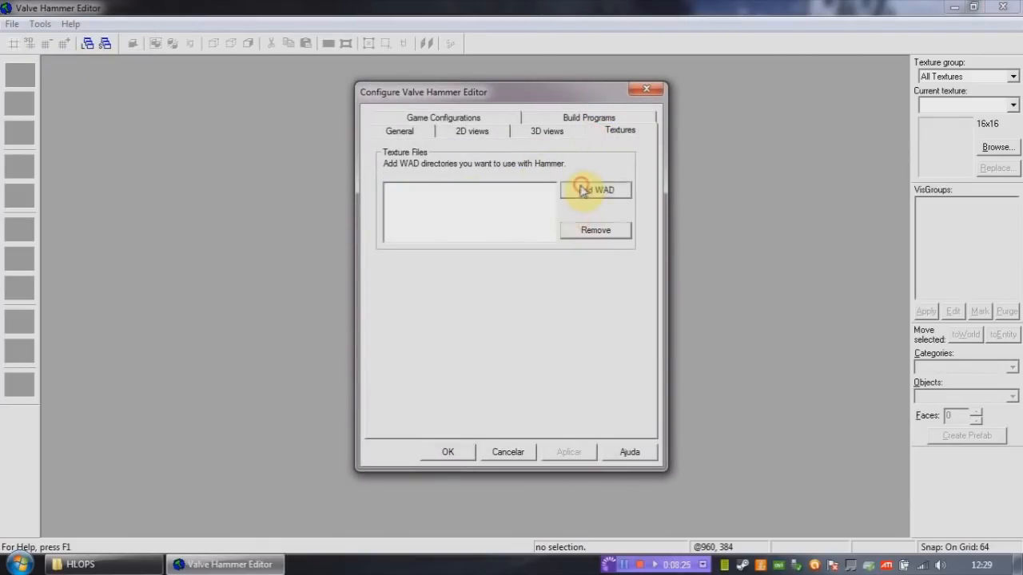
pyautogui.click(594, 189)
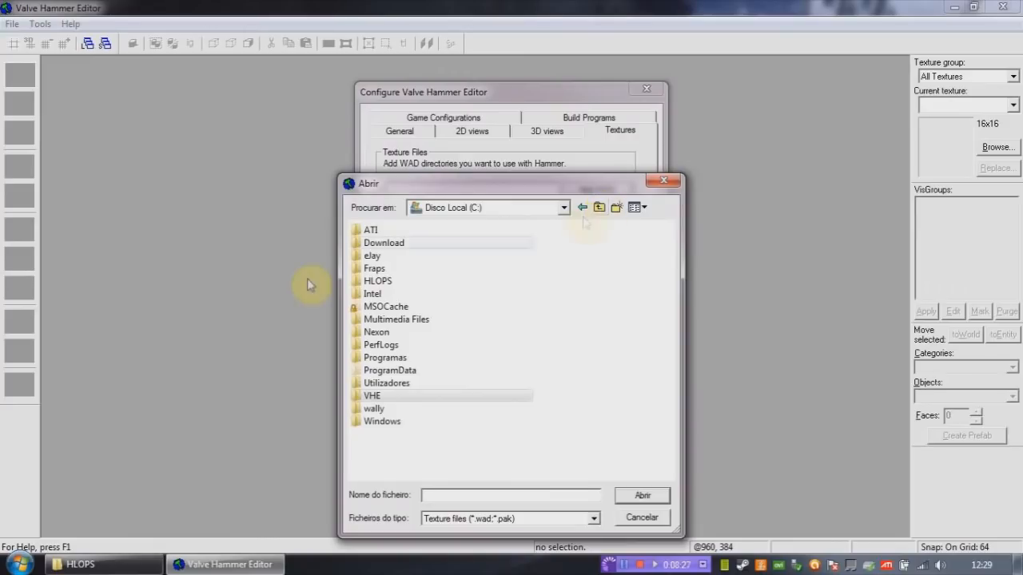
# Add c:\hlops\valve\decals.wad to the texture list and dismiss the removed-textures notice.
pyautogui.doubleClick(377, 281)
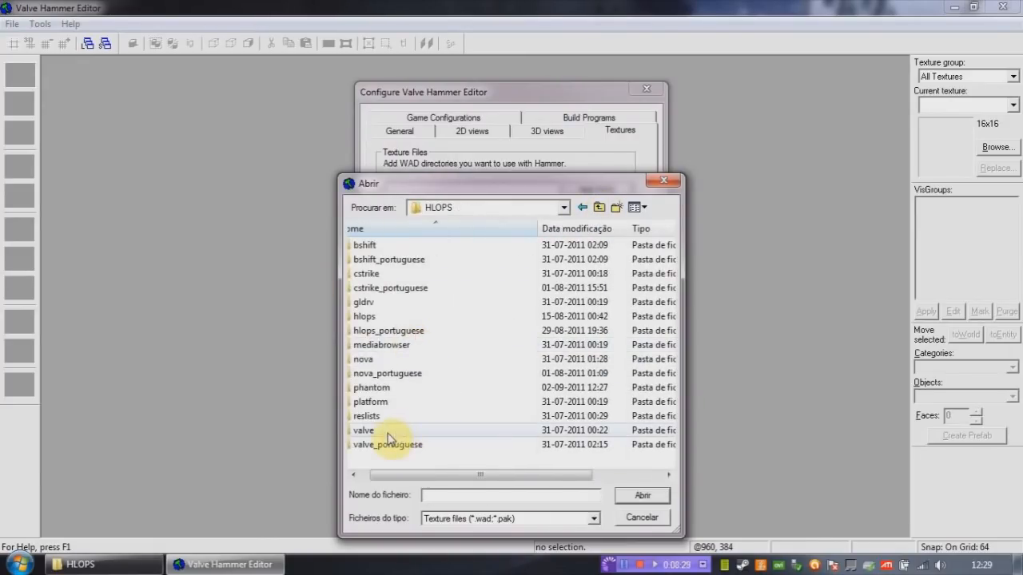
pyautogui.doubleClick(364, 430)
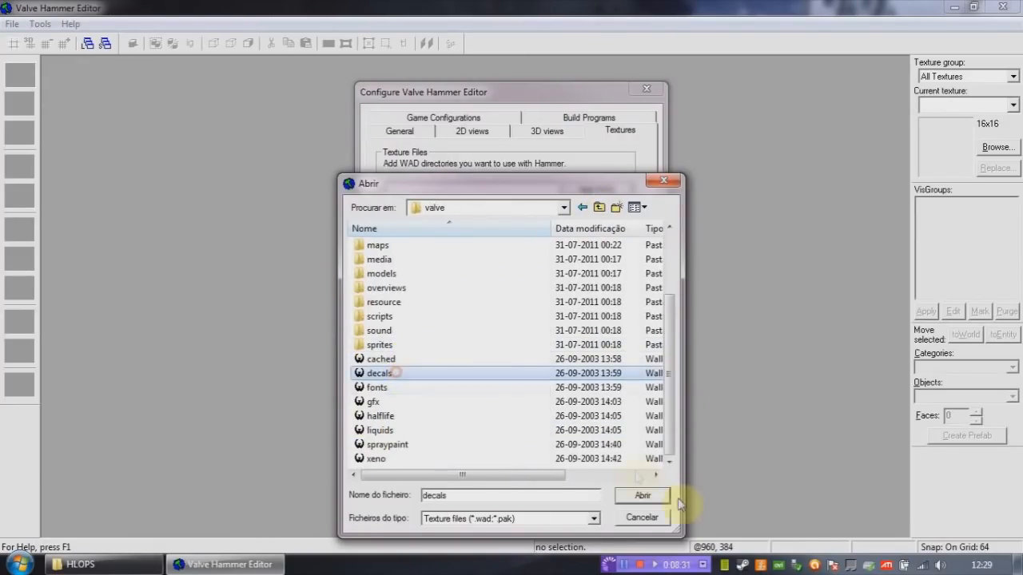
pyautogui.click(643, 496)
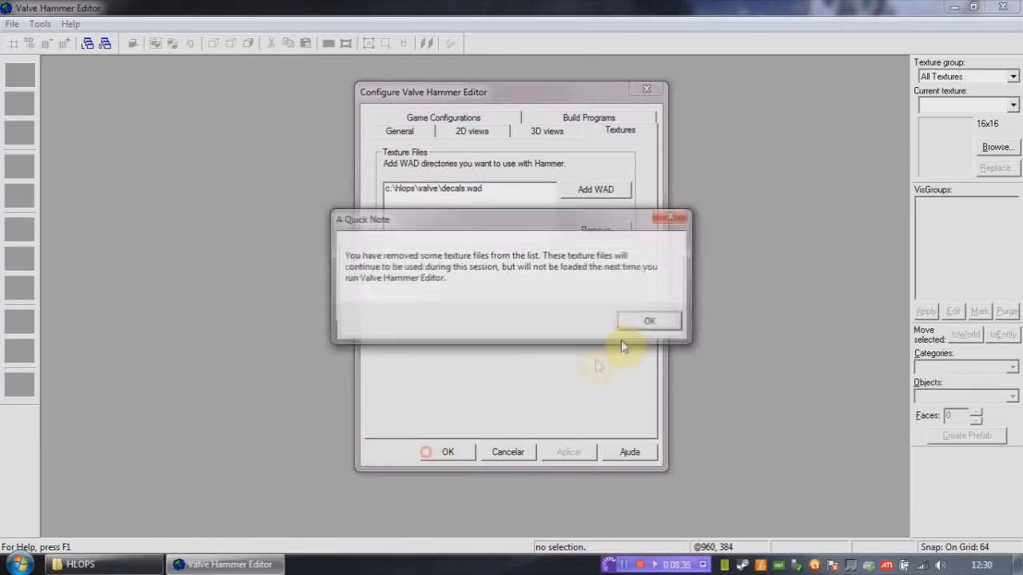
pyautogui.click(649, 320)
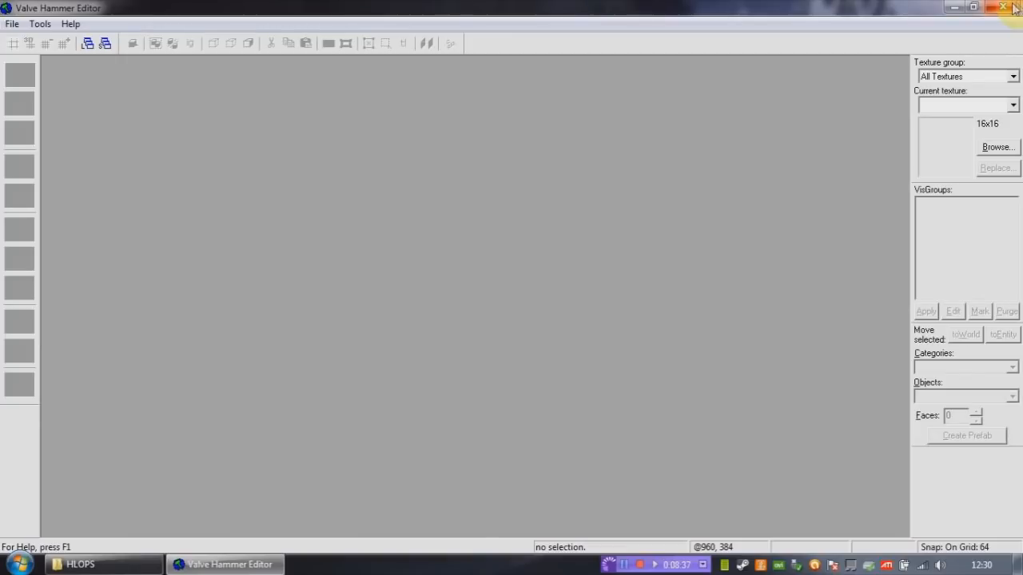